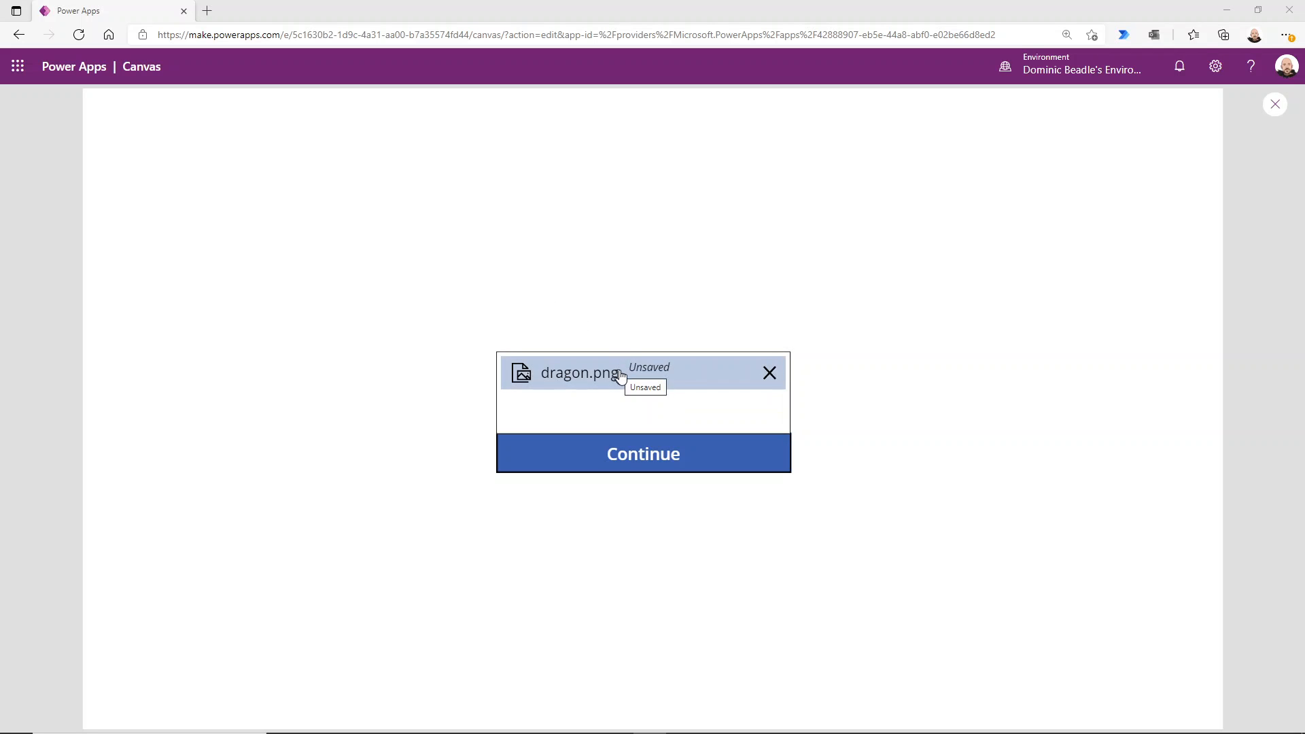
mouse_move(664, 460)
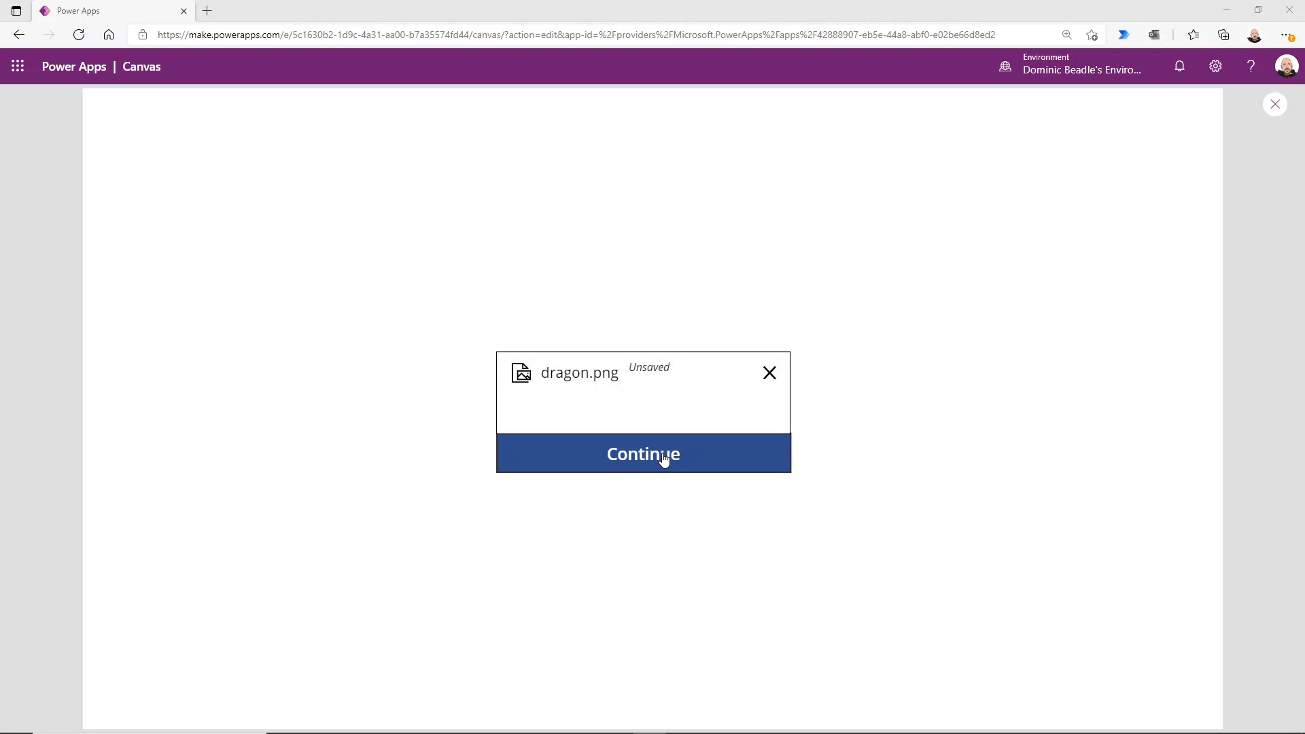
- Start the dragon demo app and resize the dragon picture with the slider
left_click(643, 454)
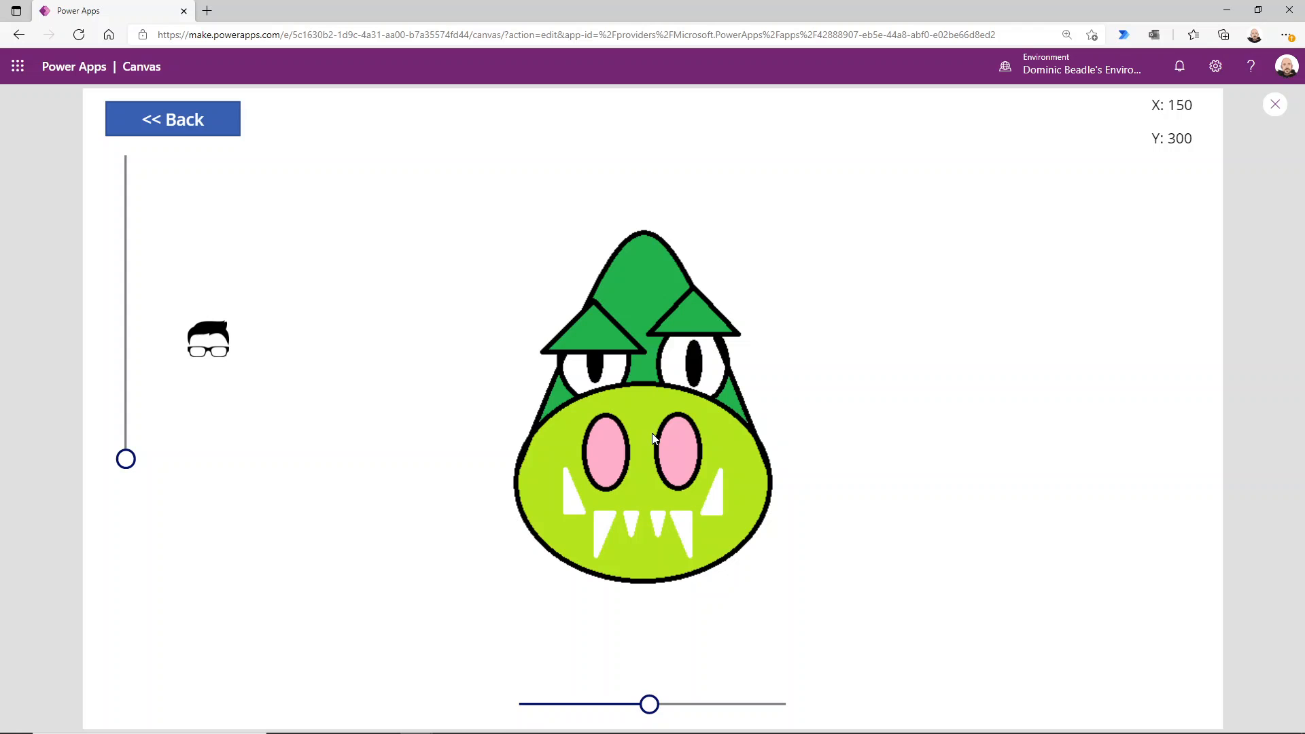
left_click_drag(650, 704, 615, 704)
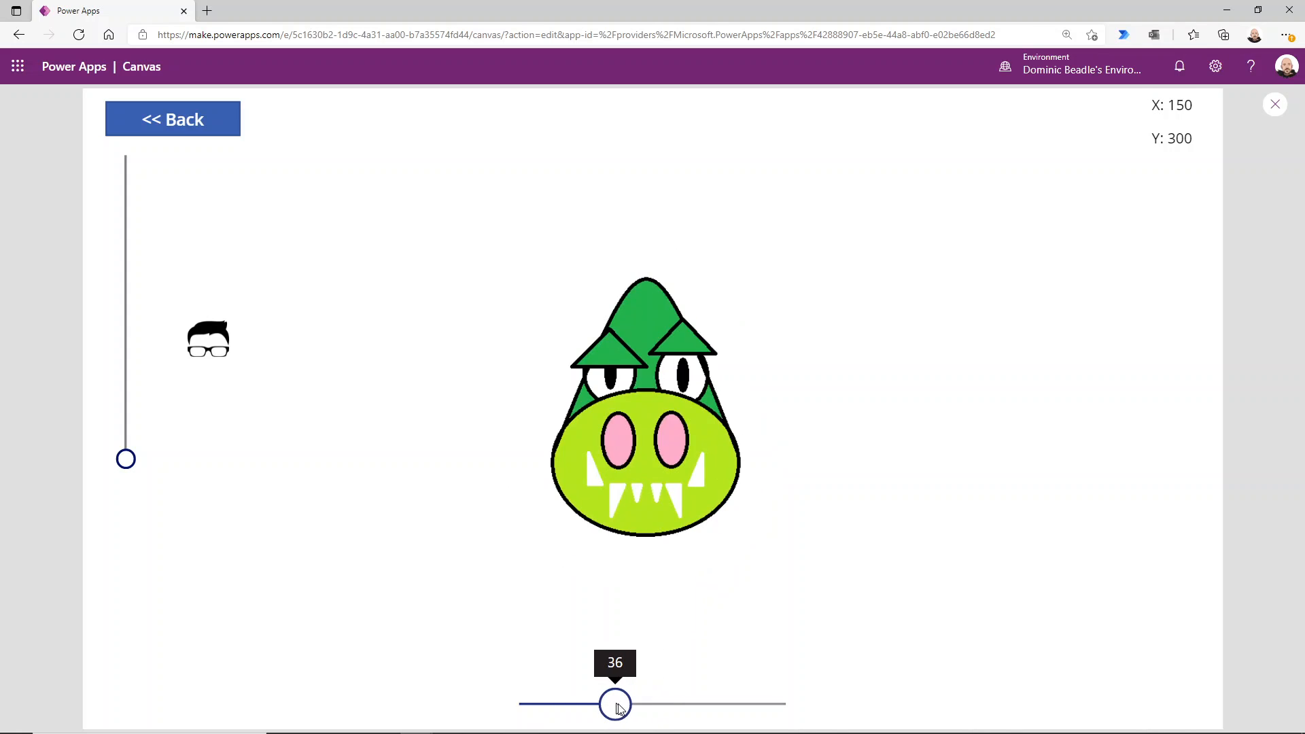
left_click_drag(615, 703, 660, 704)
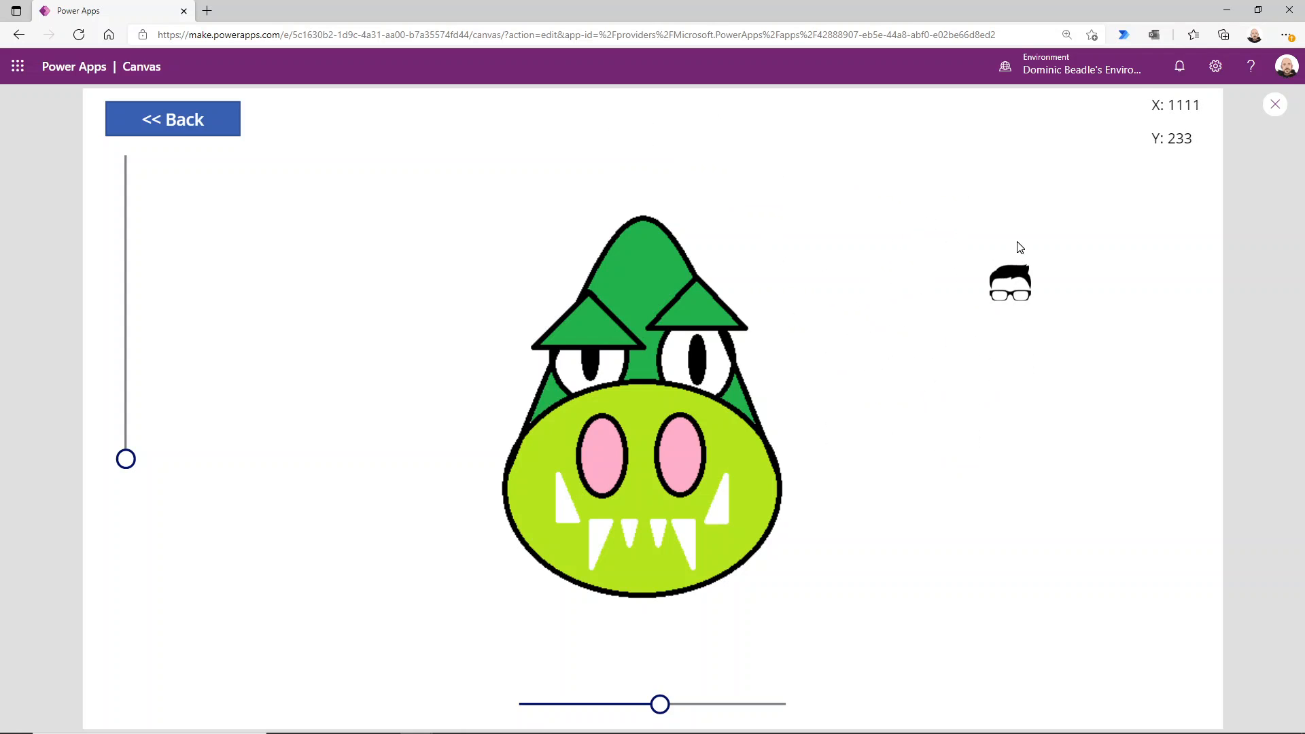
- Drag the glasses icon onto the dragon's head, then leave the demo app
left_click_drag(1009, 283, 424, 219)
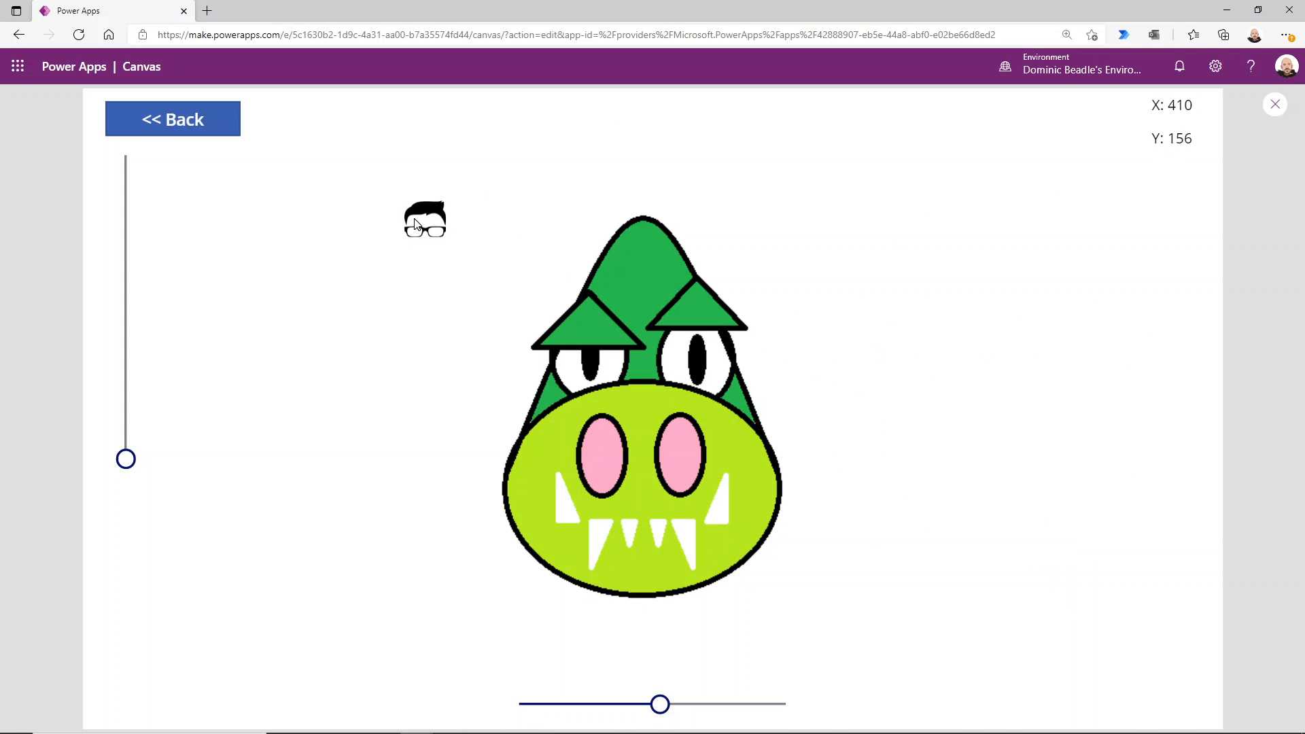
left_click_drag(126, 459, 125, 330)
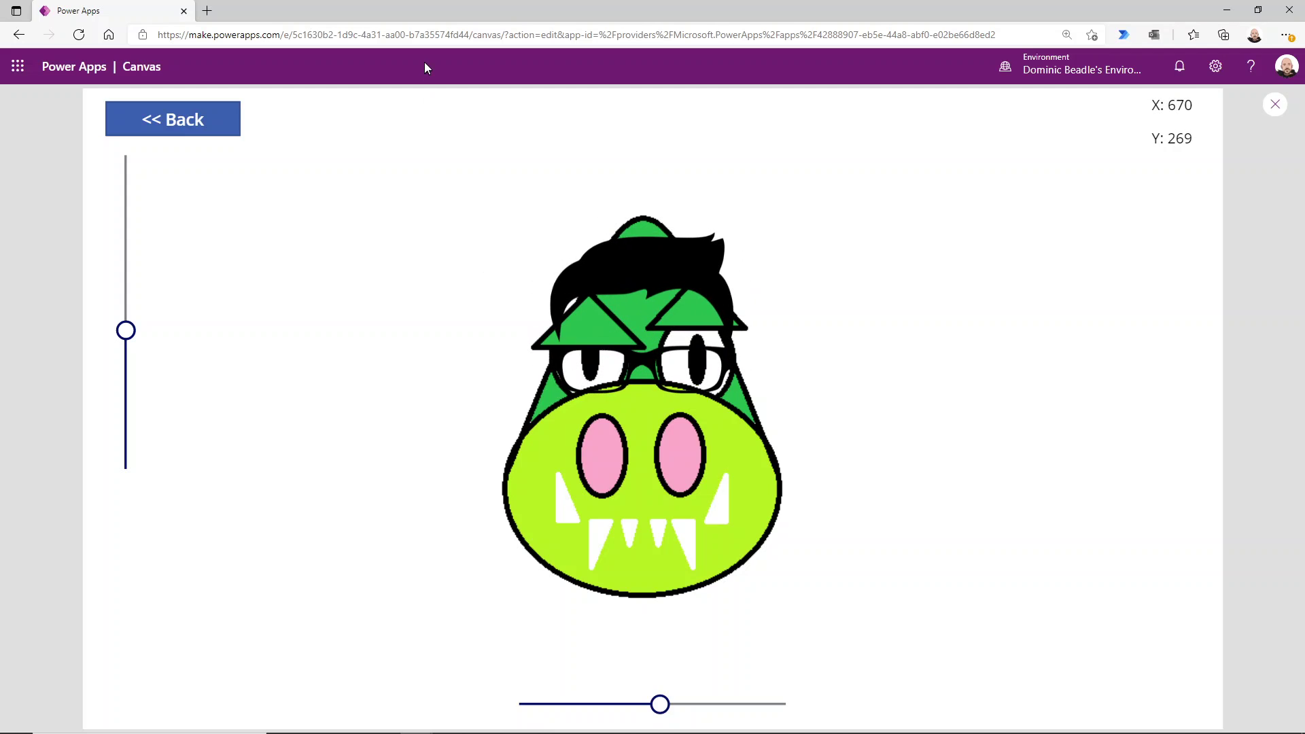
left_click(173, 119)
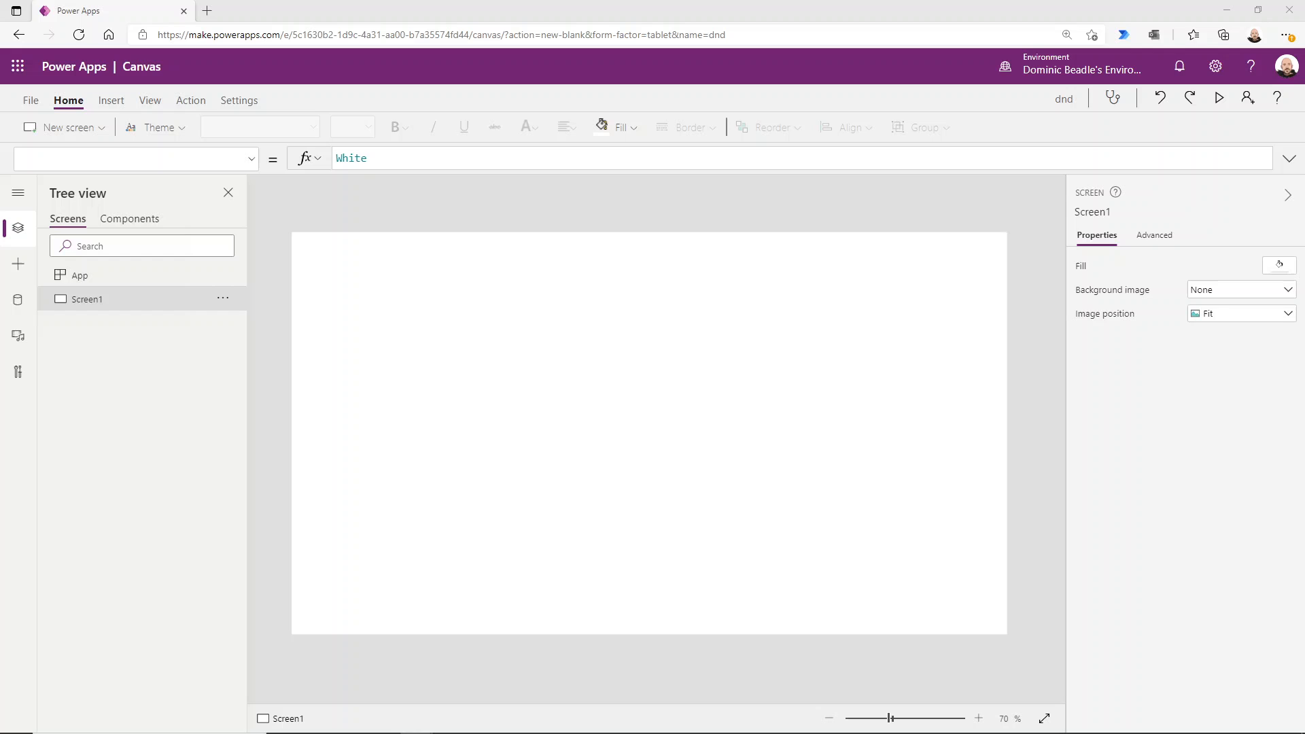
mouse_move(443, 364)
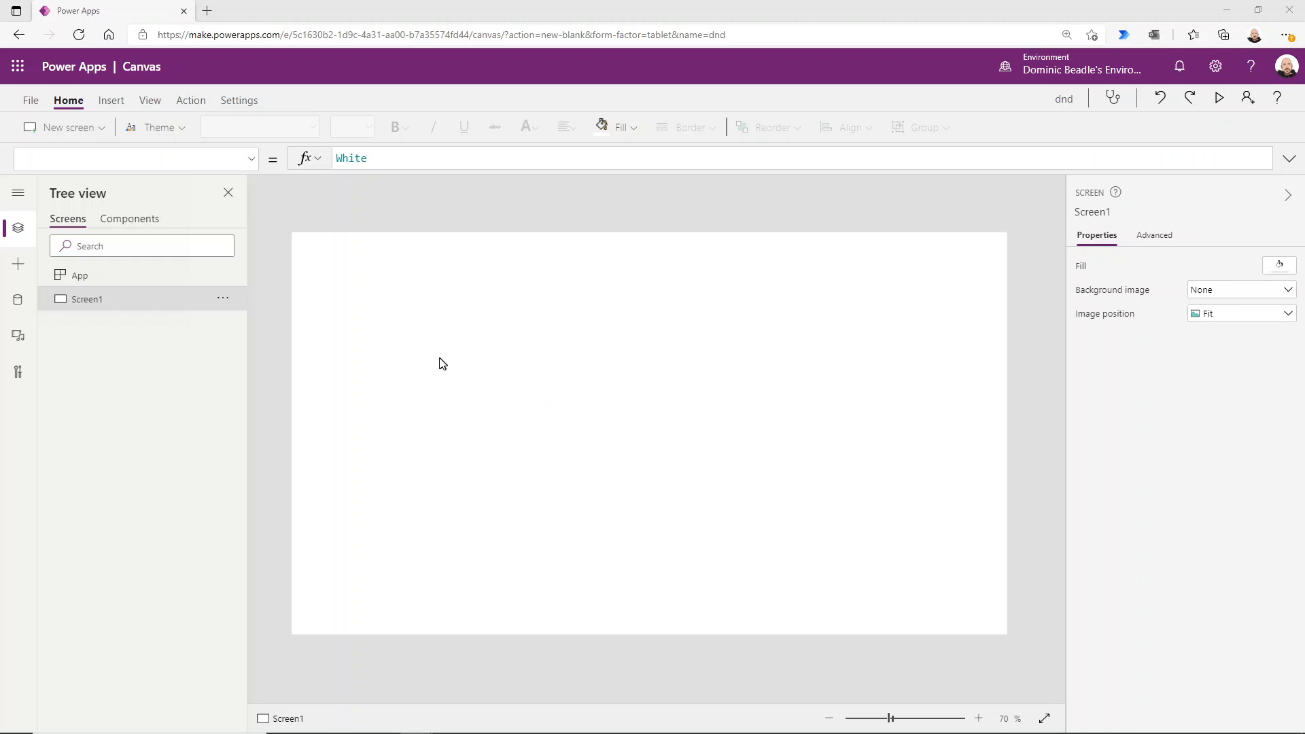
- Insert a slider from the Input controls and stretch it across the whole screen
left_click(18, 264)
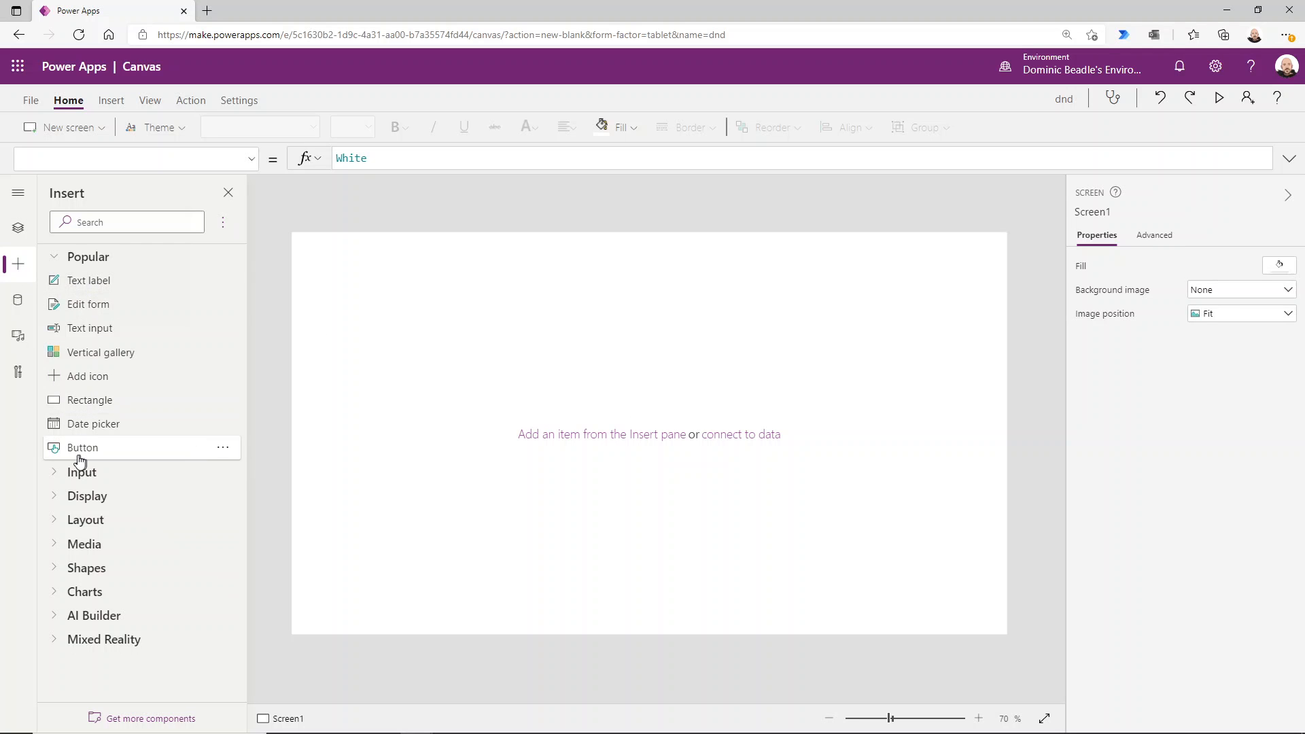
left_click(81, 472)
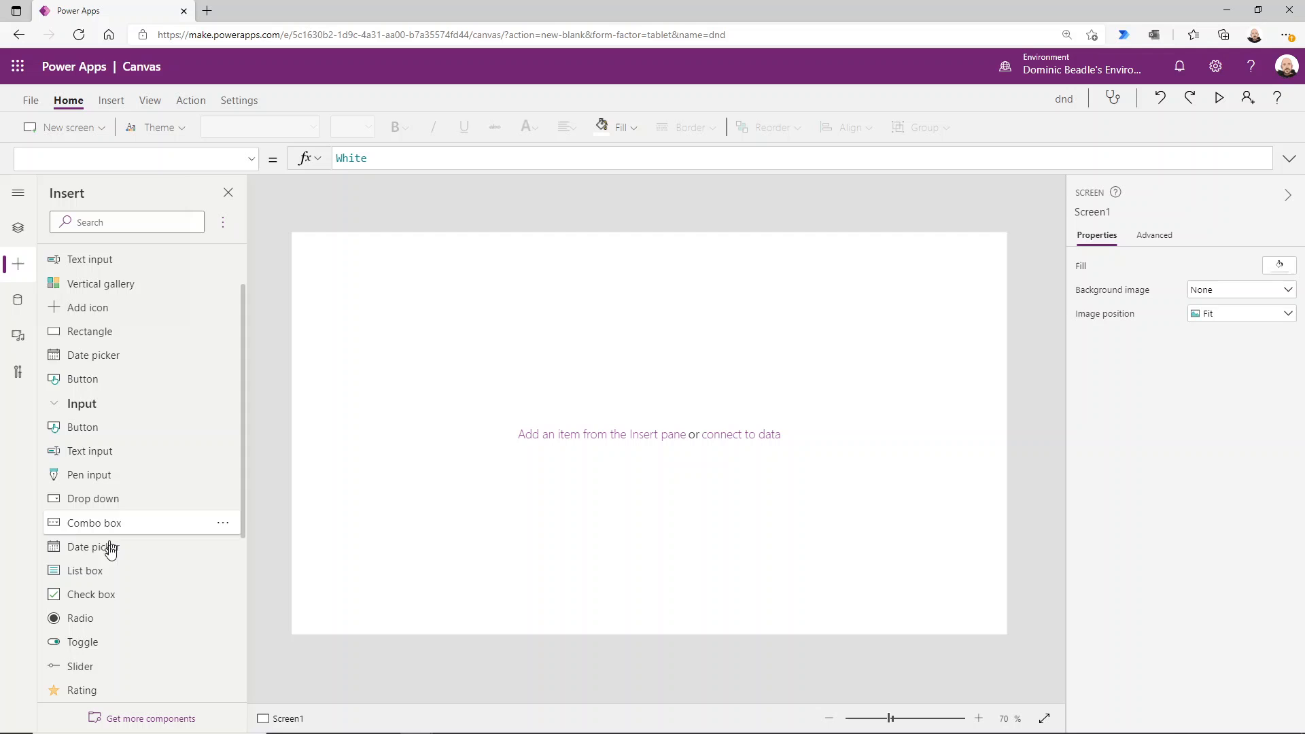
left_click(80, 667)
type("timer")
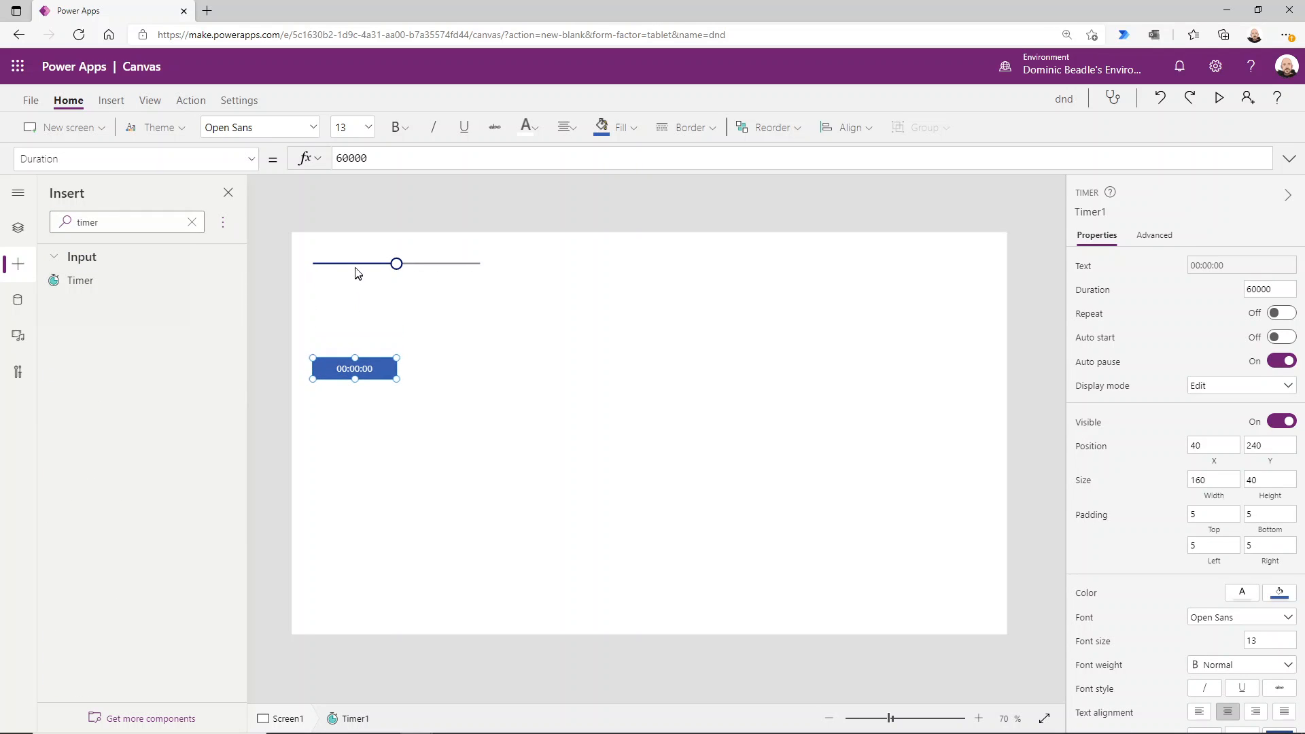
left_click(396, 264)
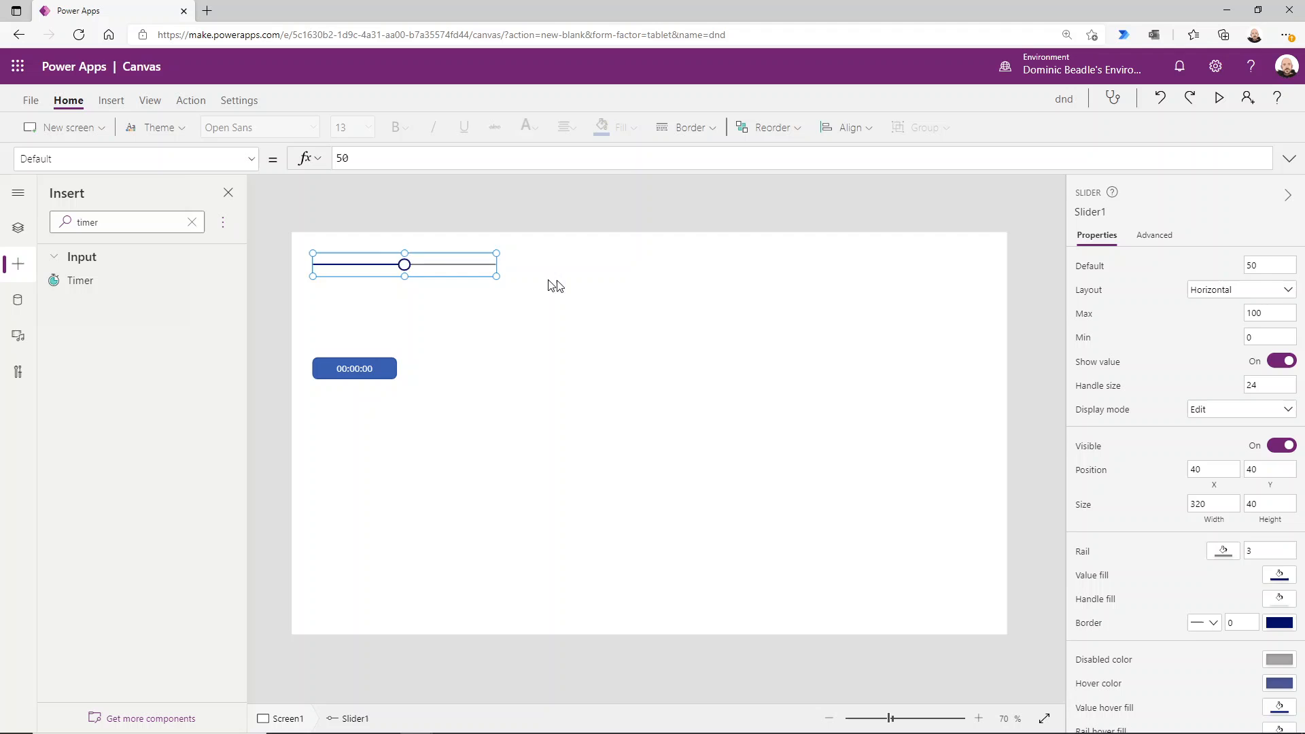
left_click_drag(498, 269, 1006, 269)
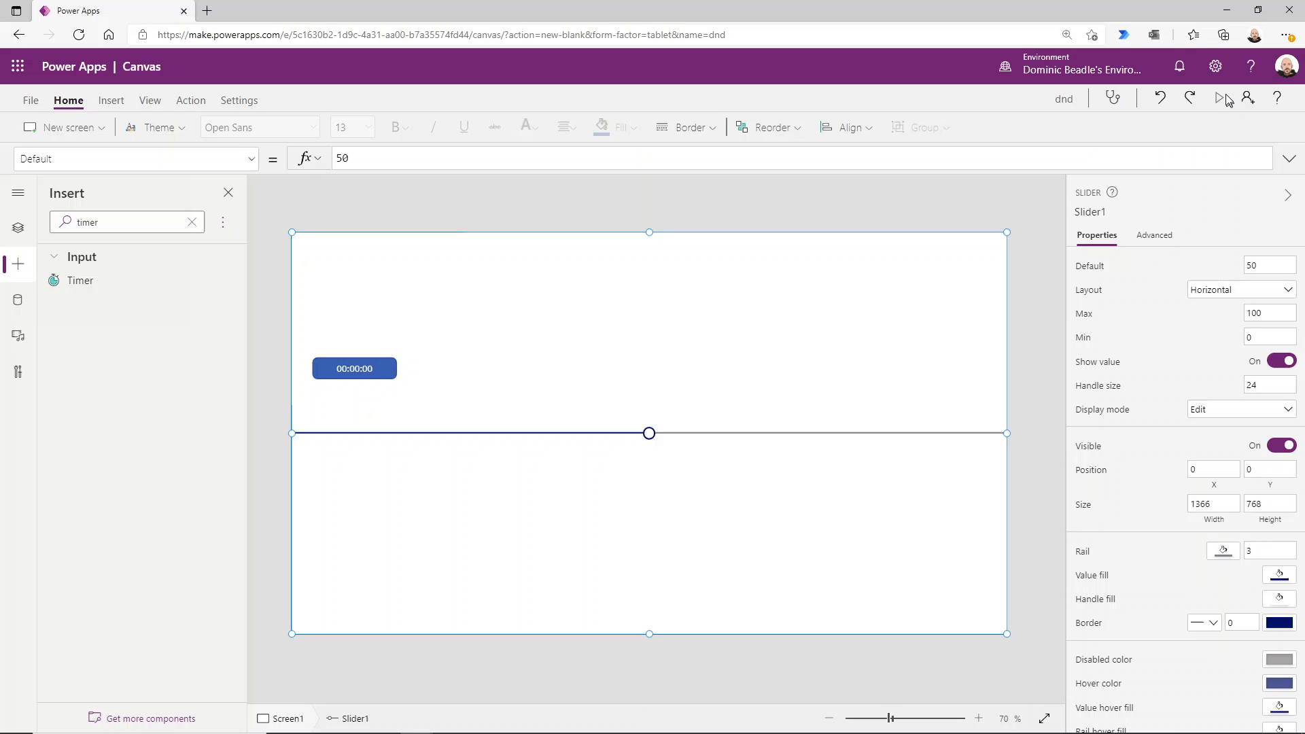
left_click(1219, 99)
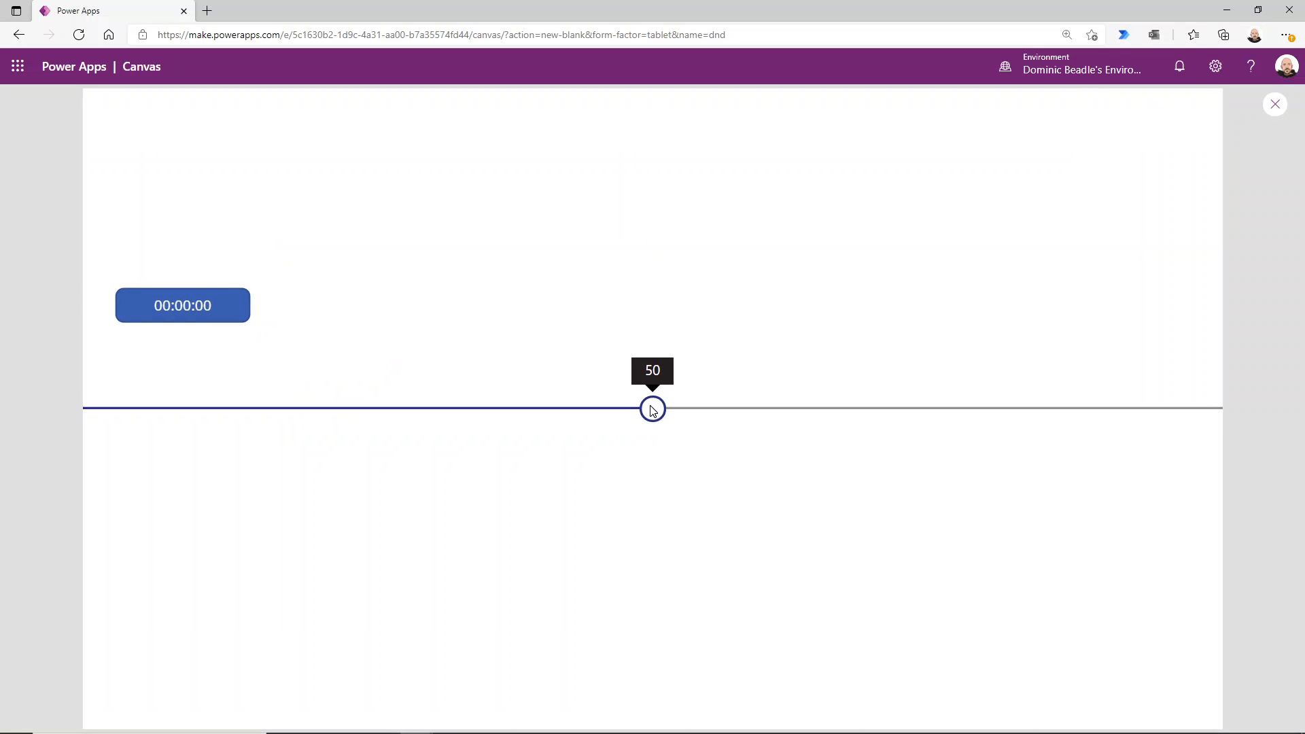
left_click_drag(652, 409, 1027, 409)
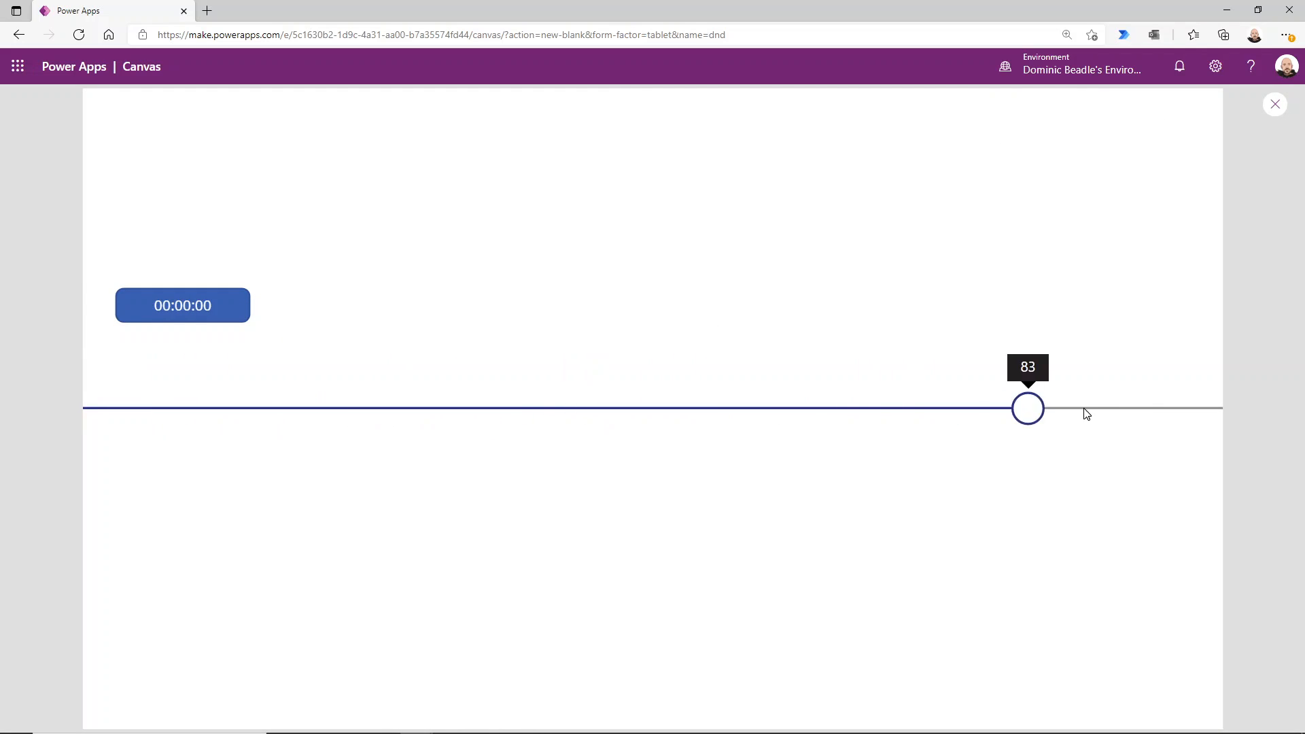
left_click_drag(1027, 408, 148, 408)
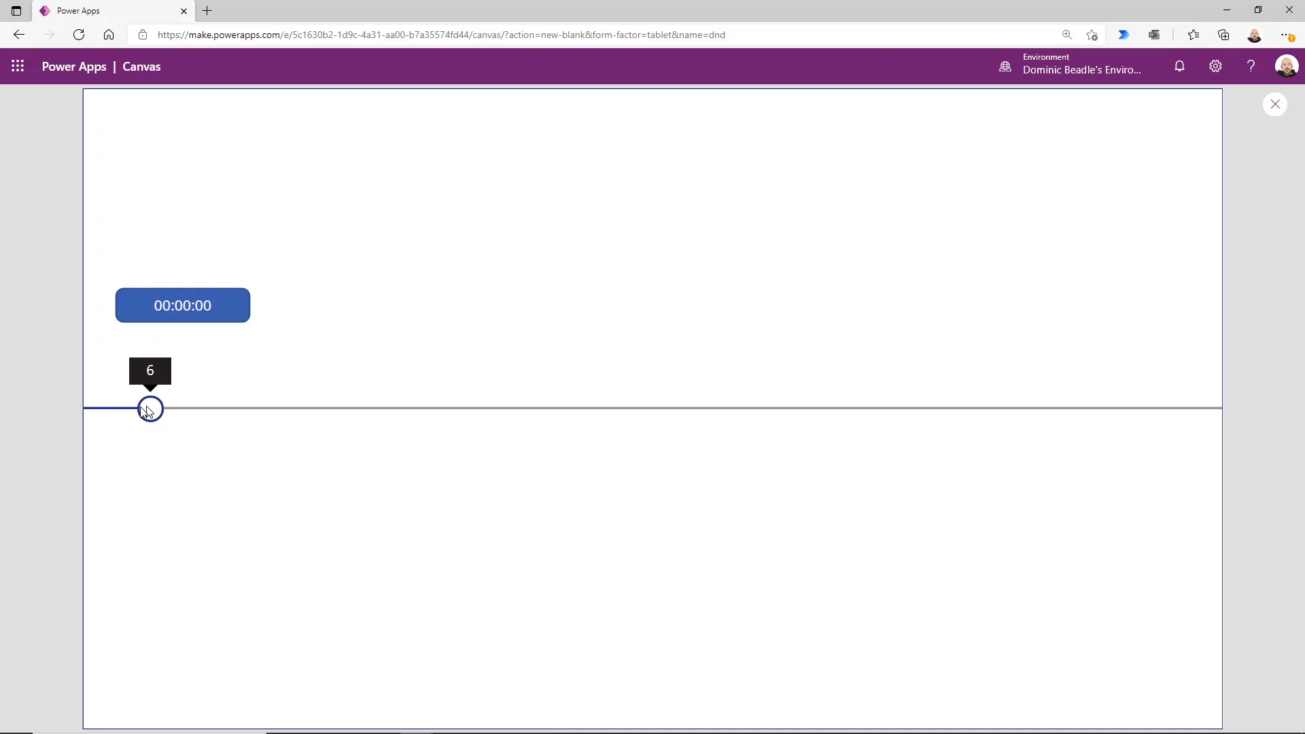
left_click_drag(149, 408, 1017, 408)
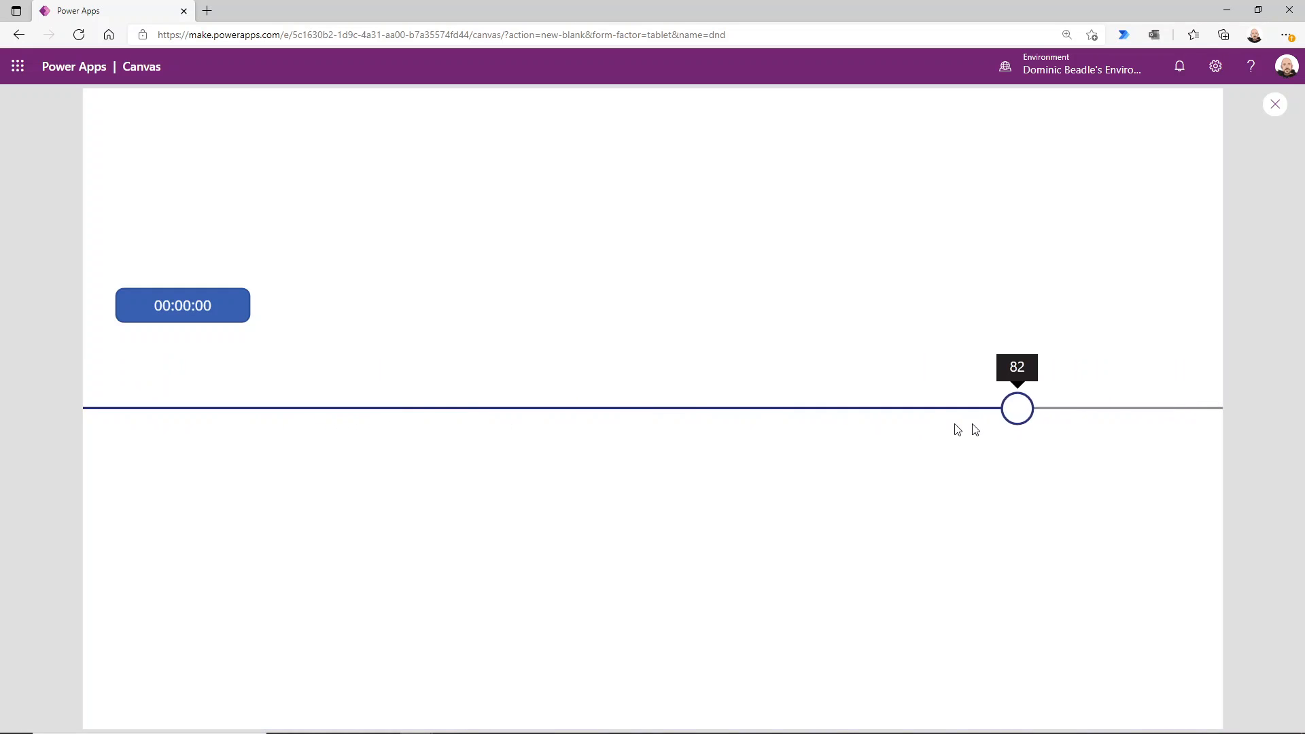
left_click_drag(1017, 408, 218, 408)
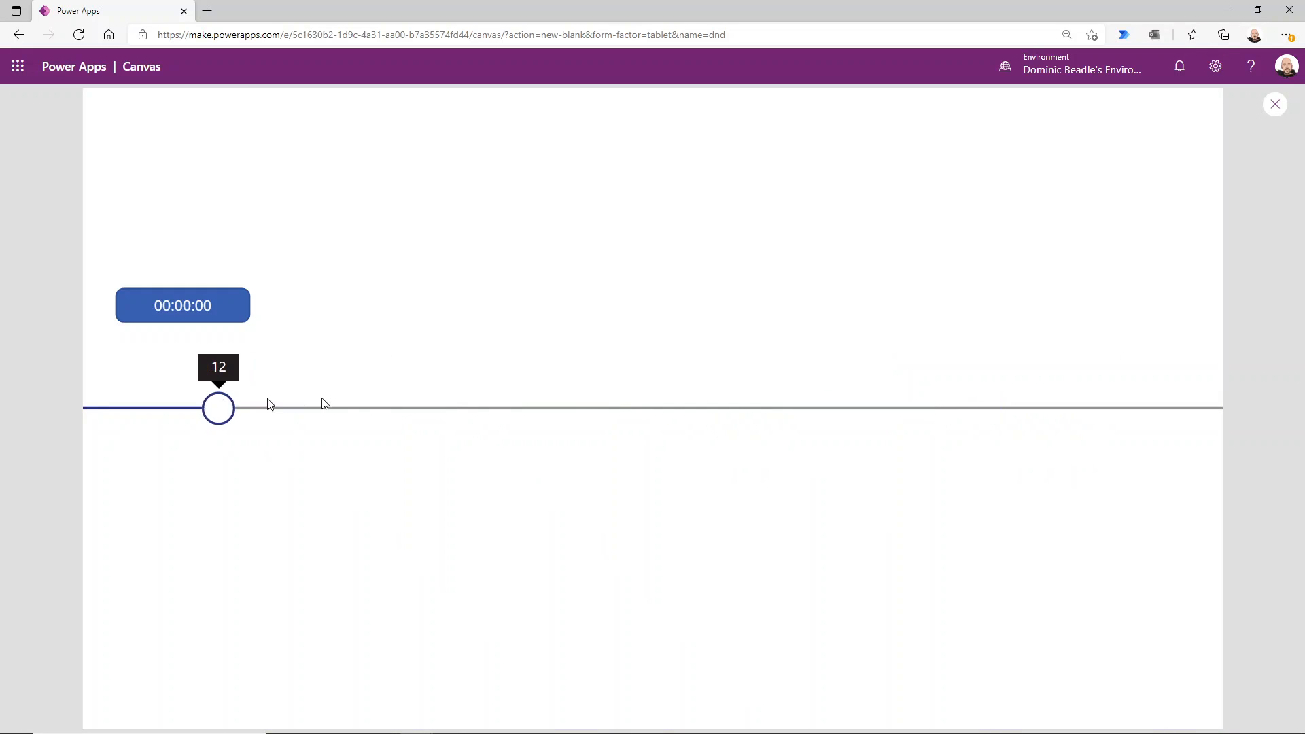
left_click(1275, 104)
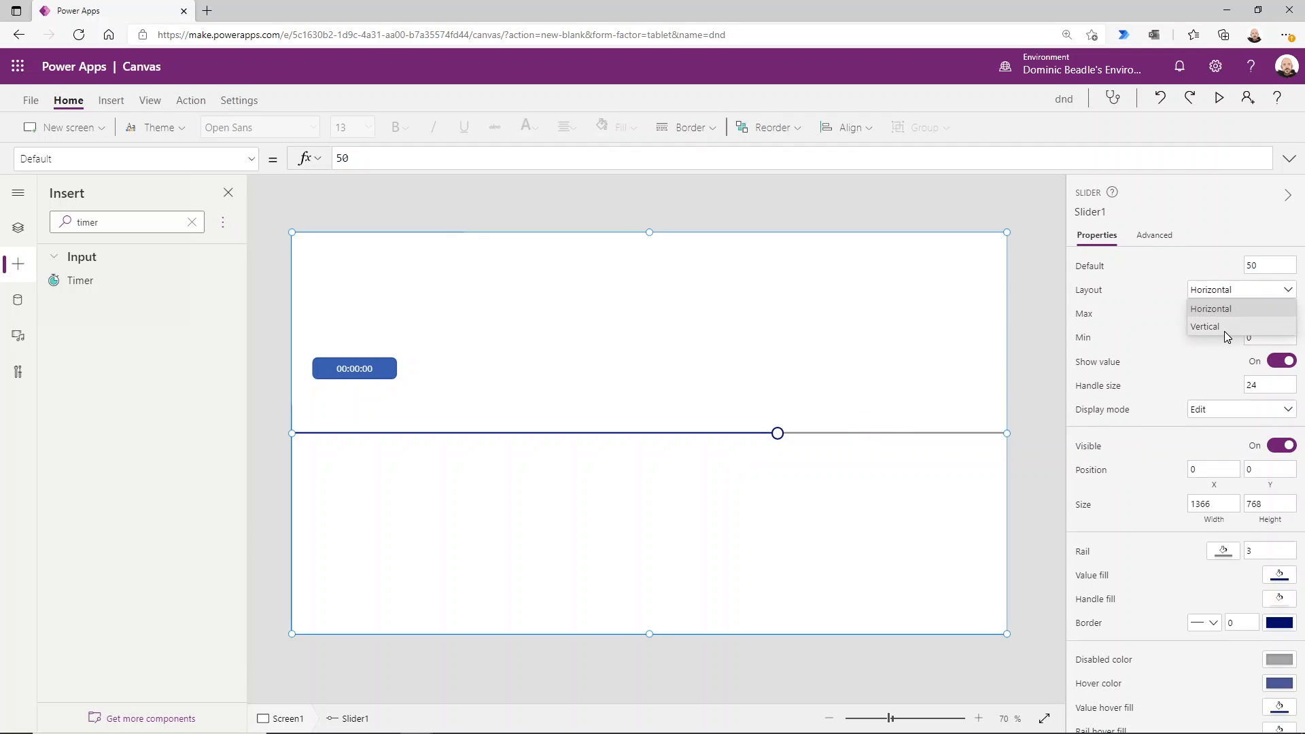
- Make the slider vertical and test dragging its value between bottom and top
left_click(1205, 326)
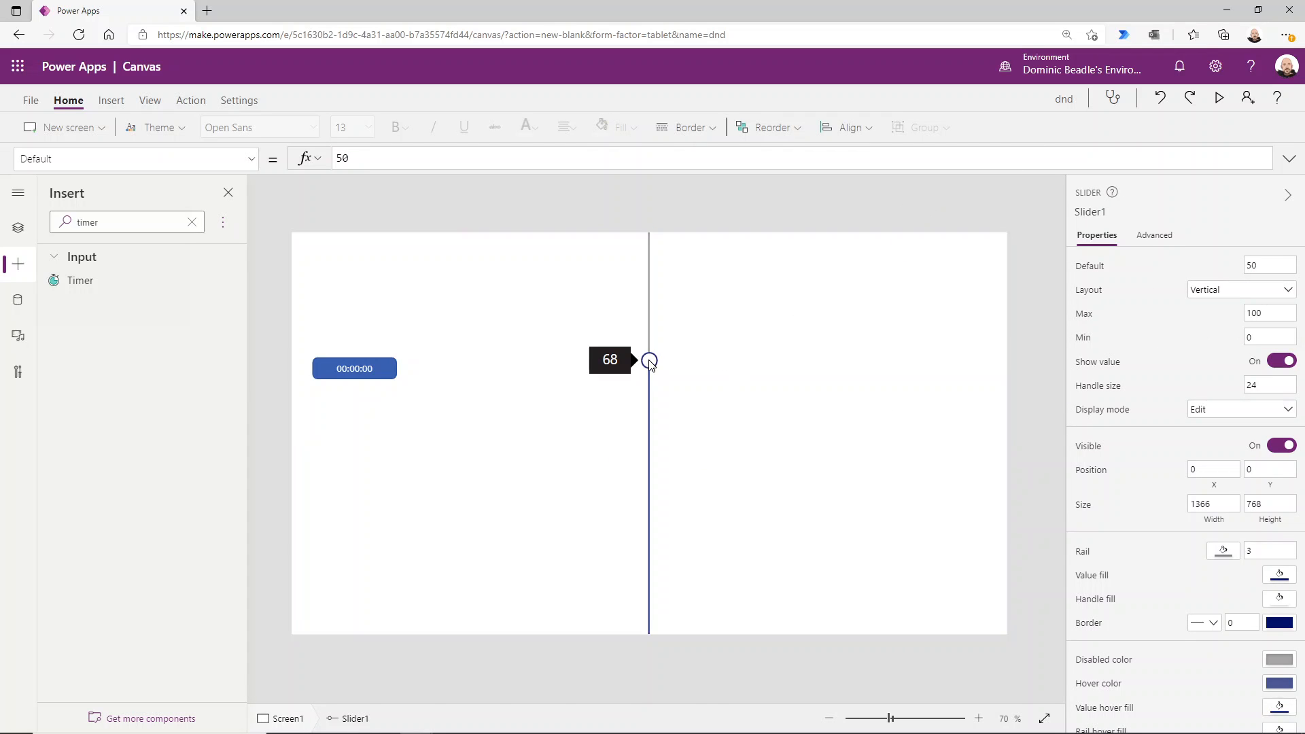
left_click_drag(649, 360, 649, 618)
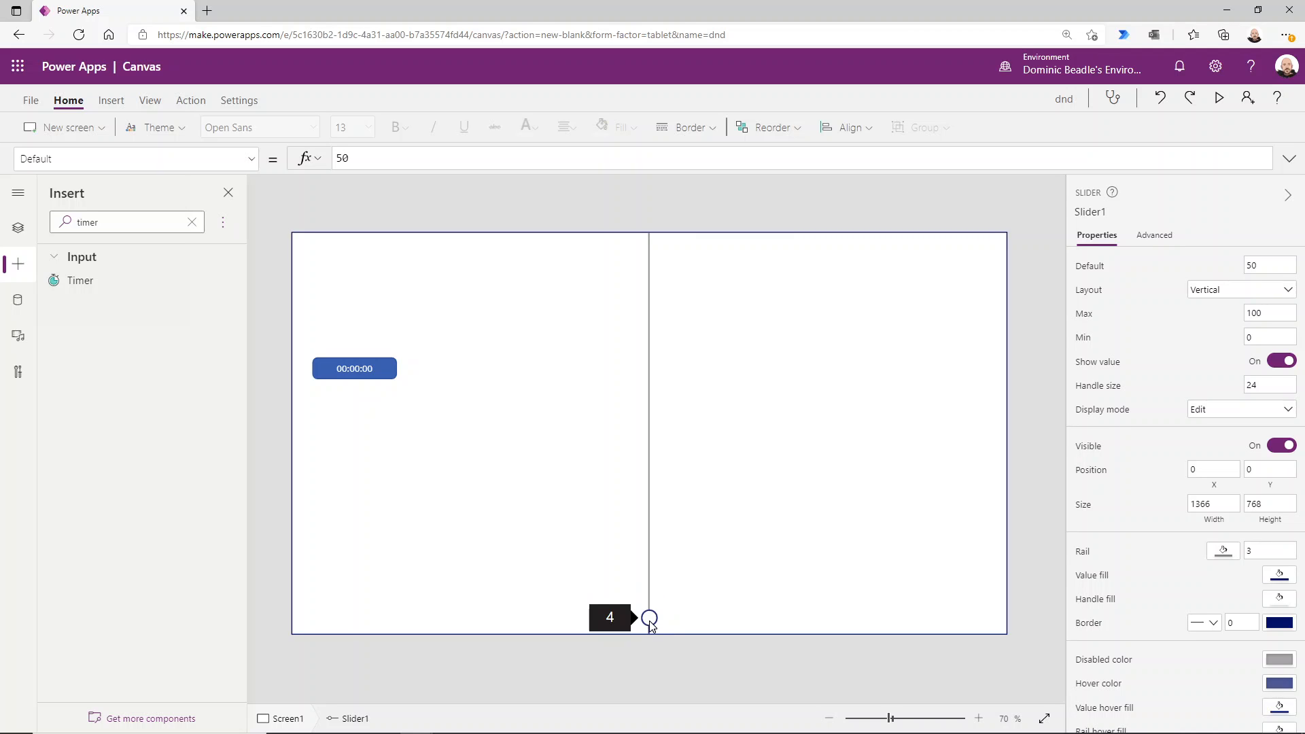
left_click_drag(649, 618, 649, 624)
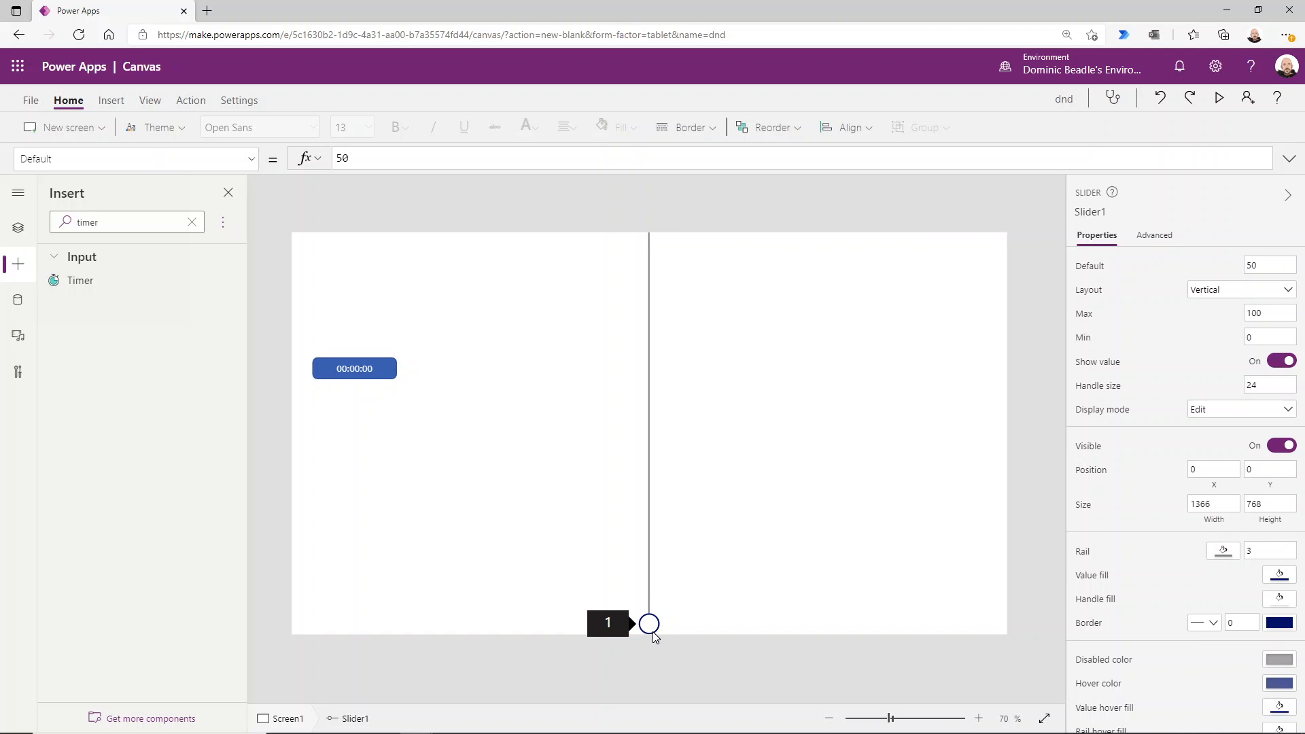
left_click_drag(648, 623, 649, 241)
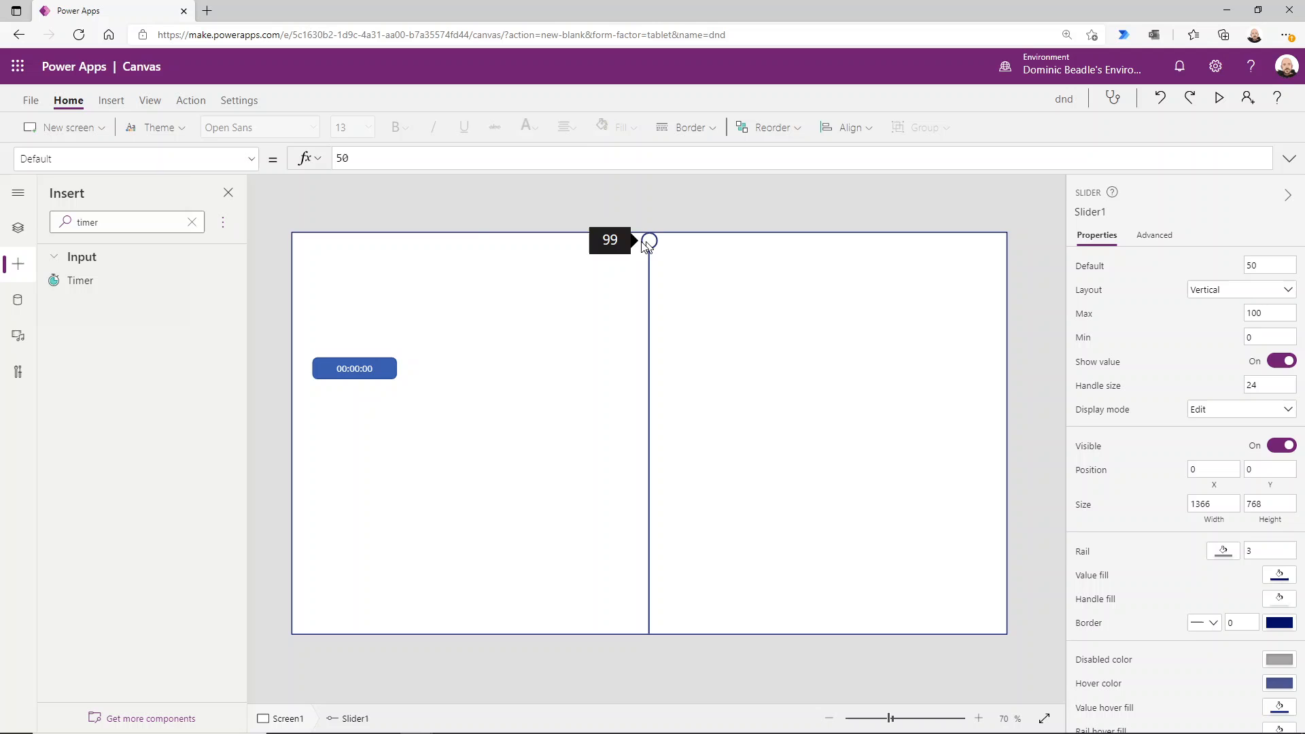
left_click_drag(648, 241, 649, 235)
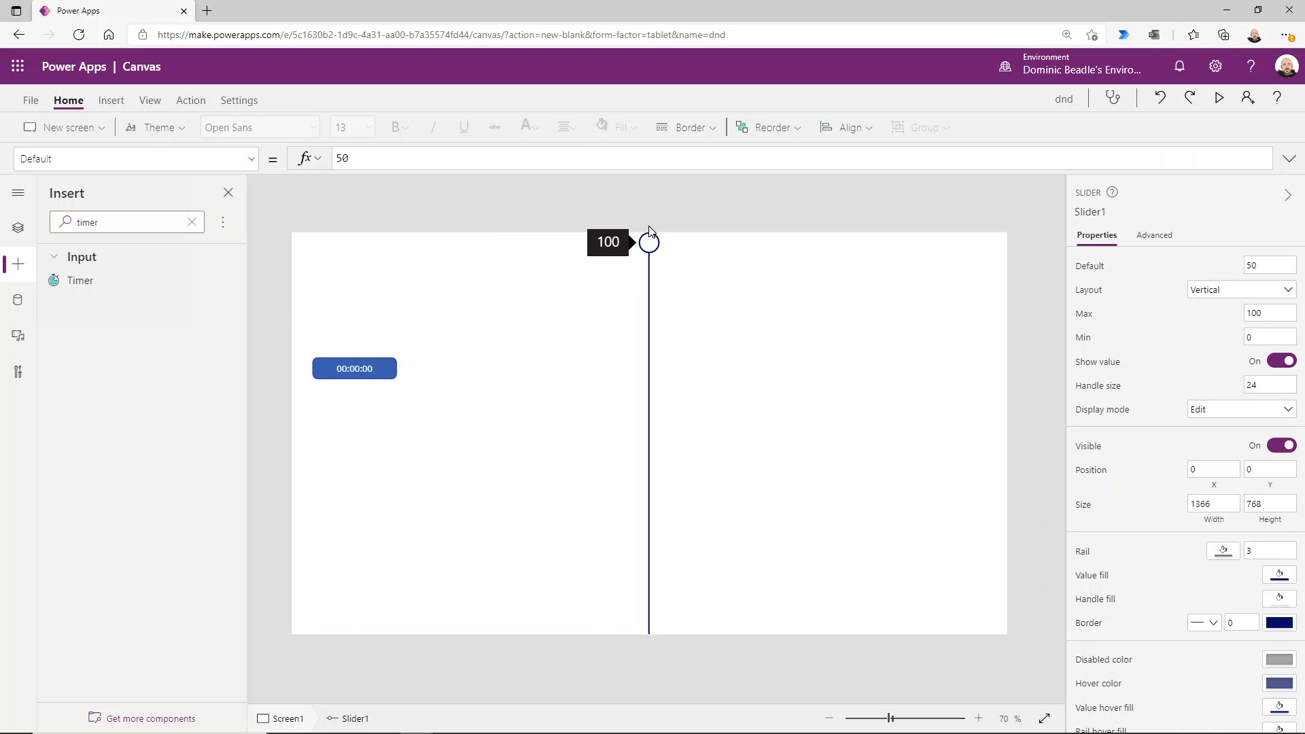
left_click_drag(649, 242, 648, 627)
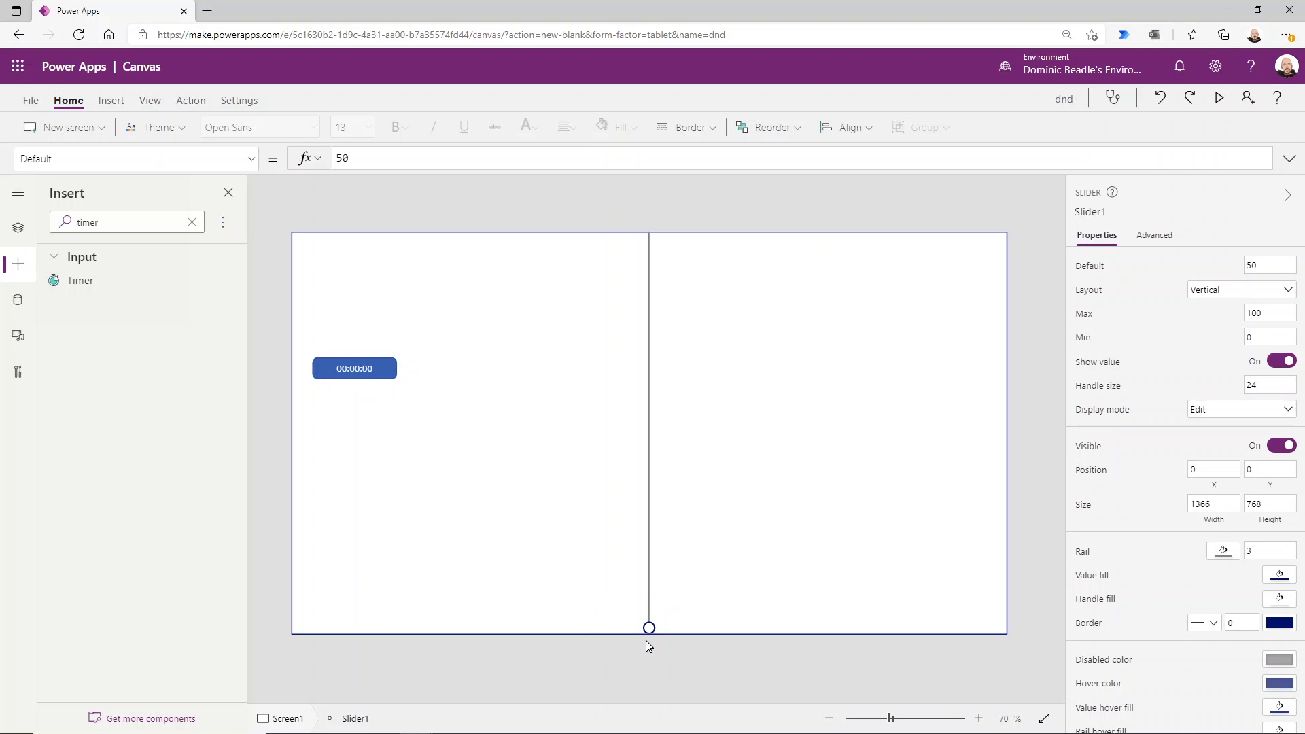
left_click_drag(649, 627, 649, 421)
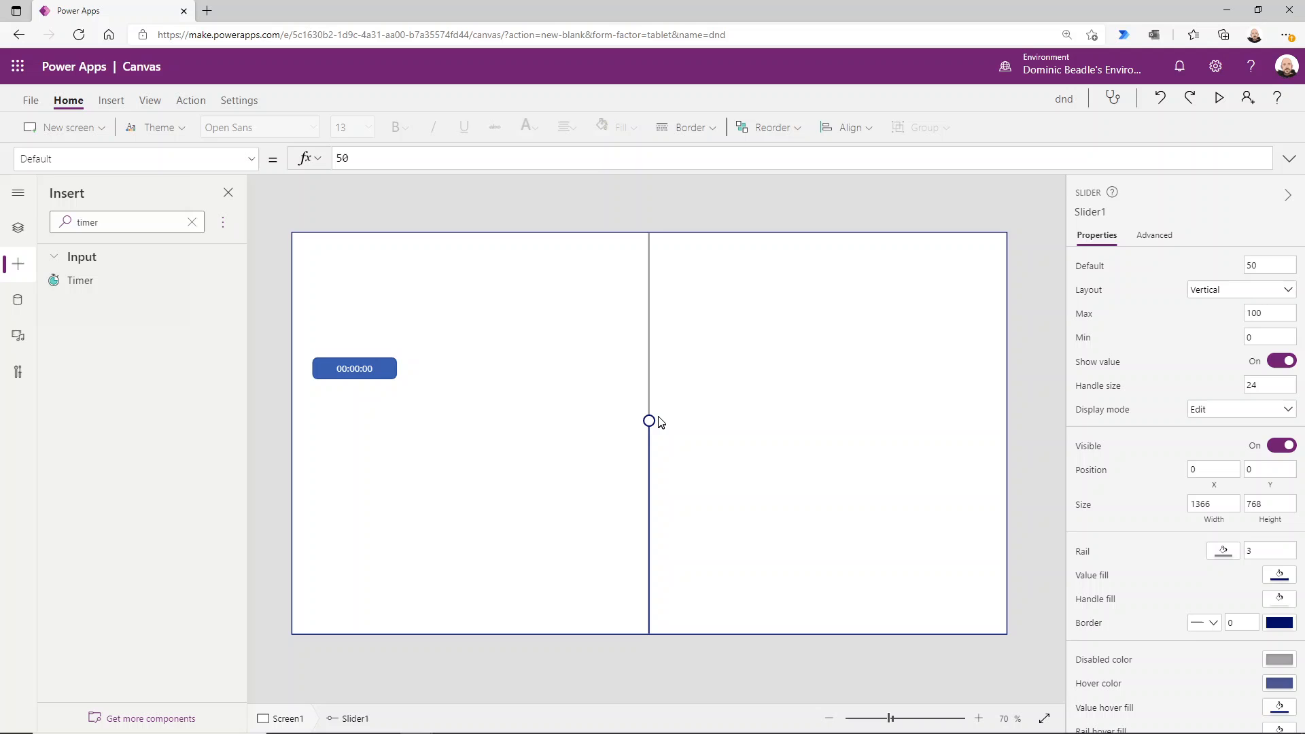
- Preview the app, drag the slider up to 85 and back, then select the slider
left_click(648, 420)
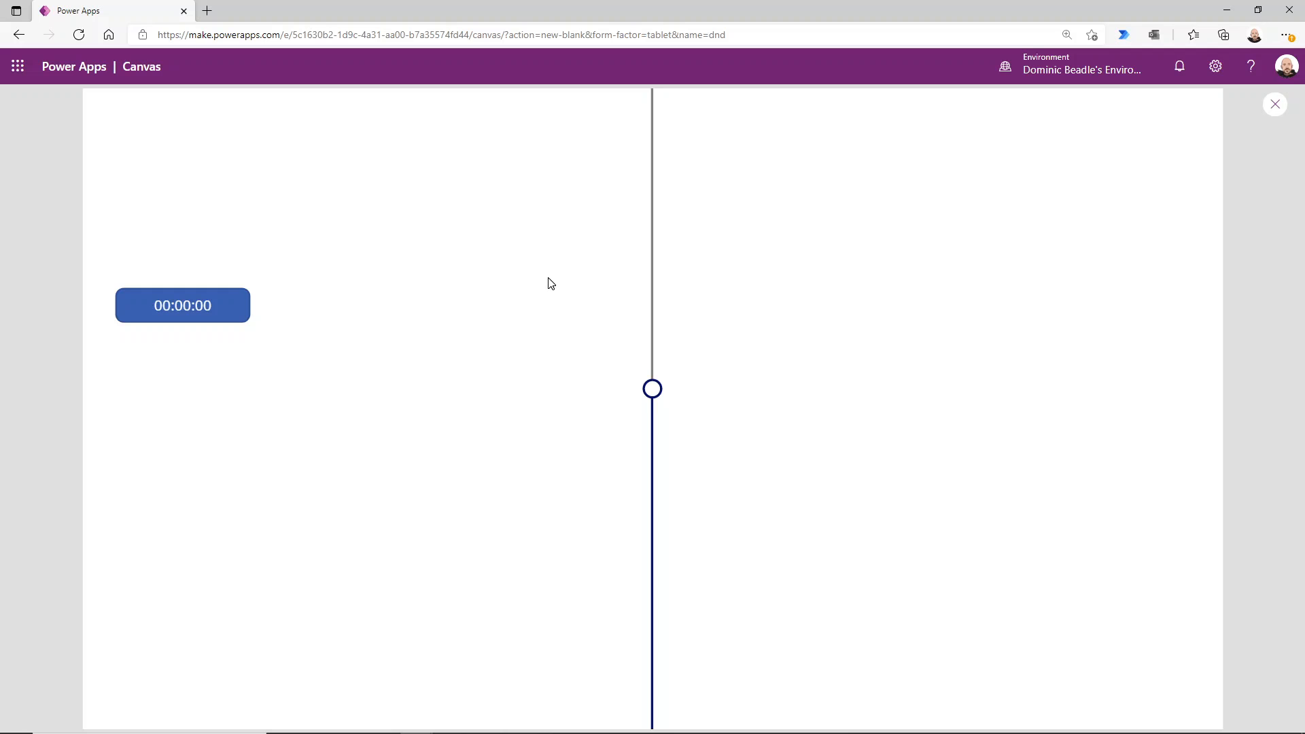
mouse_move(691, 405)
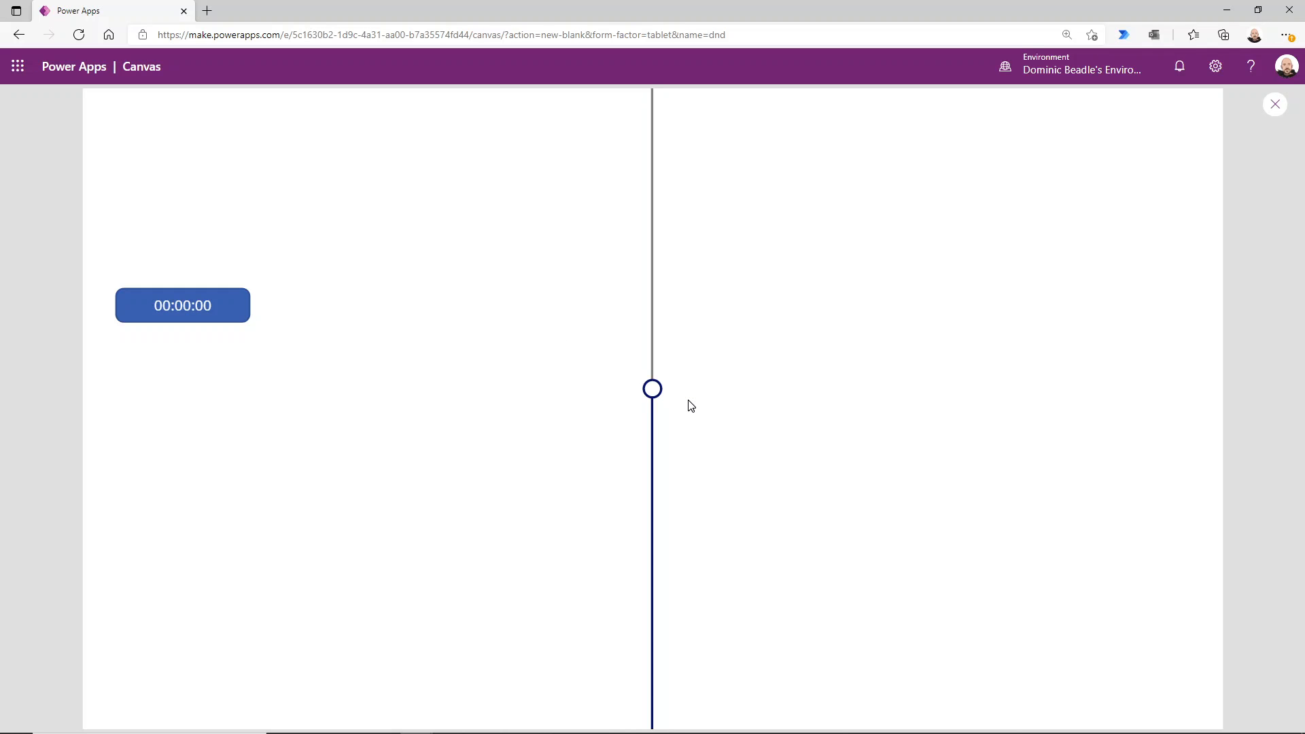
left_click_drag(653, 389, 653, 183)
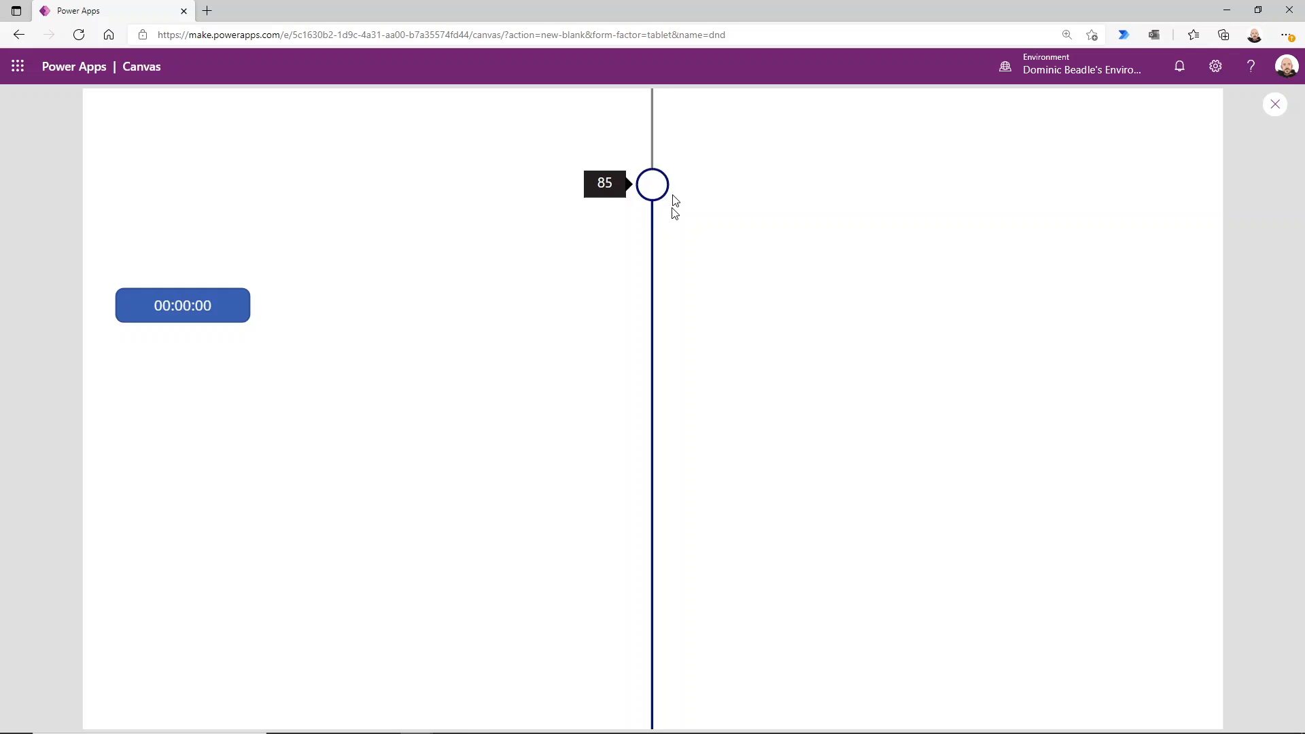
left_click_drag(652, 183, 652, 395)
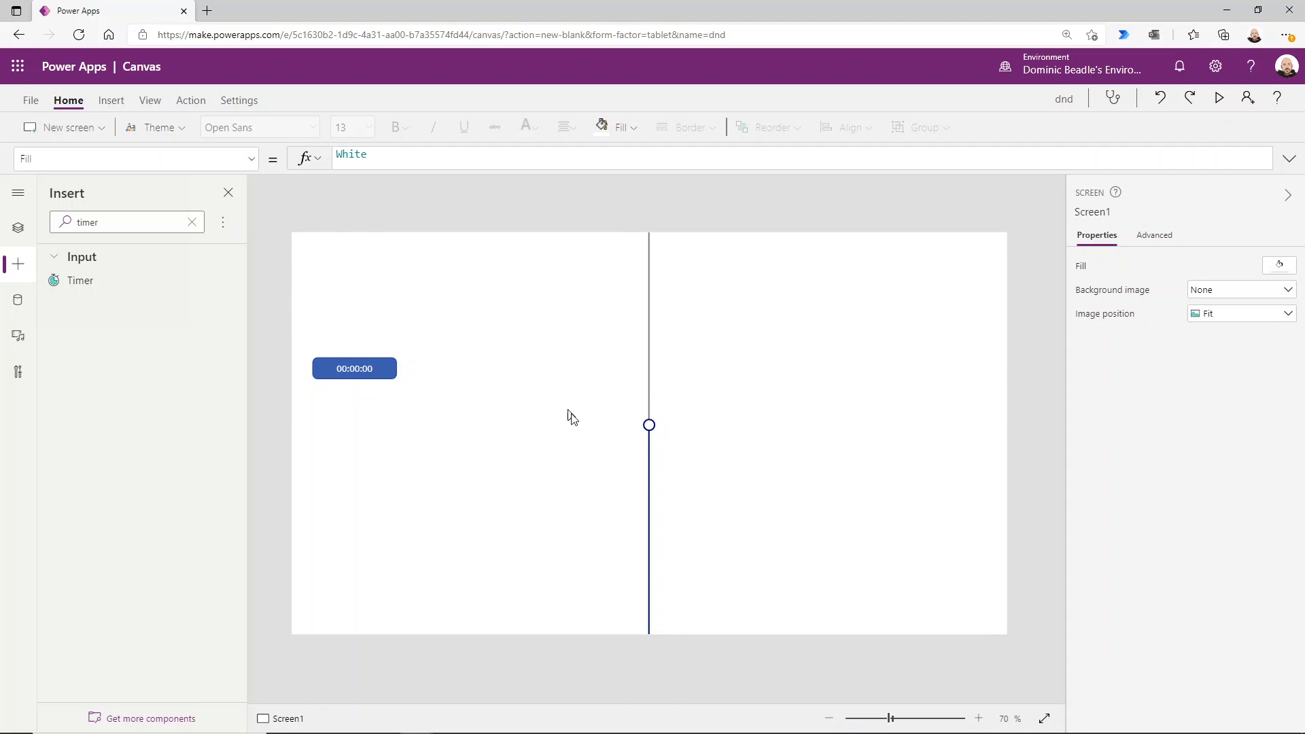
mouse_move(653, 442)
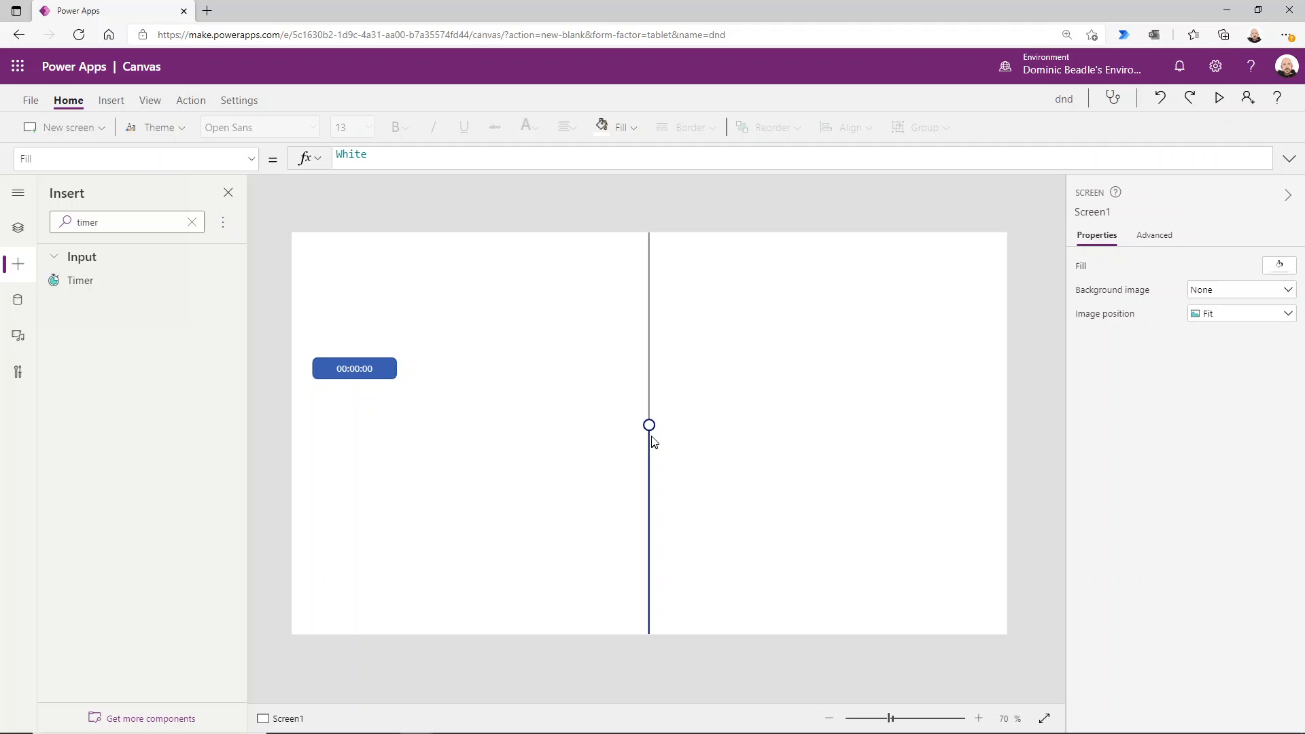
mouse_move(648, 426)
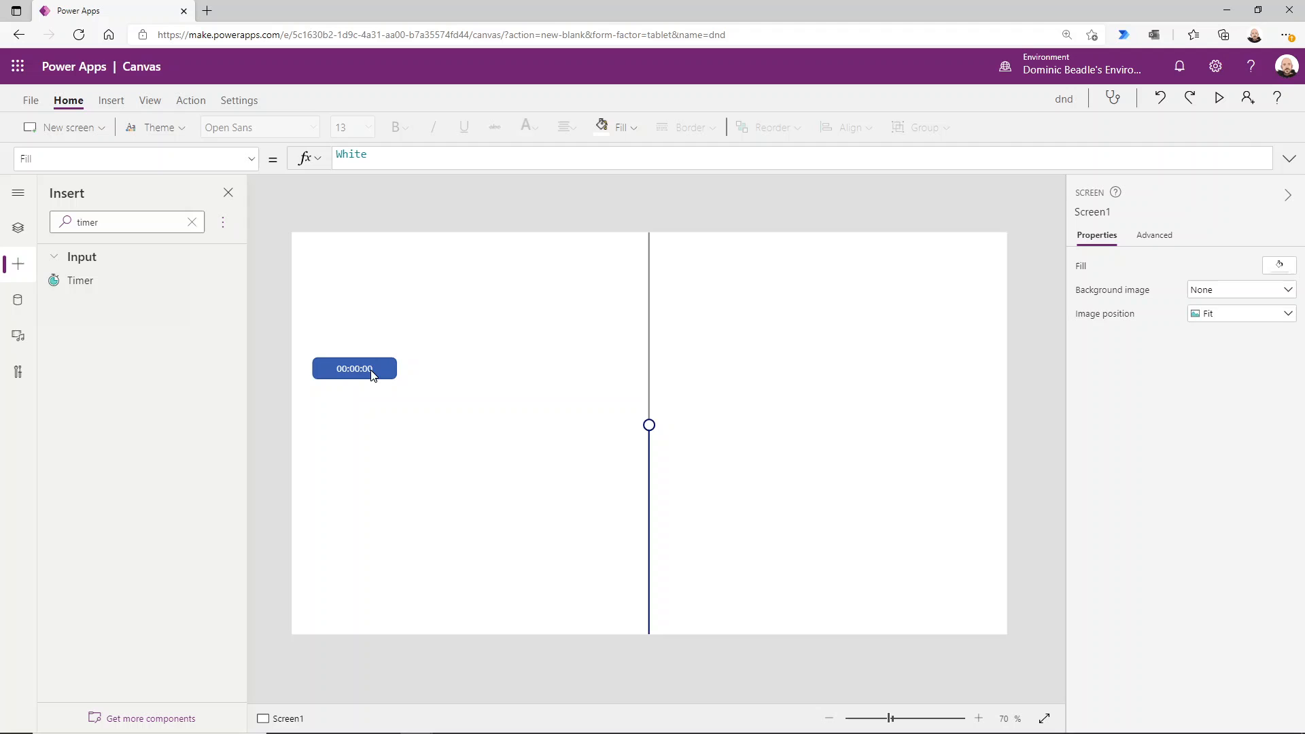
mouse_move(659, 414)
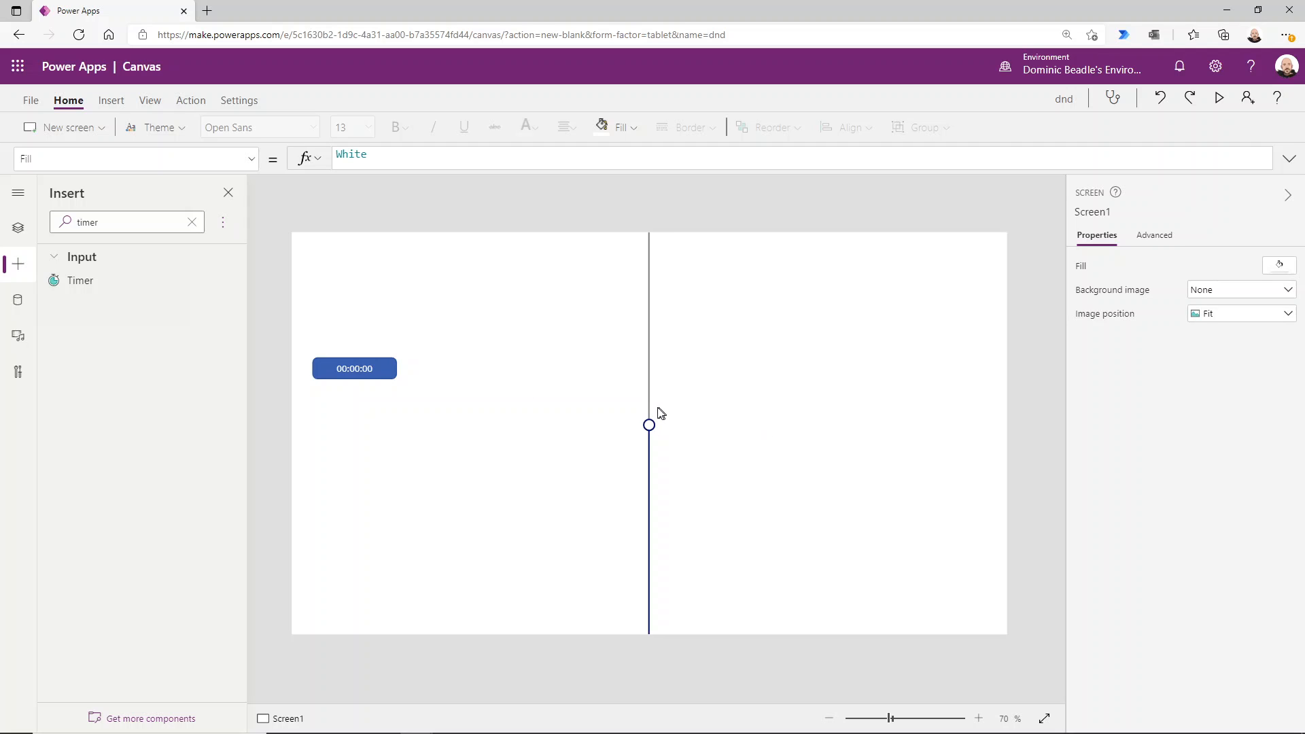
left_click(649, 425)
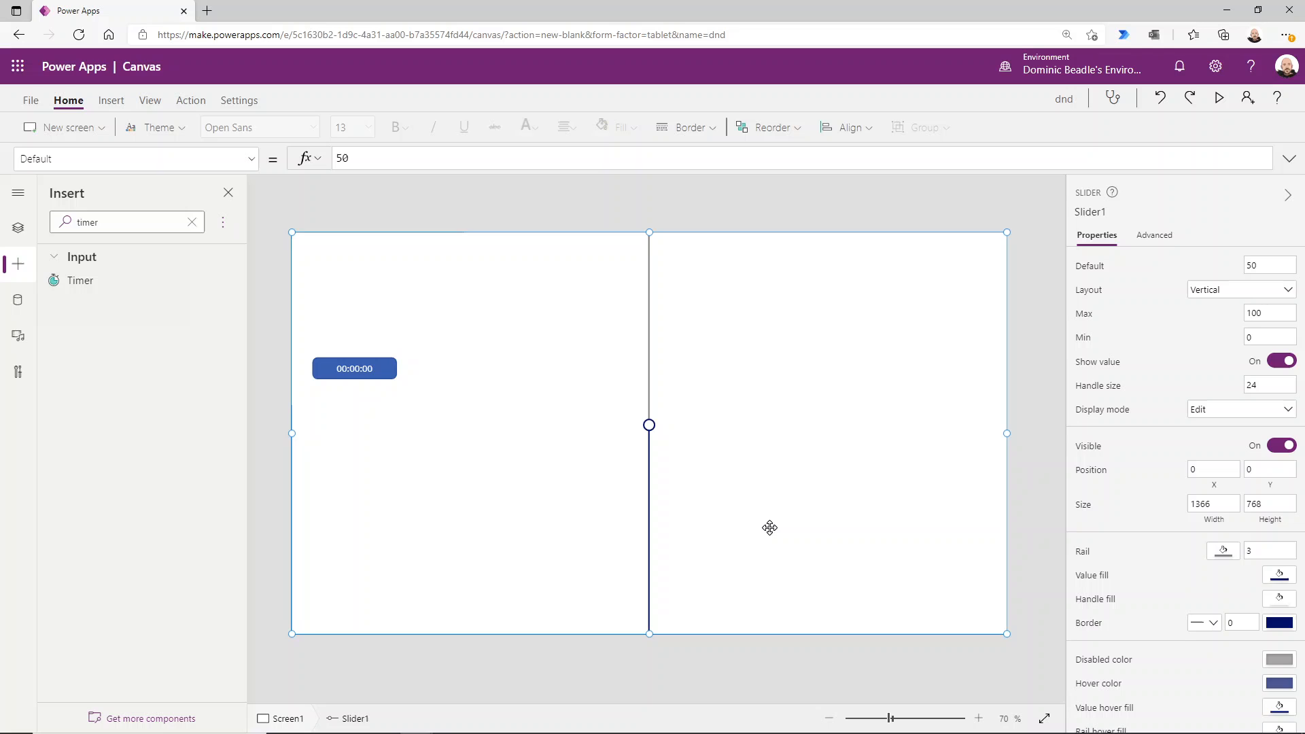
mouse_move(592, 455)
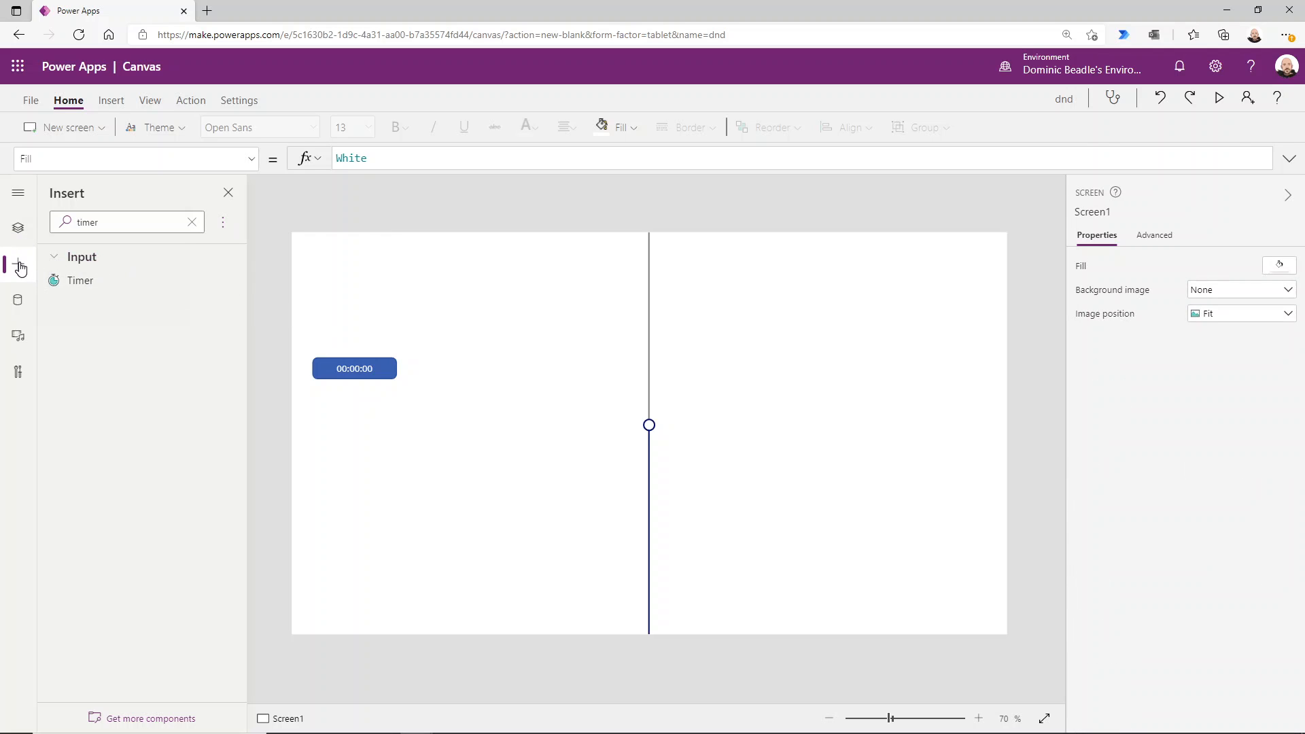
- Insert a button and a cross icon, placing the icon right of the button
left_click(191, 222)
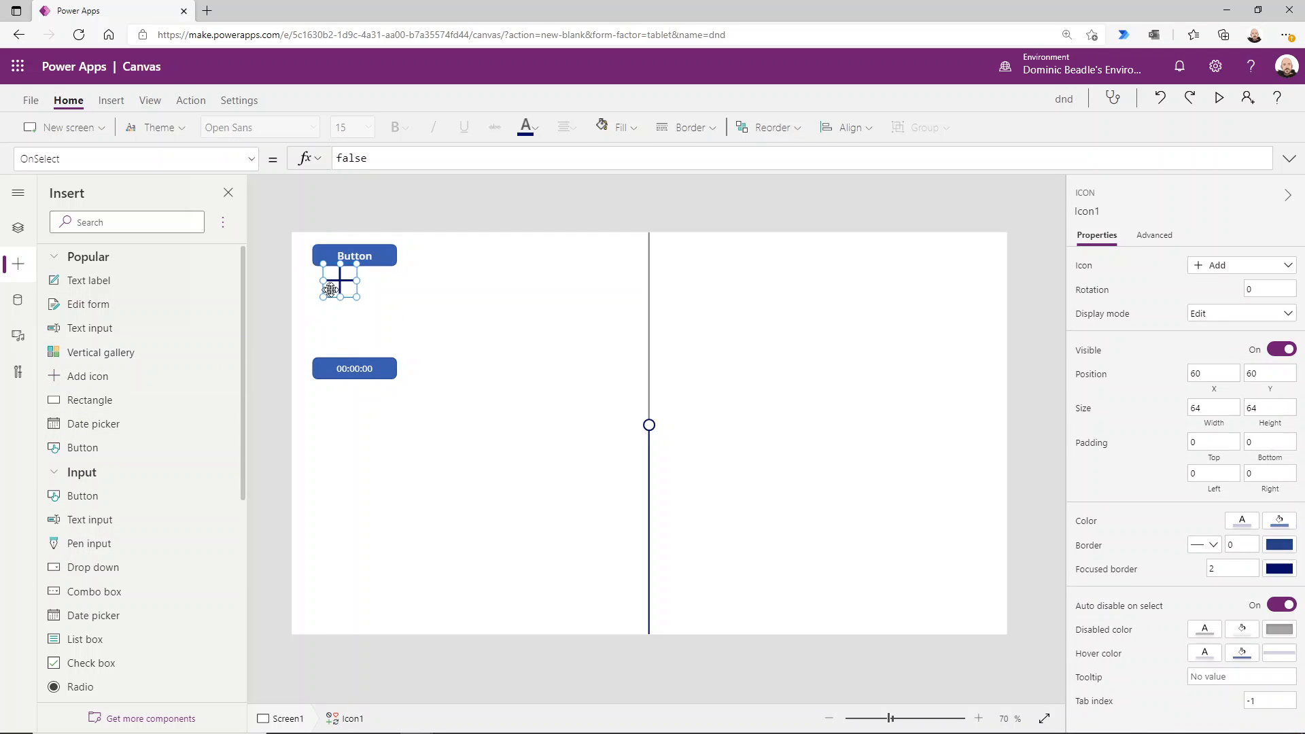
left_click_drag(339, 279, 551, 261)
type("s")
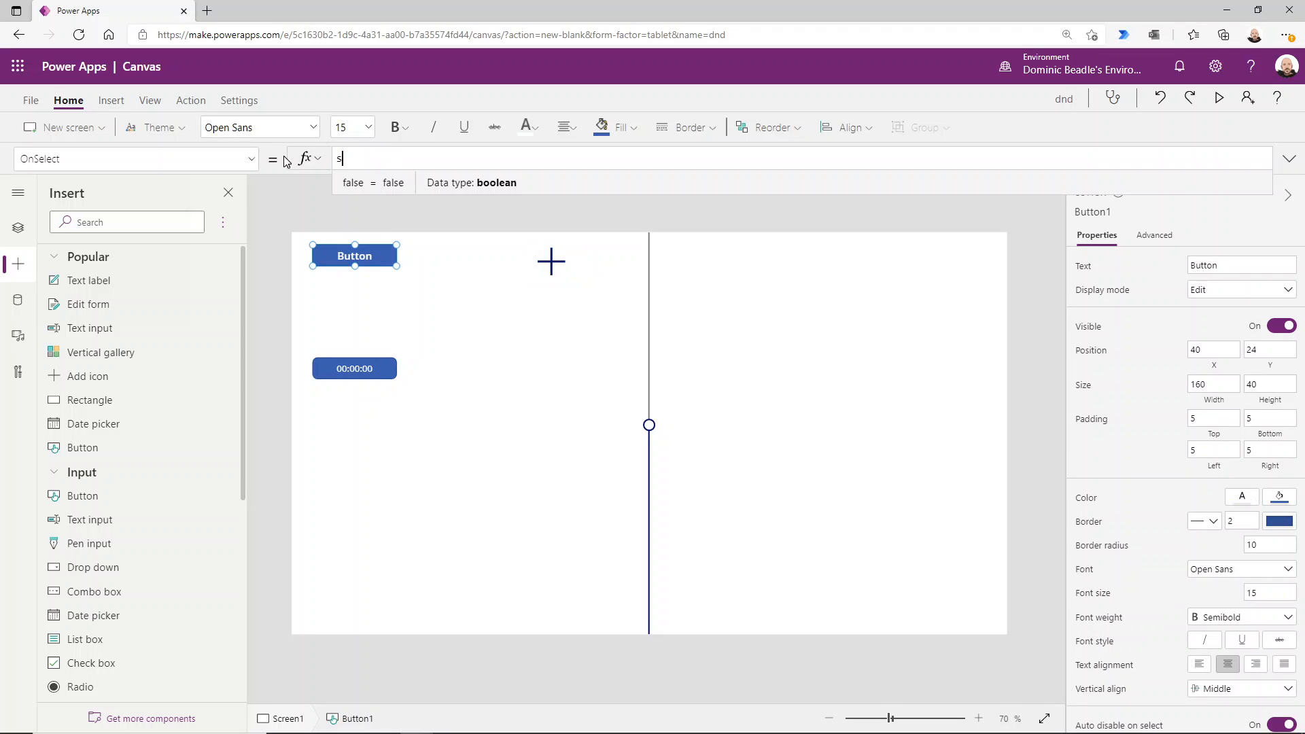
- Set Button1's OnSelect to Set(Xpos,300);Set(Ypos,300);Set(VarLayout,"h")
type("Set(")
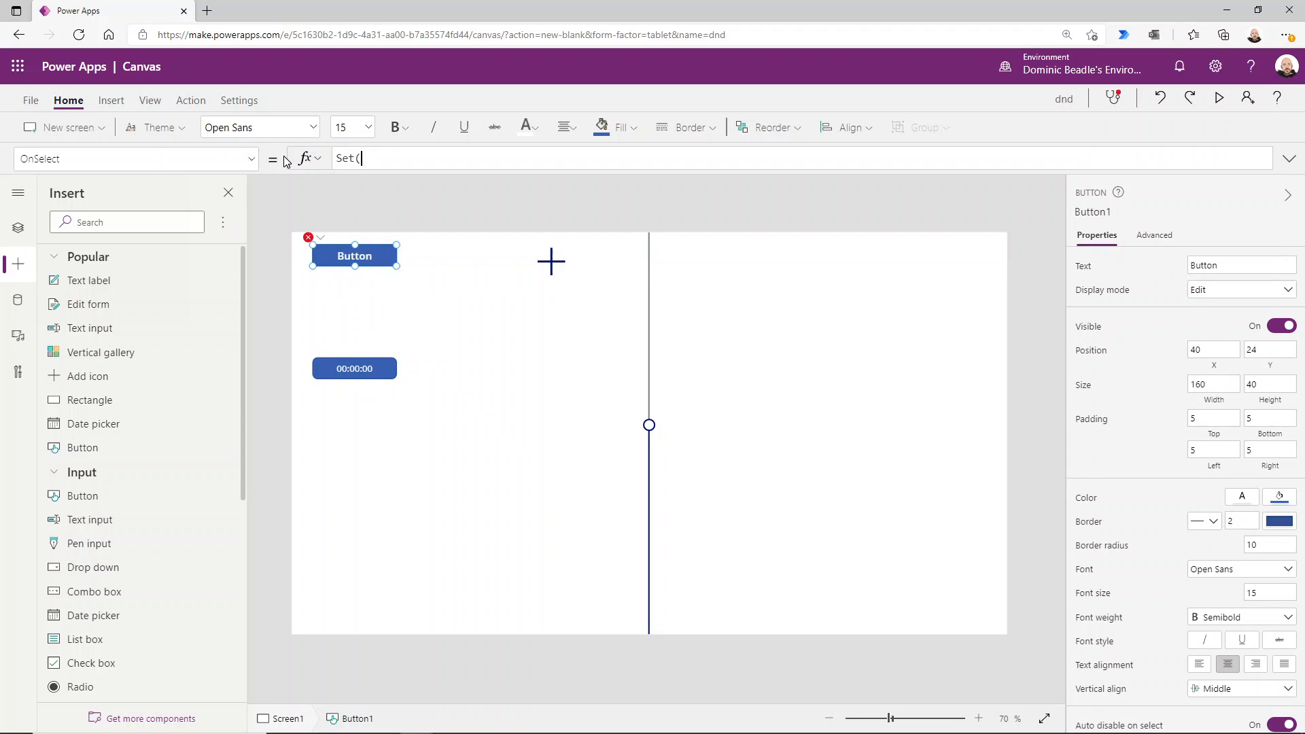
type("Xpos,")
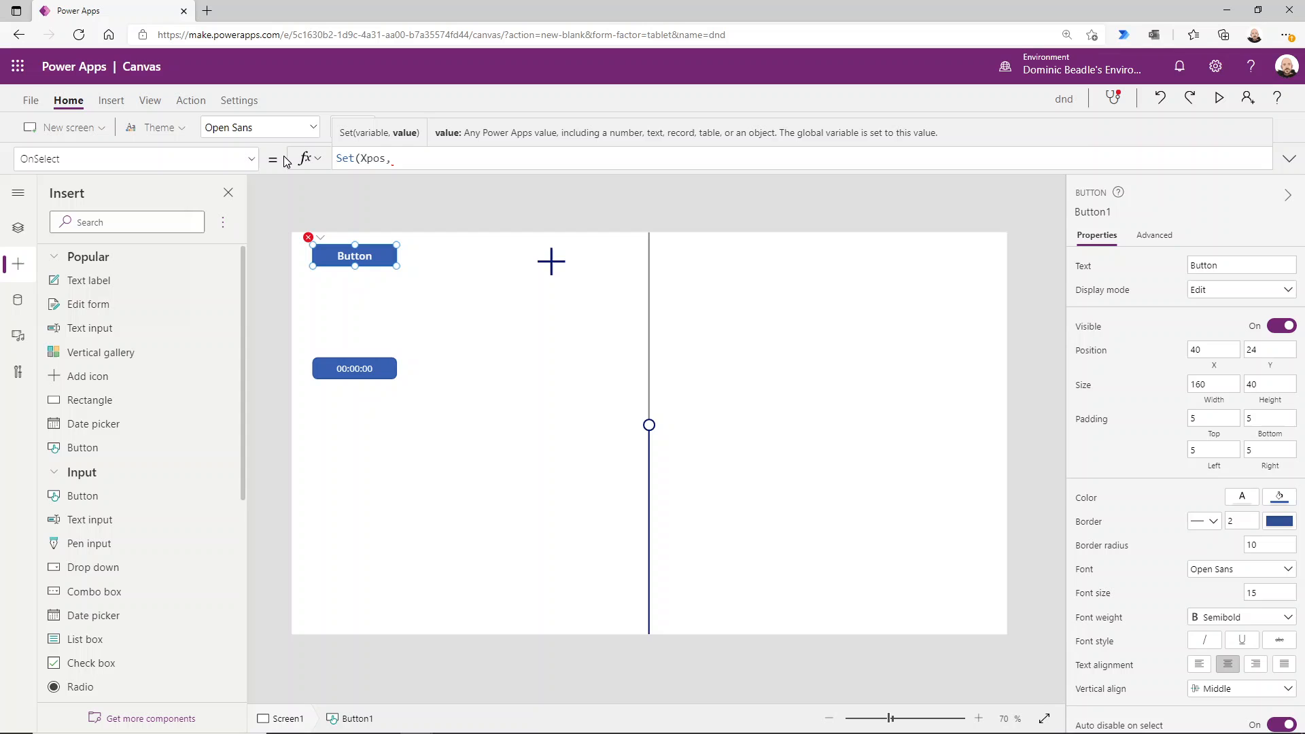
type("300);Set(Ypo")
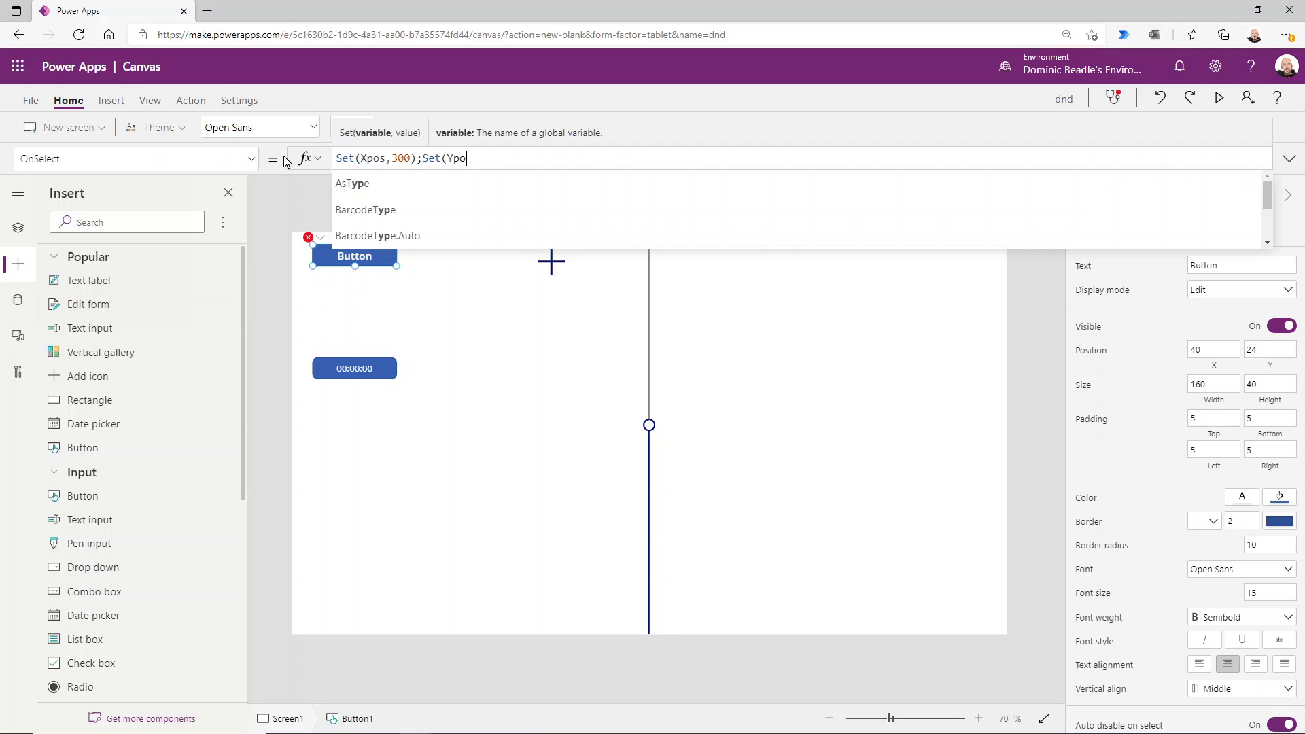
type(",300)")
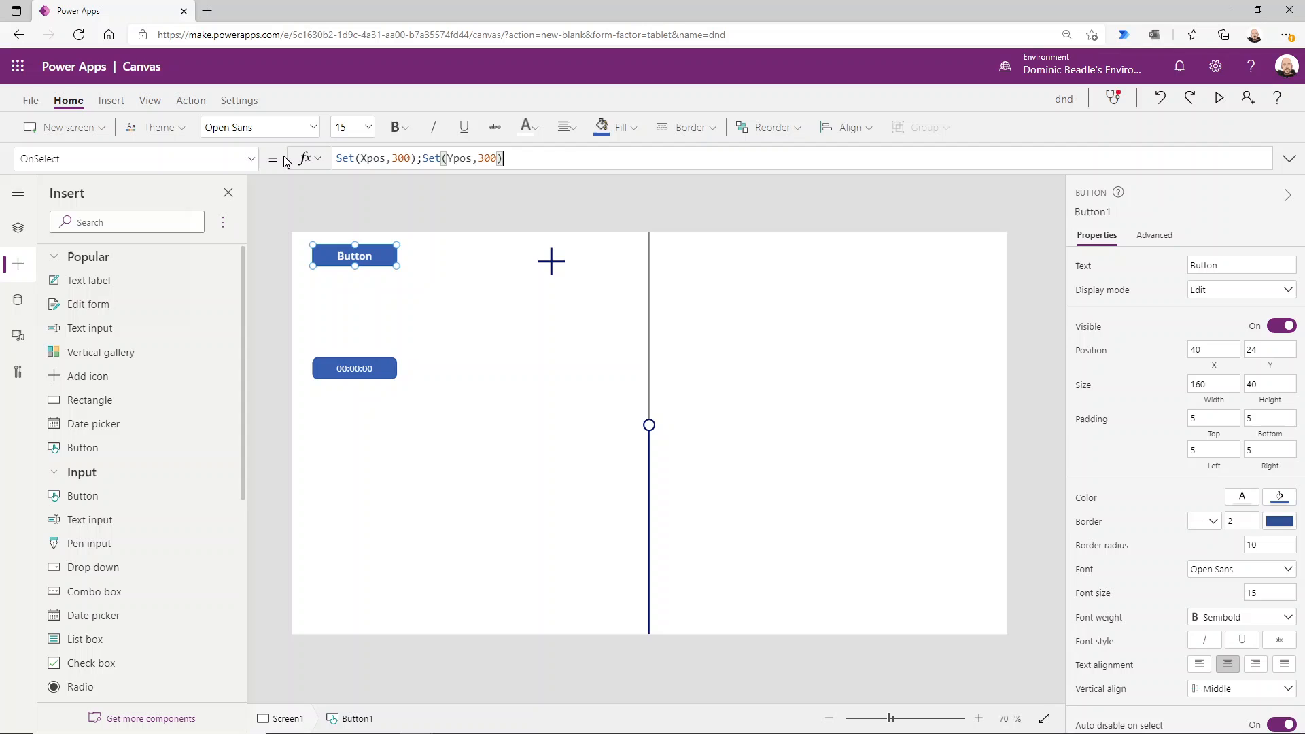
type(";Set(VarLayout)")
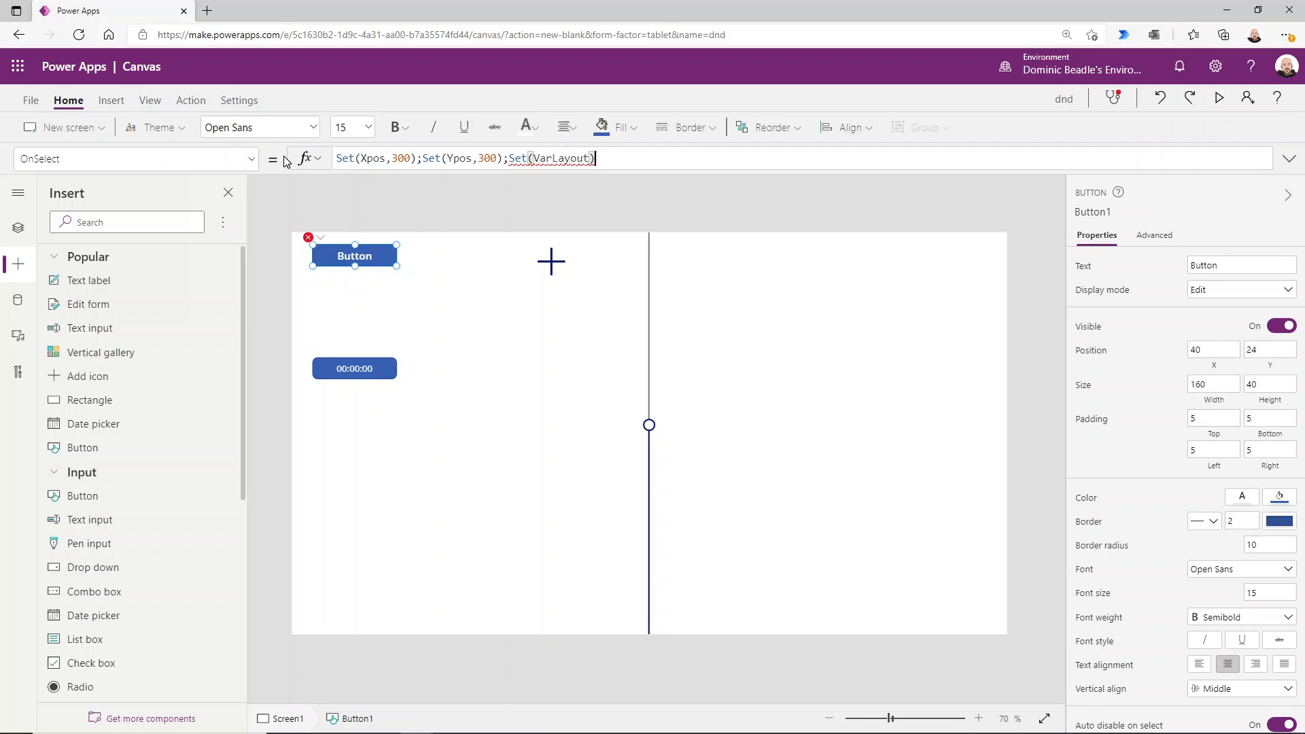
type(",\"h\"")
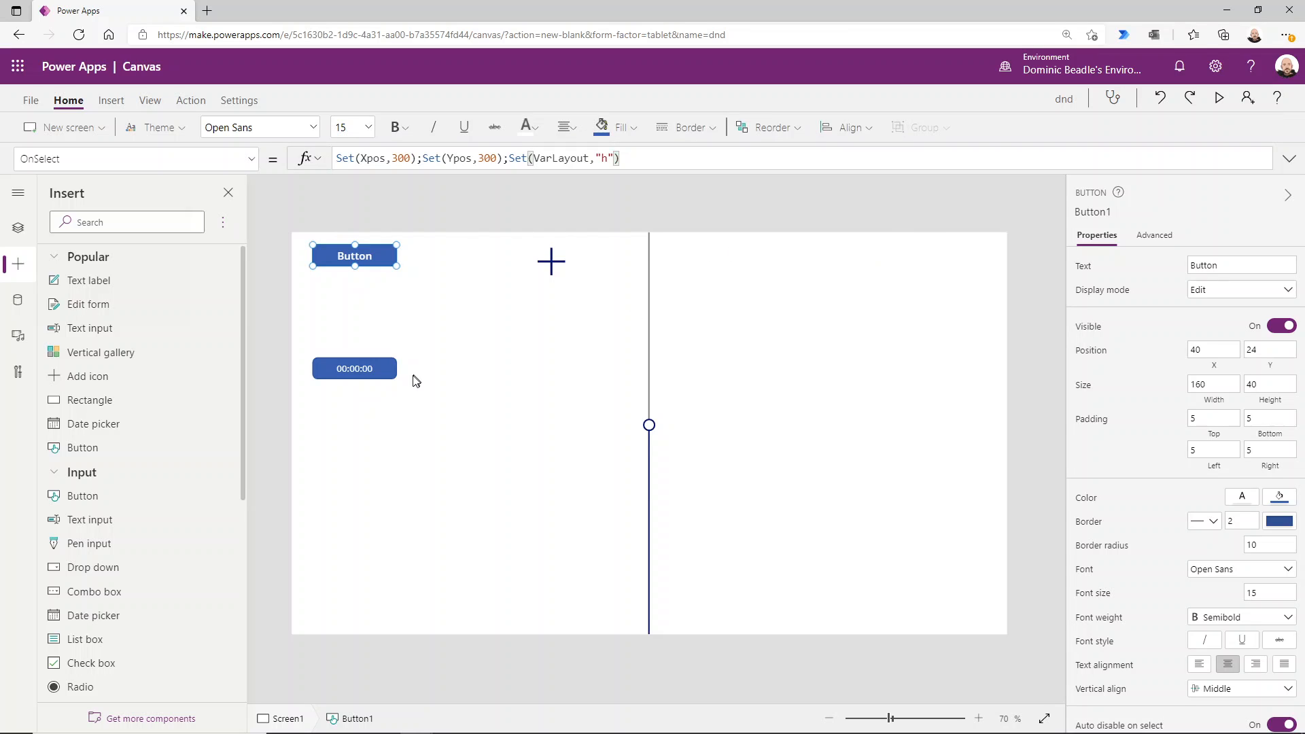
mouse_move(640, 469)
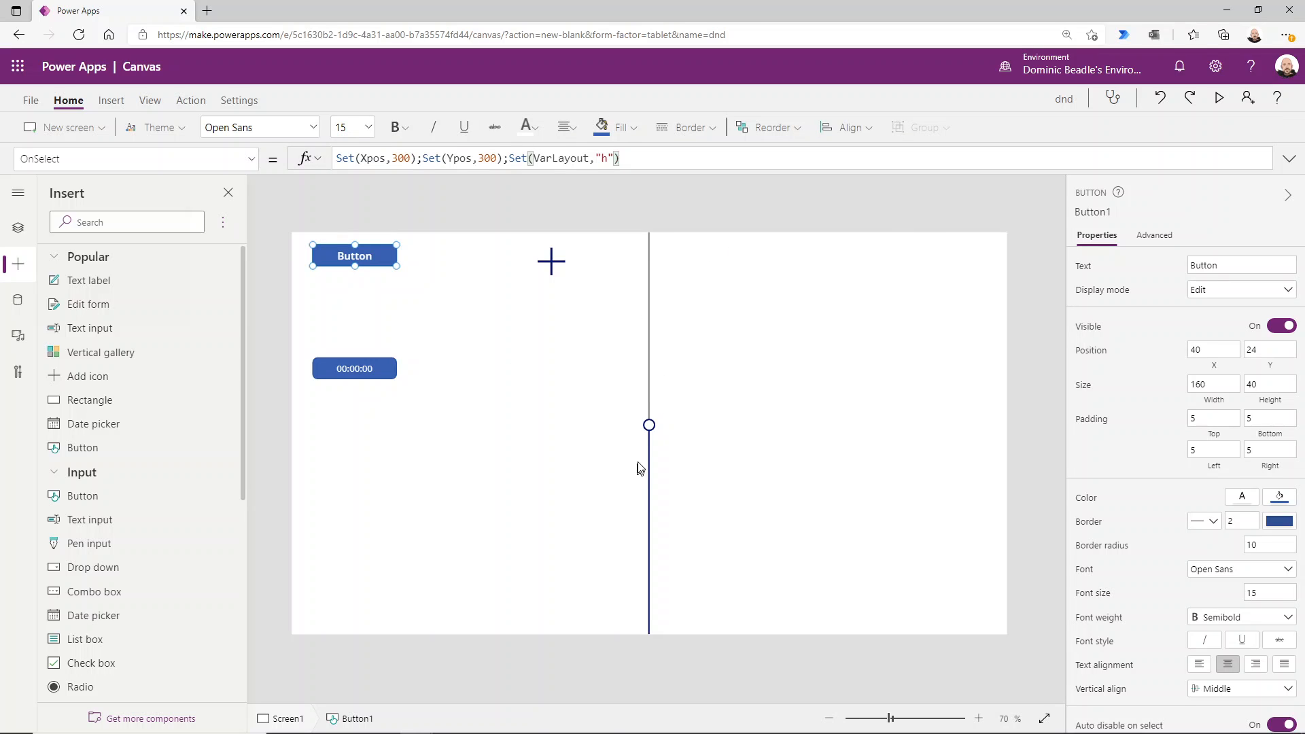
left_click(525, 158)
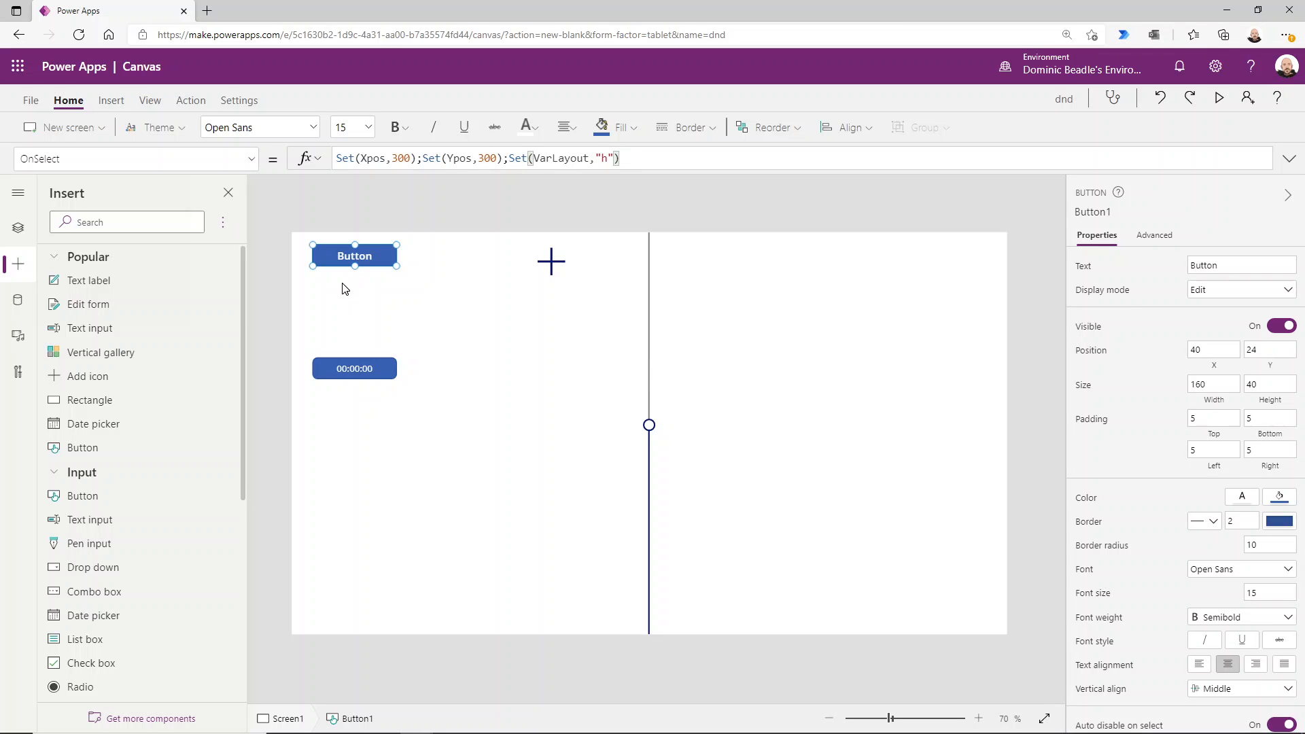
mouse_move(506, 263)
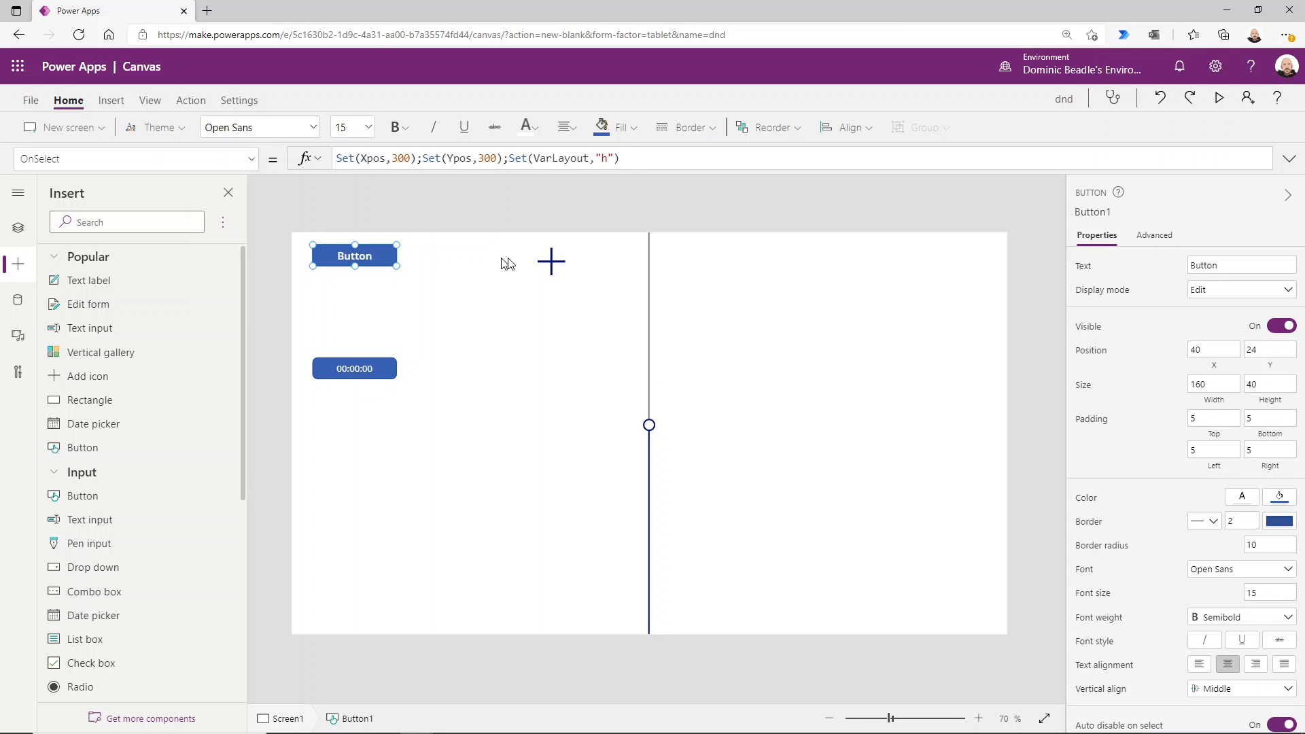
- Set Icon1's X from Xpos and its Y to Ypos-Self.Height/2
left_click(551, 262)
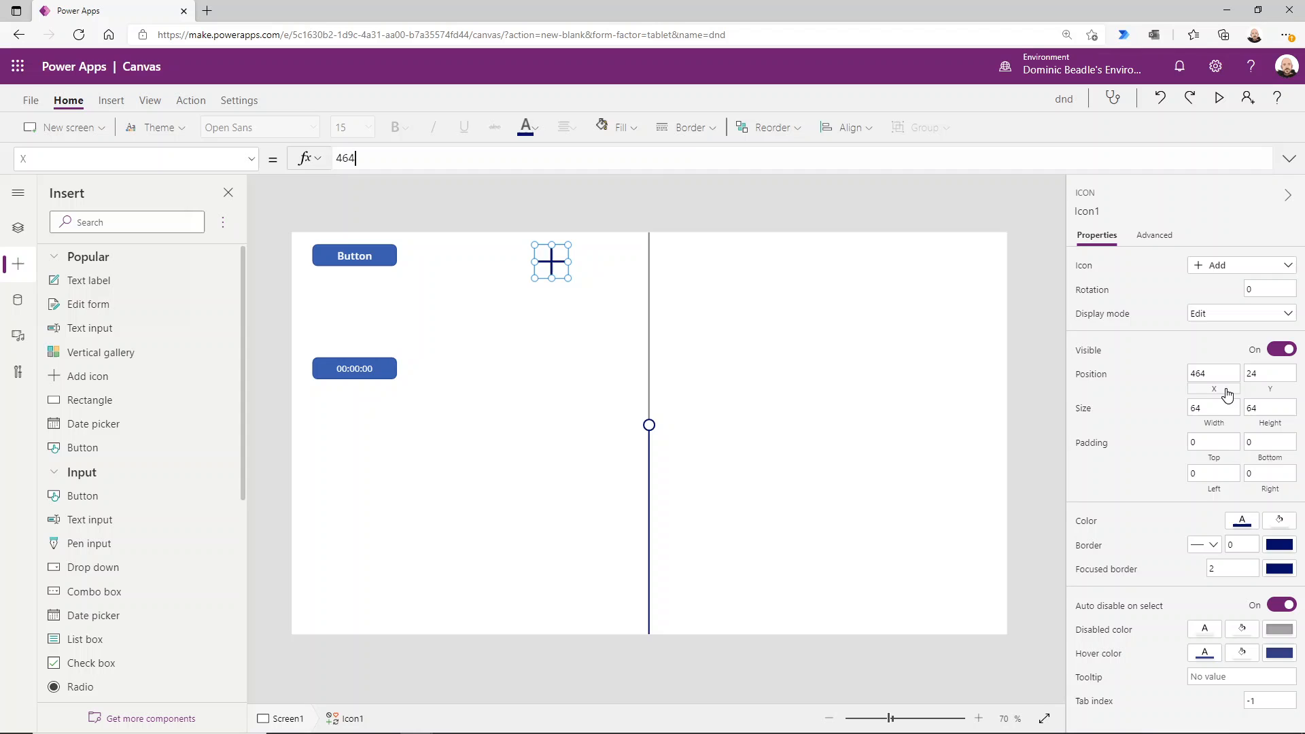
type("x")
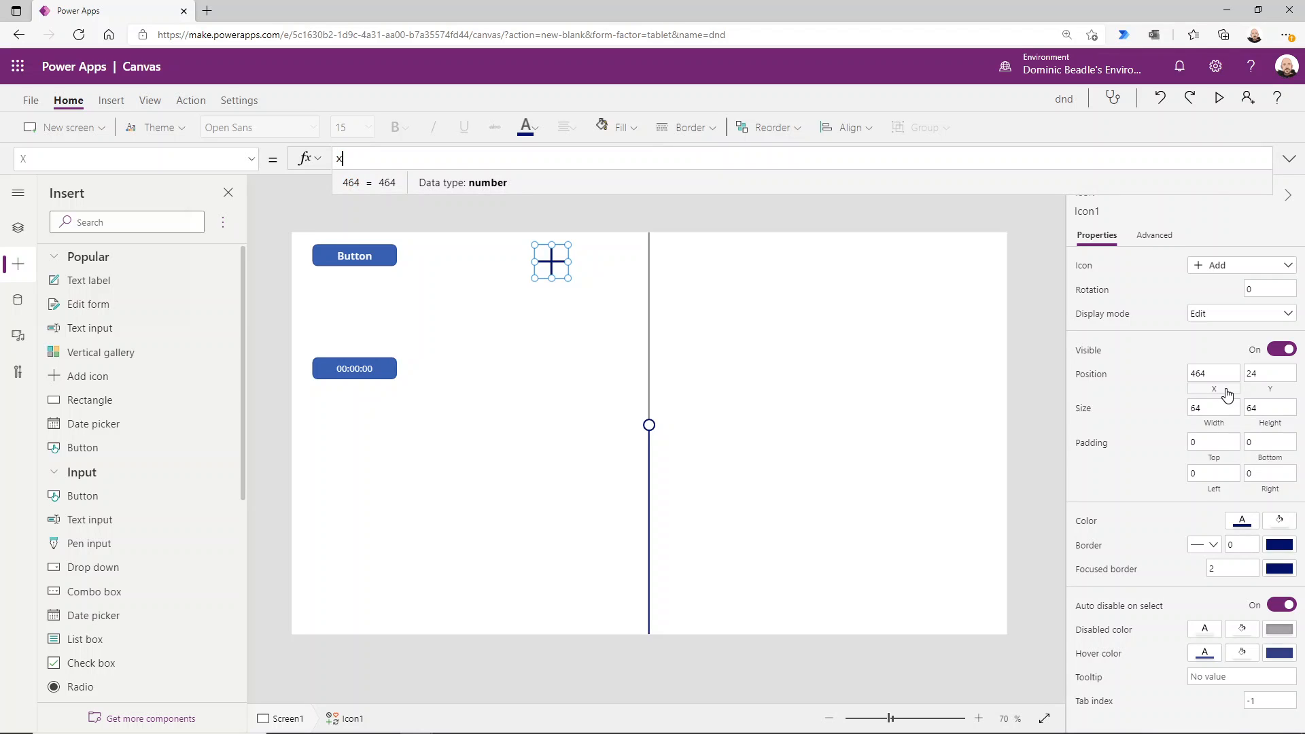
type("Xpos")
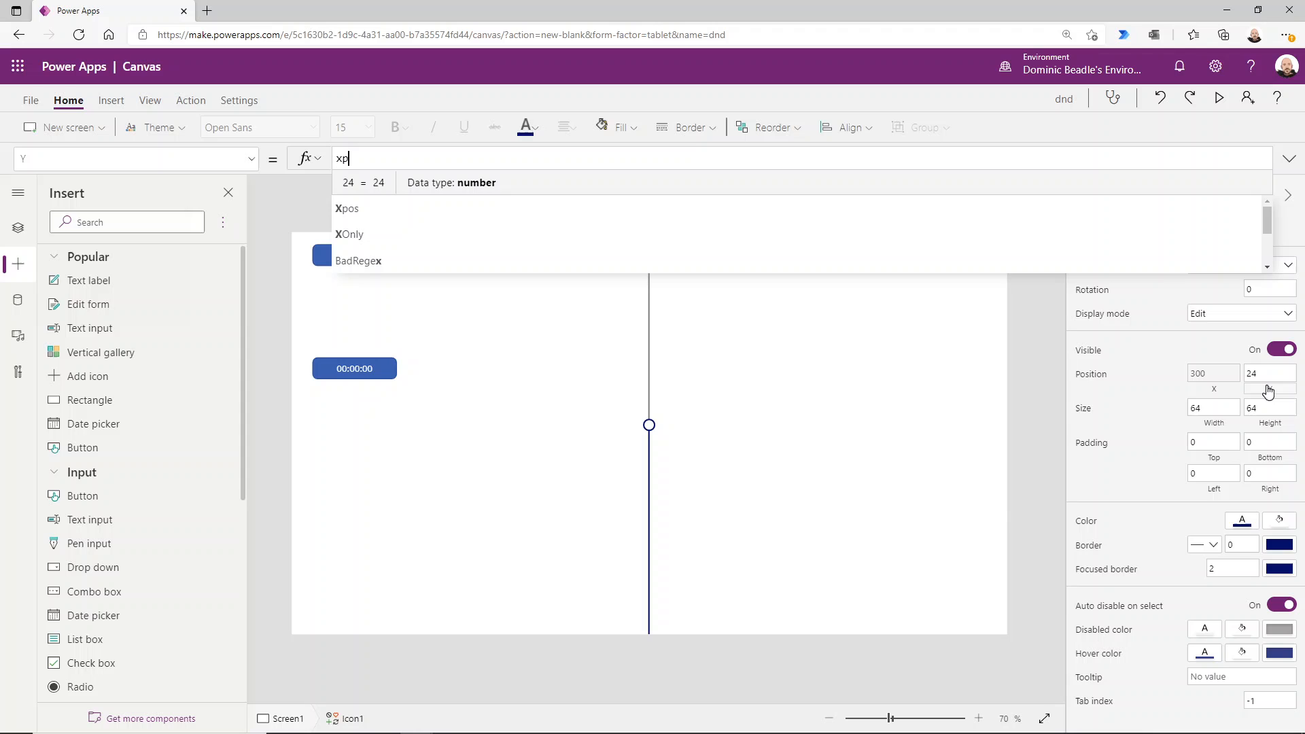
left_click(346, 208)
type("Ypos-Self.")
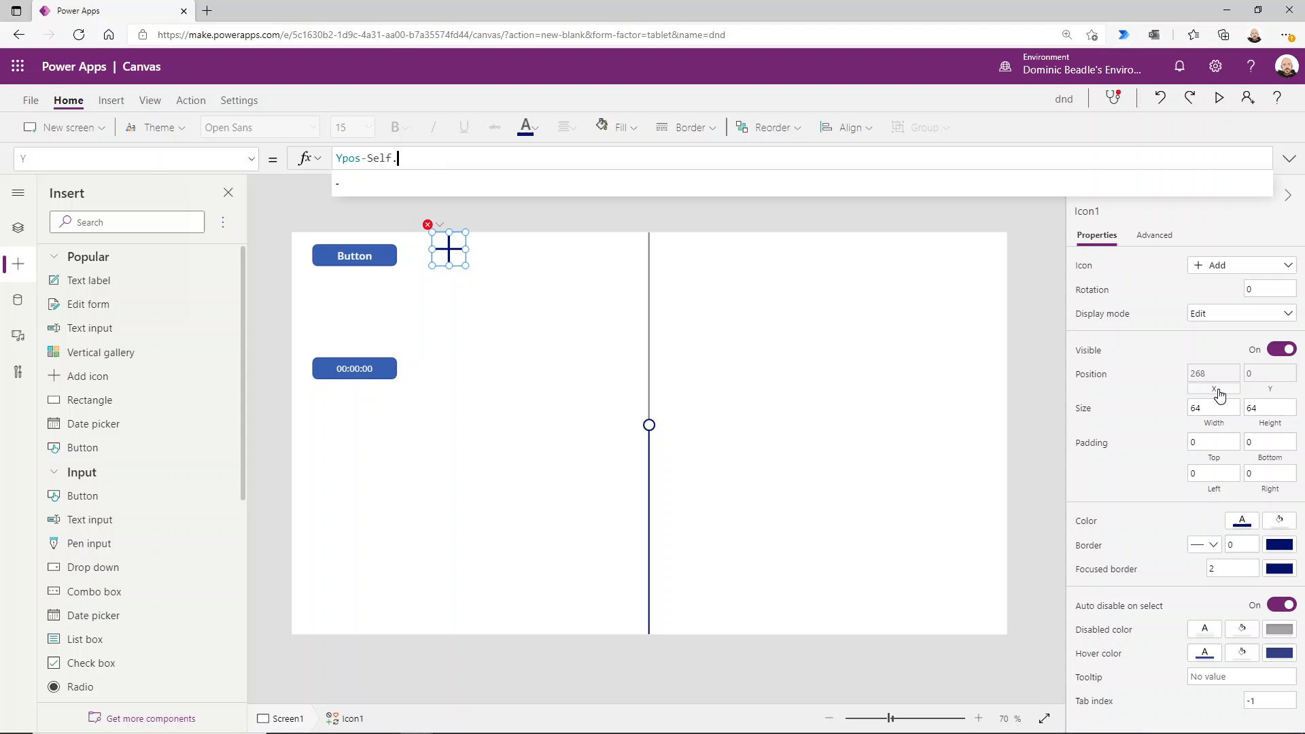
type("Height/2")
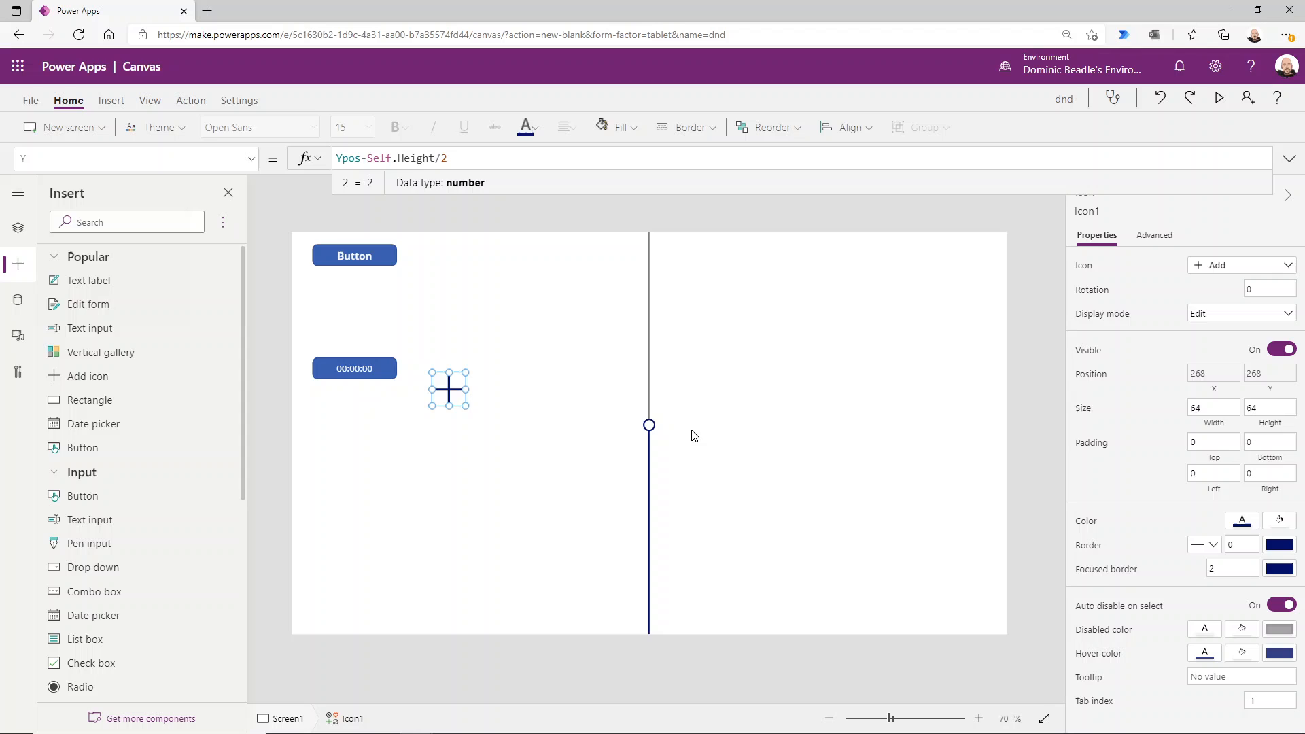
mouse_move(658, 430)
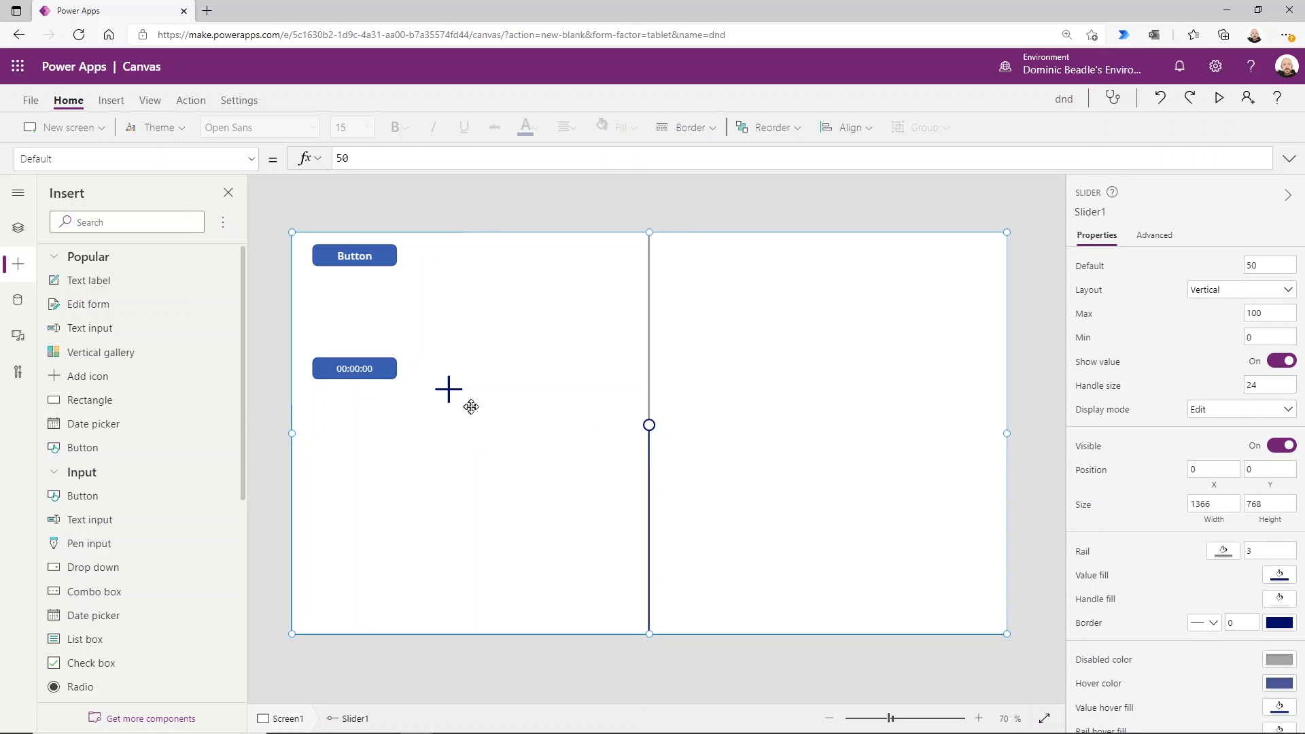
mouse_move(693, 472)
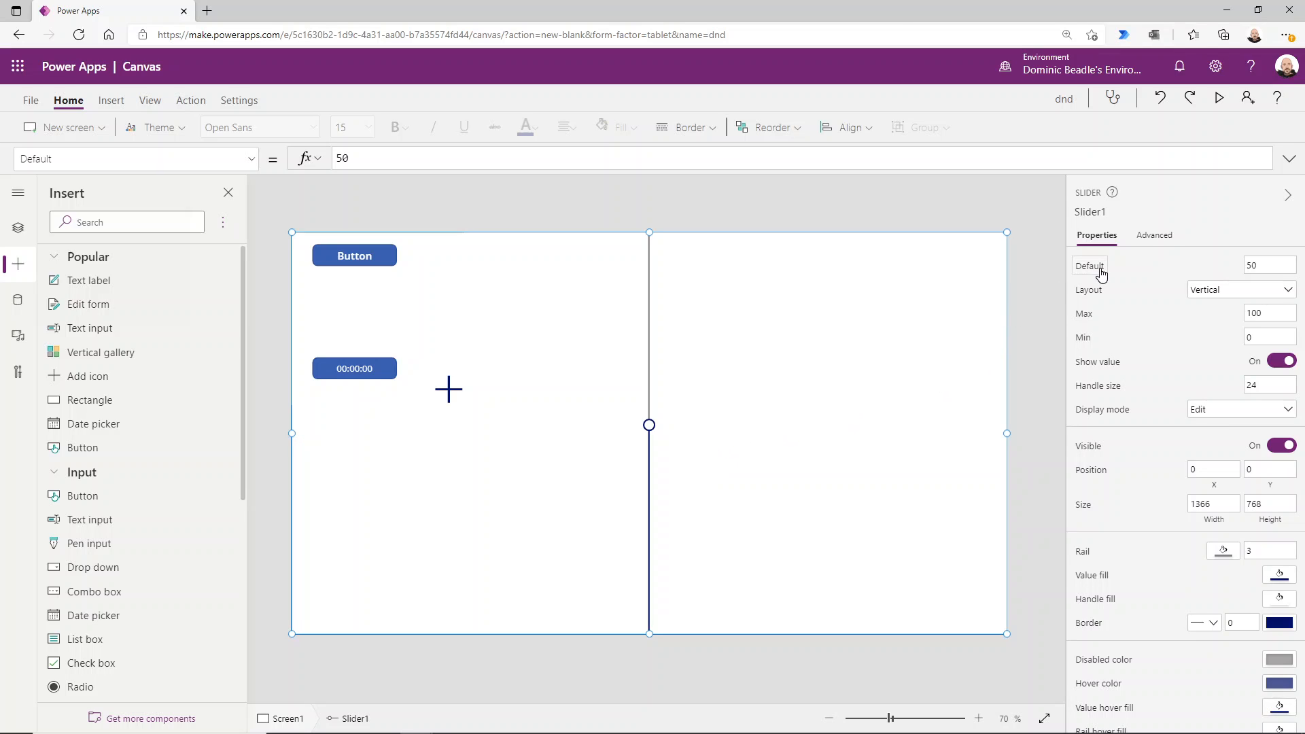
mouse_move(1098, 269)
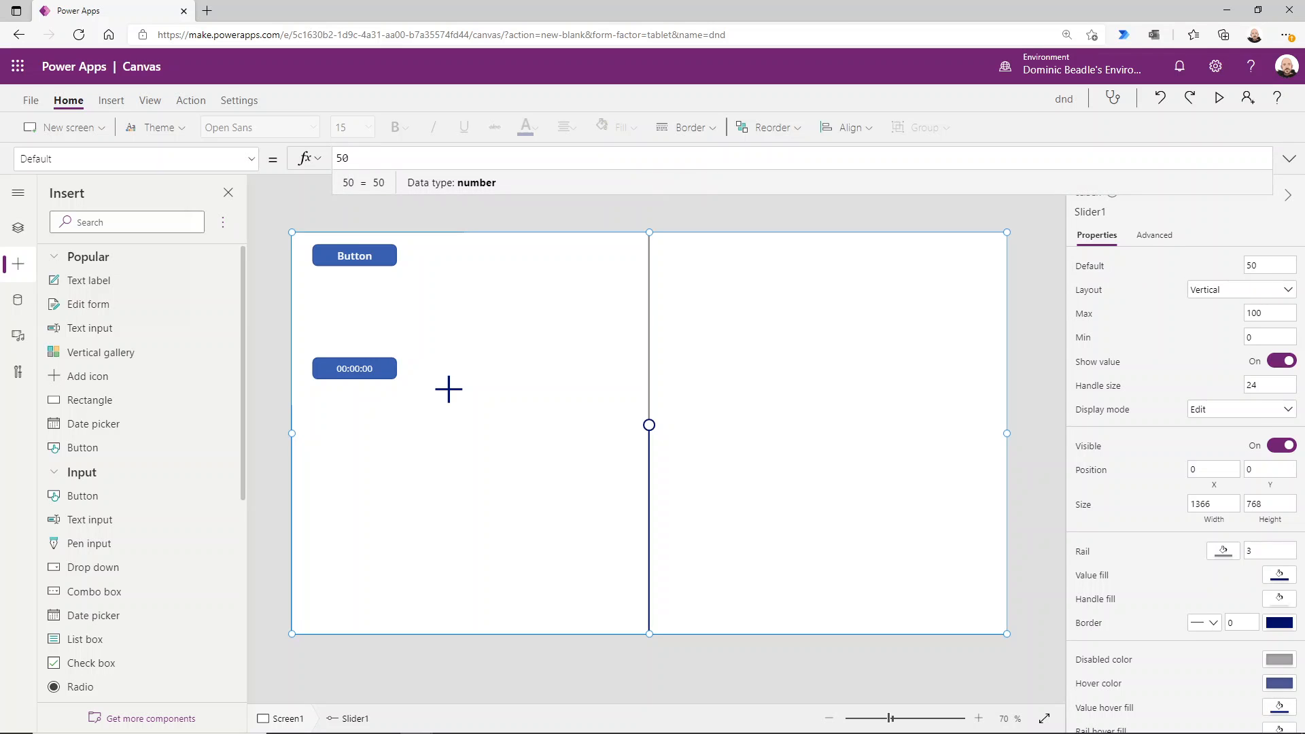
mouse_move(1164, 320)
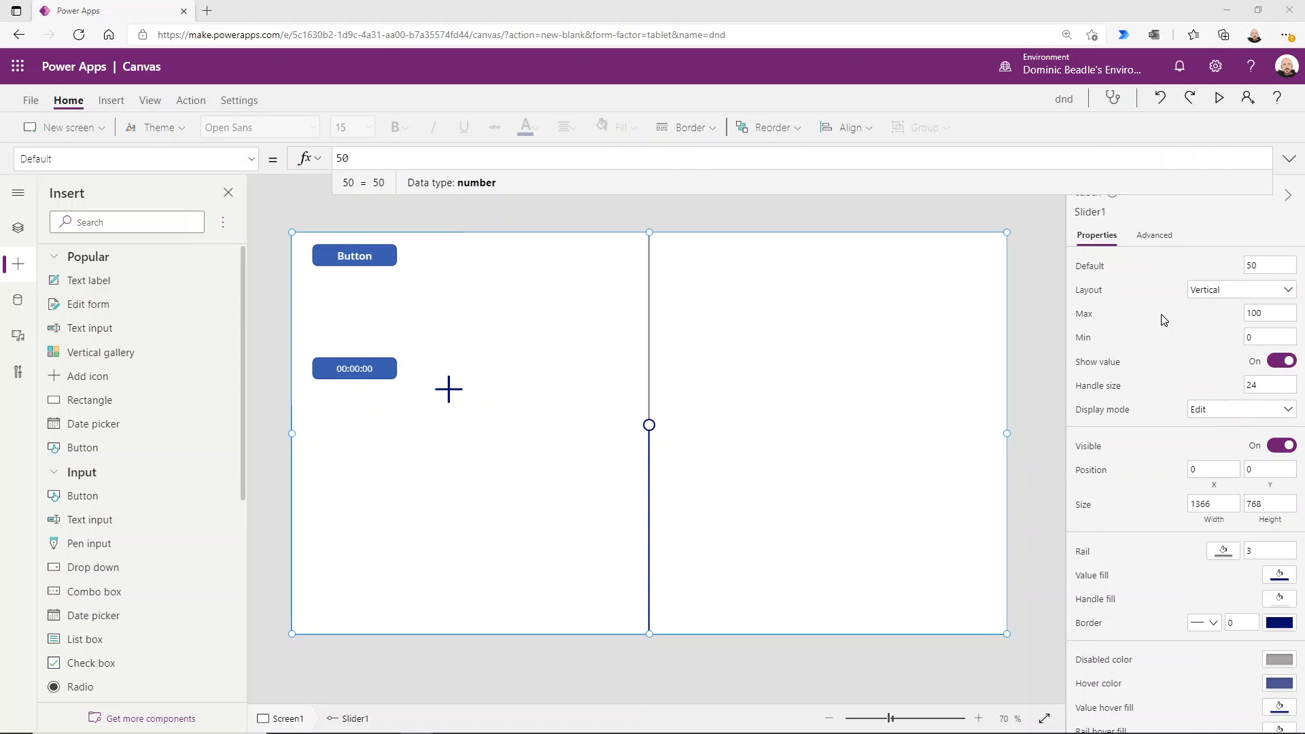
mouse_move(1077, 289)
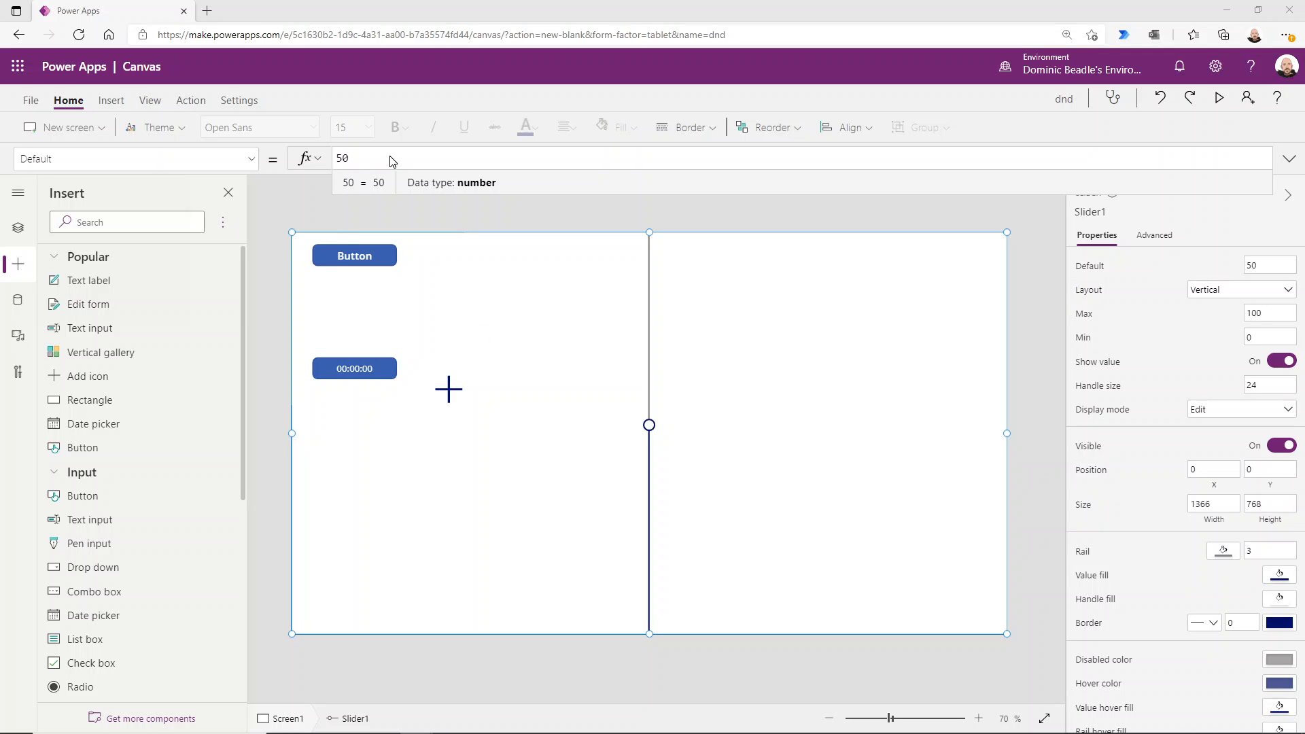
- Enter If(VarLayout="h",Xpos,App.Height-Ypos) as Slider1's Default, fixing a stray letter
type("If(v")
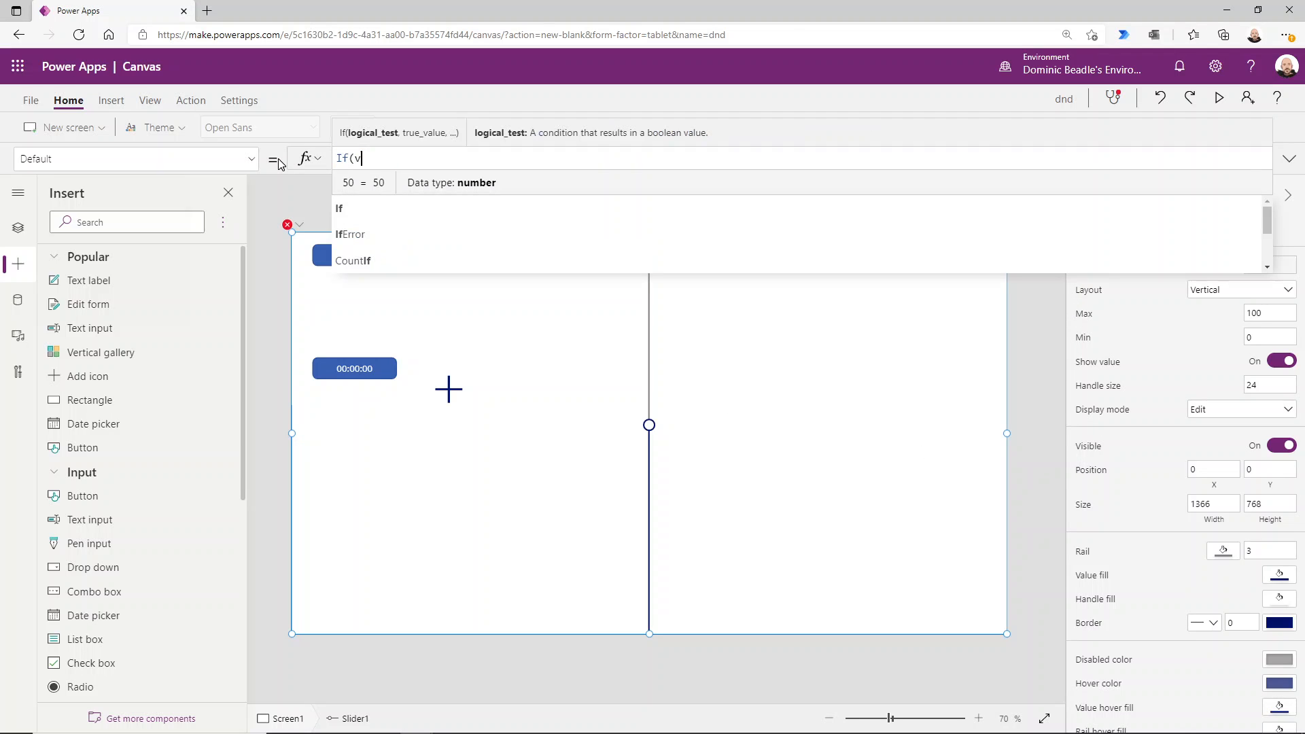
type("arLayout=")
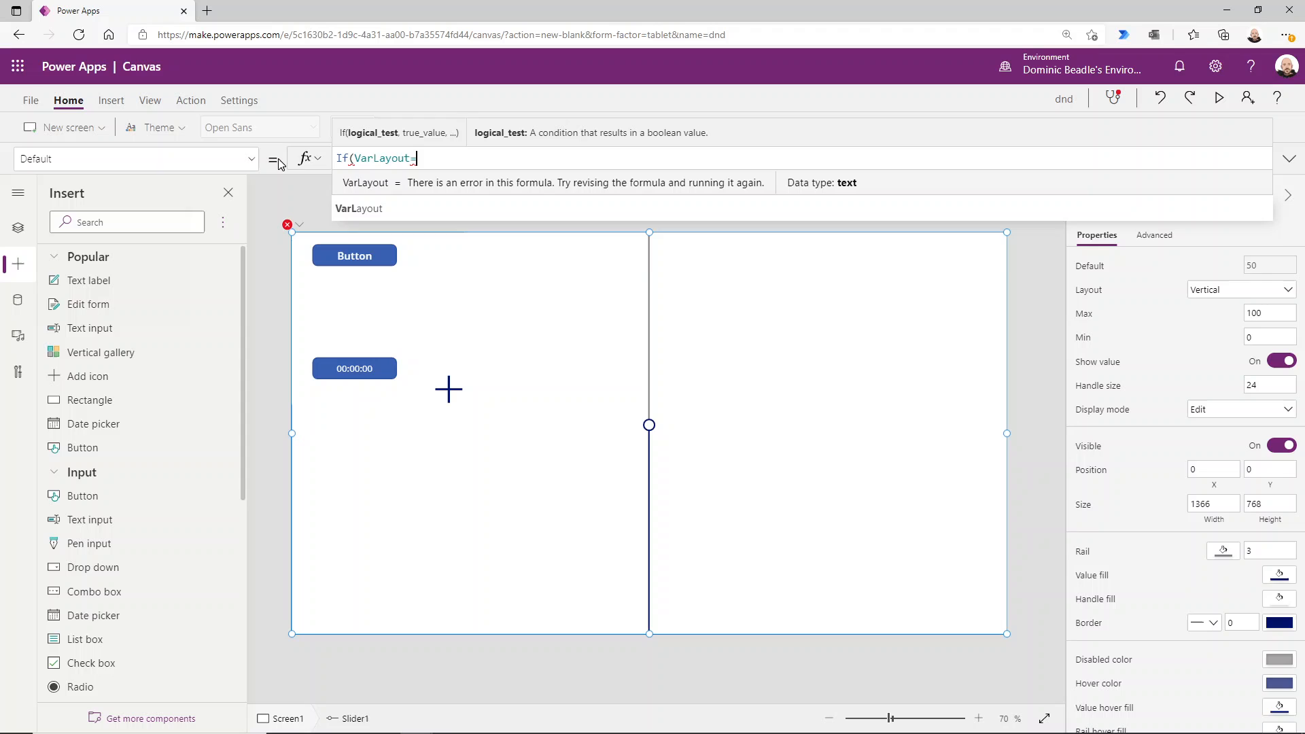
type("\"h\"")
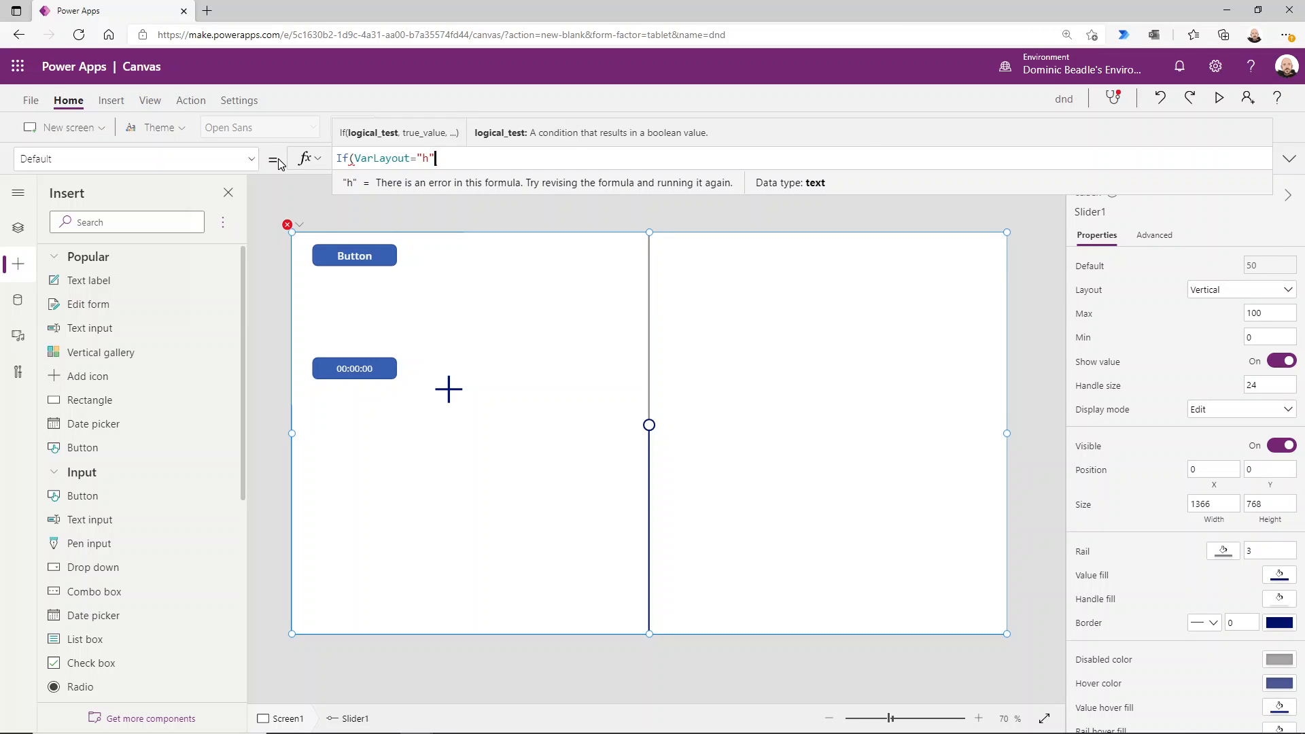
type(",")
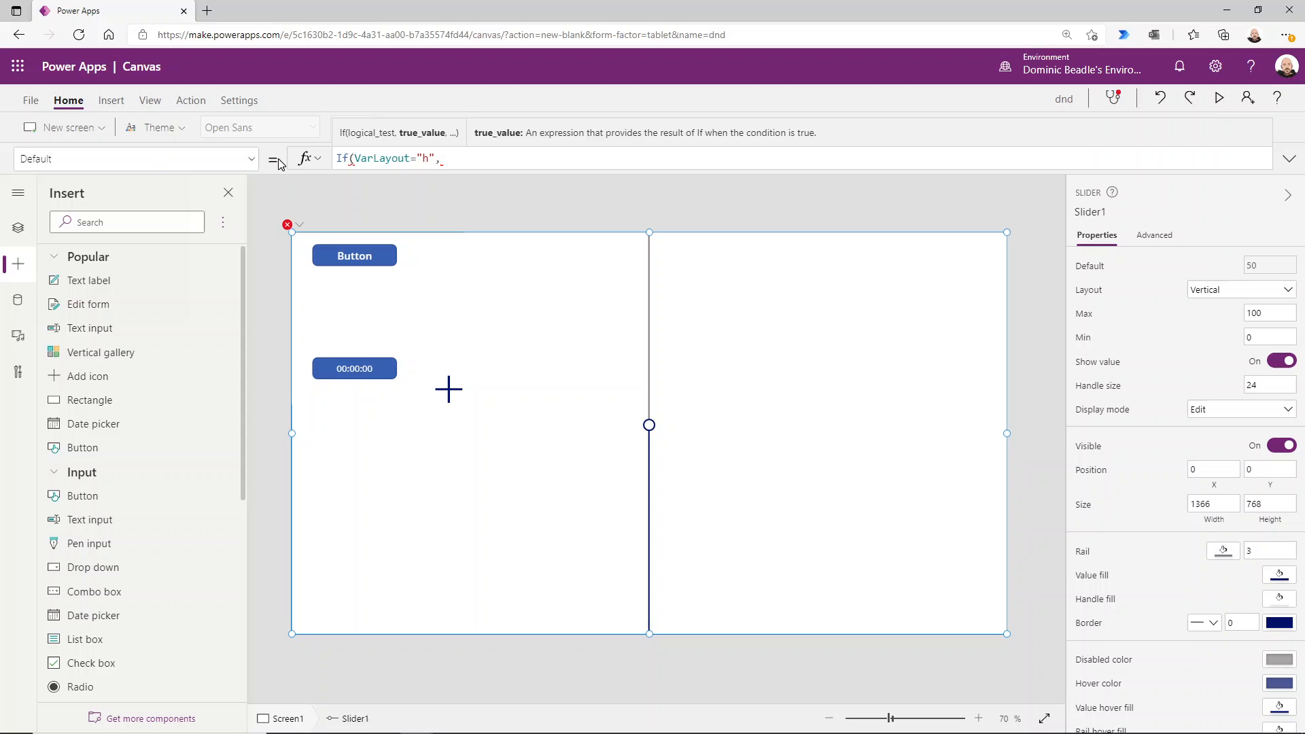
type("Xpos,")
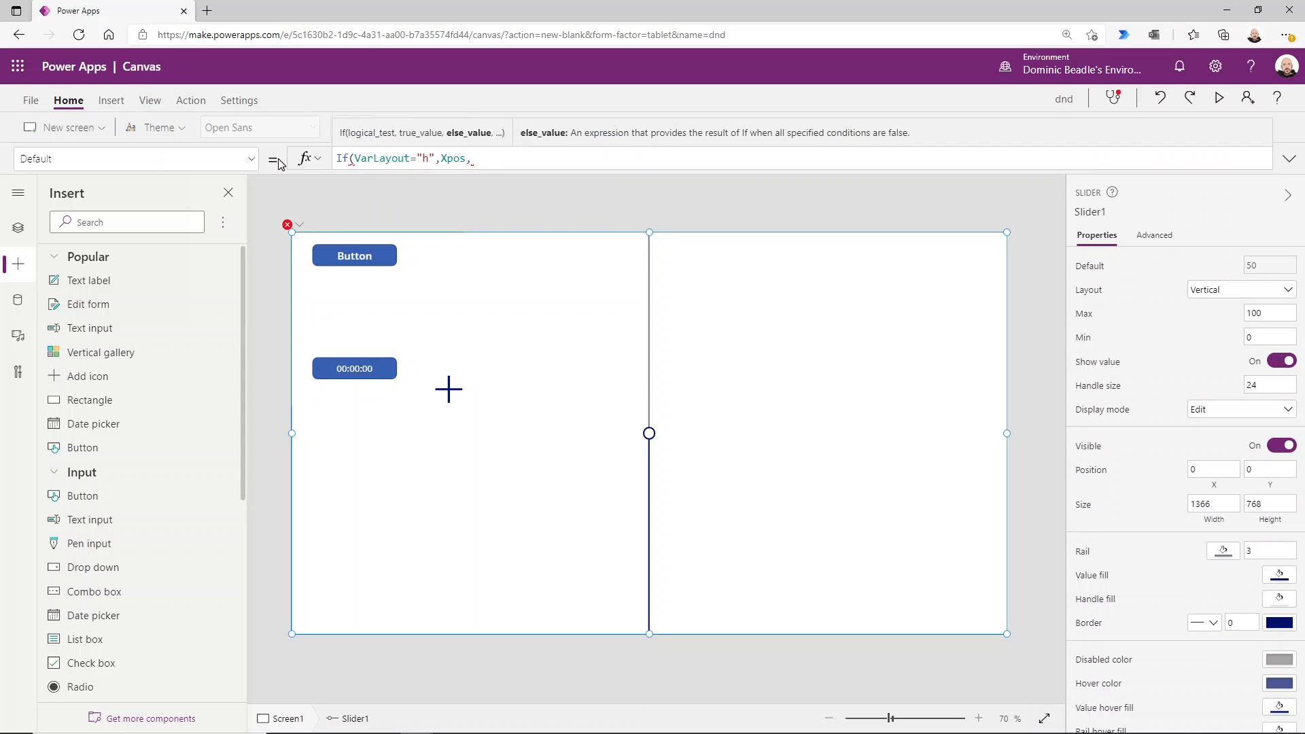
type("a")
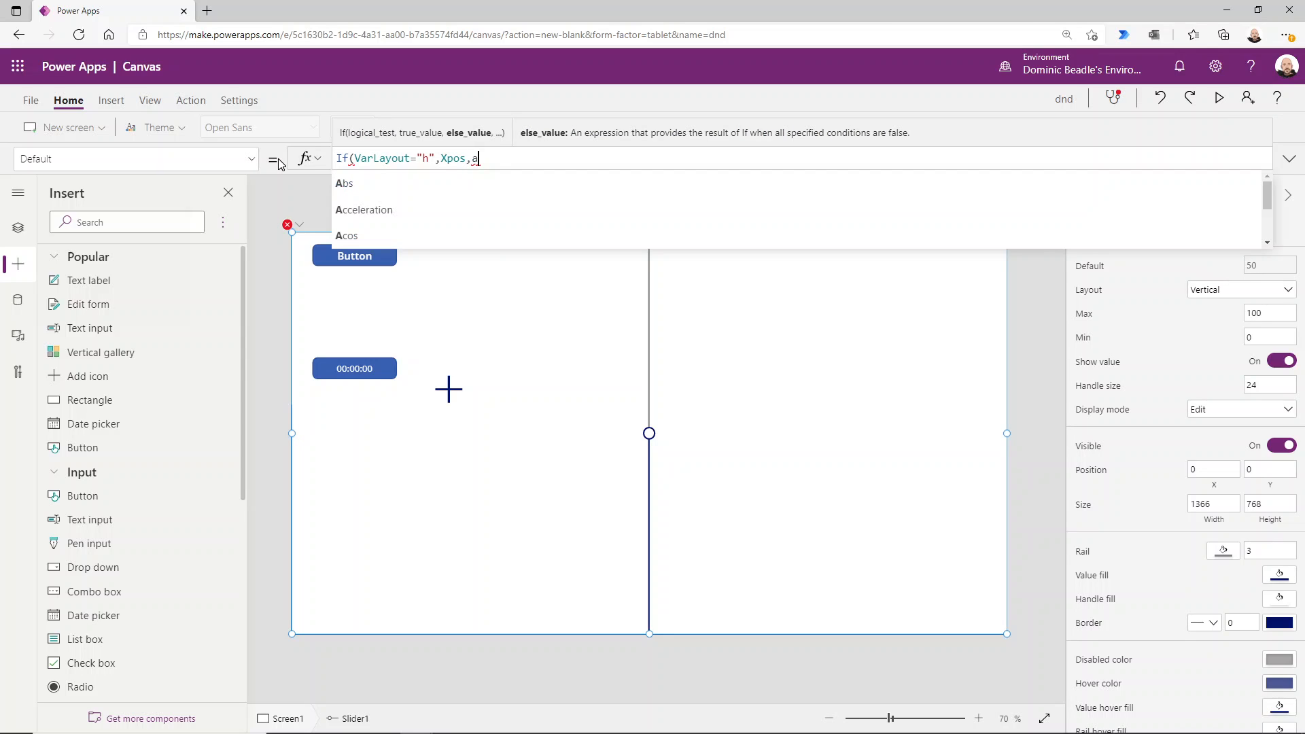
key("Backspace")
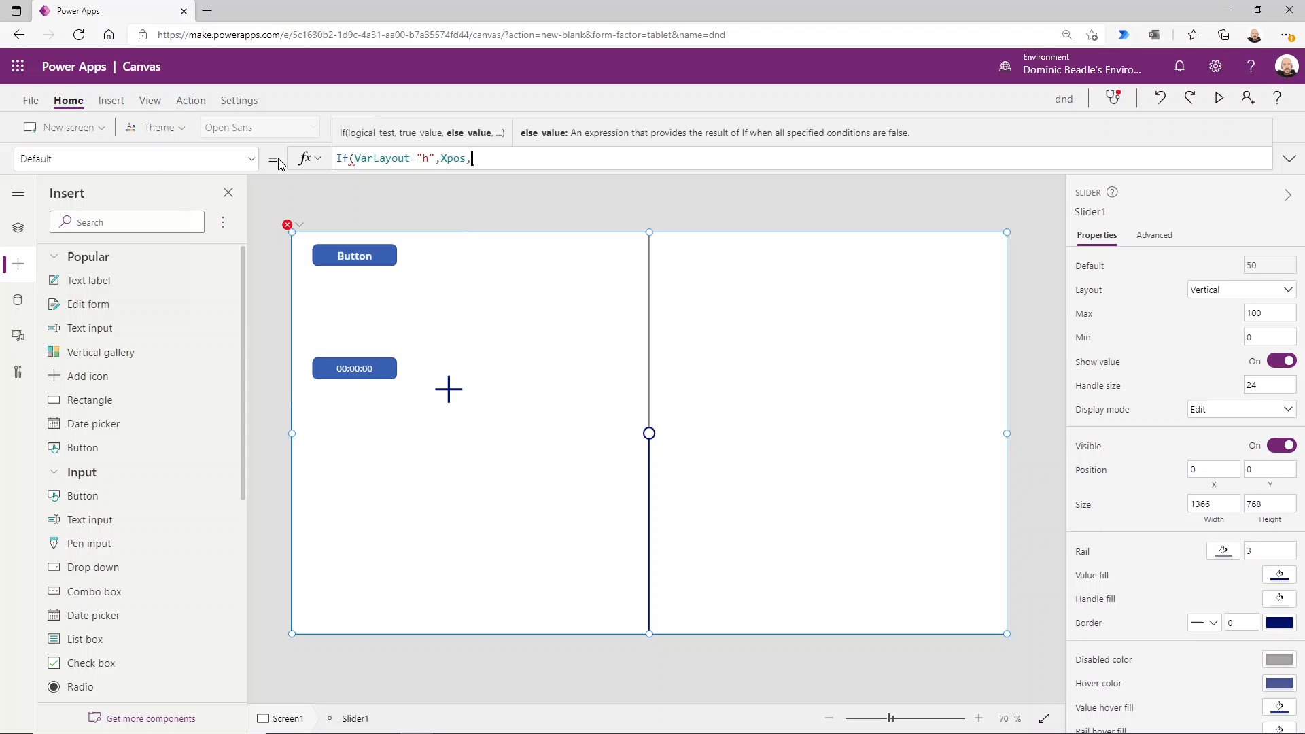
type("App.Height")
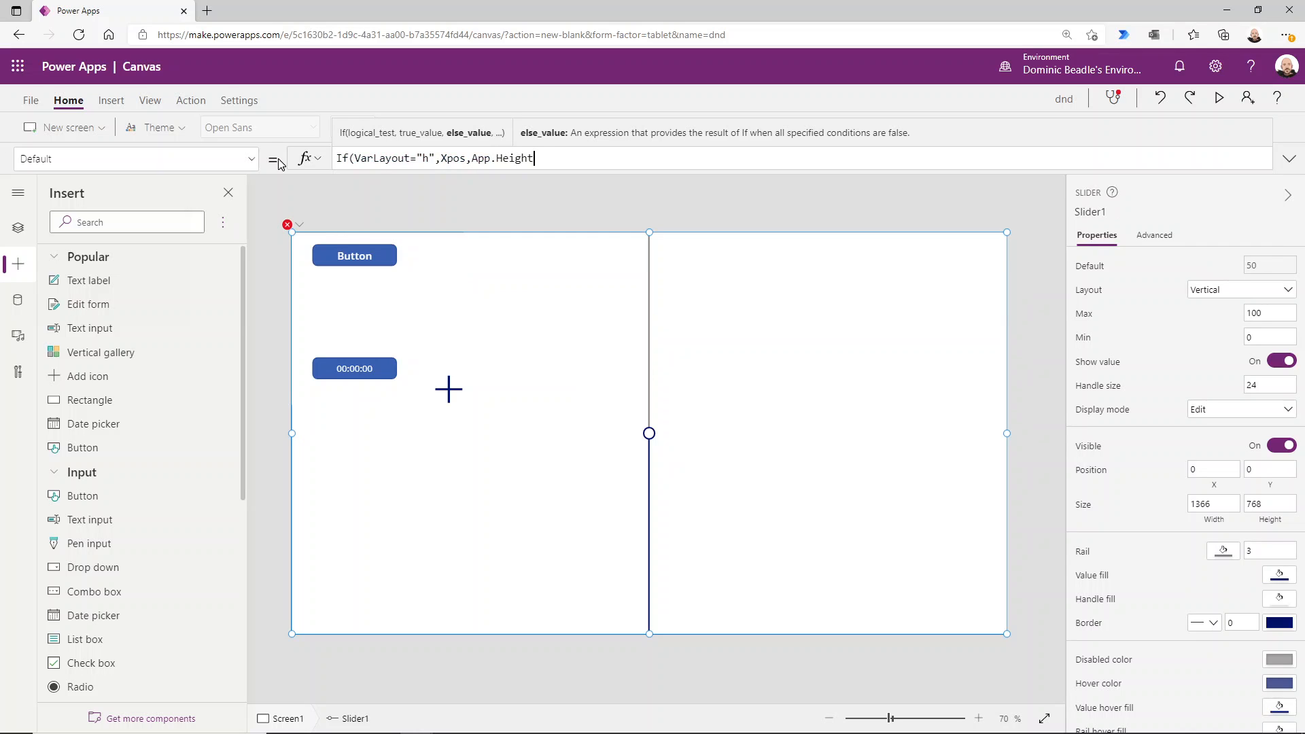
type("-y")
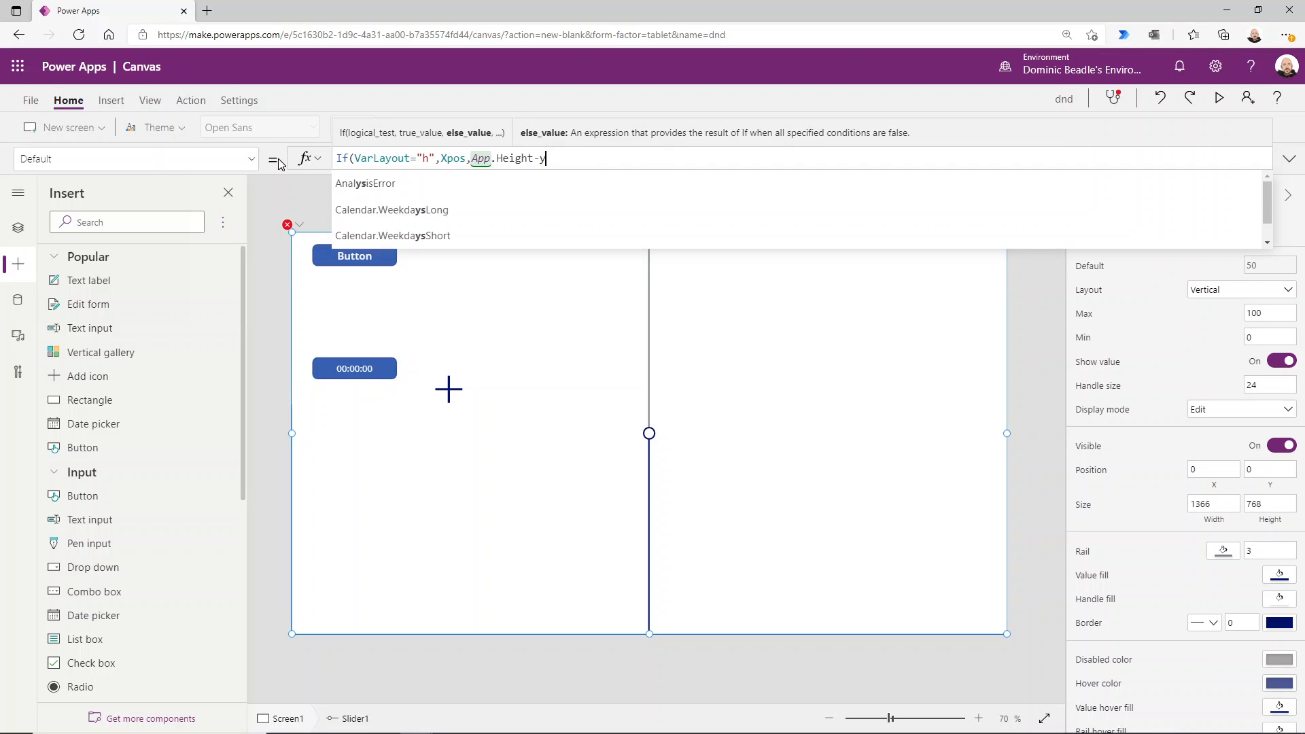
type("pos)")
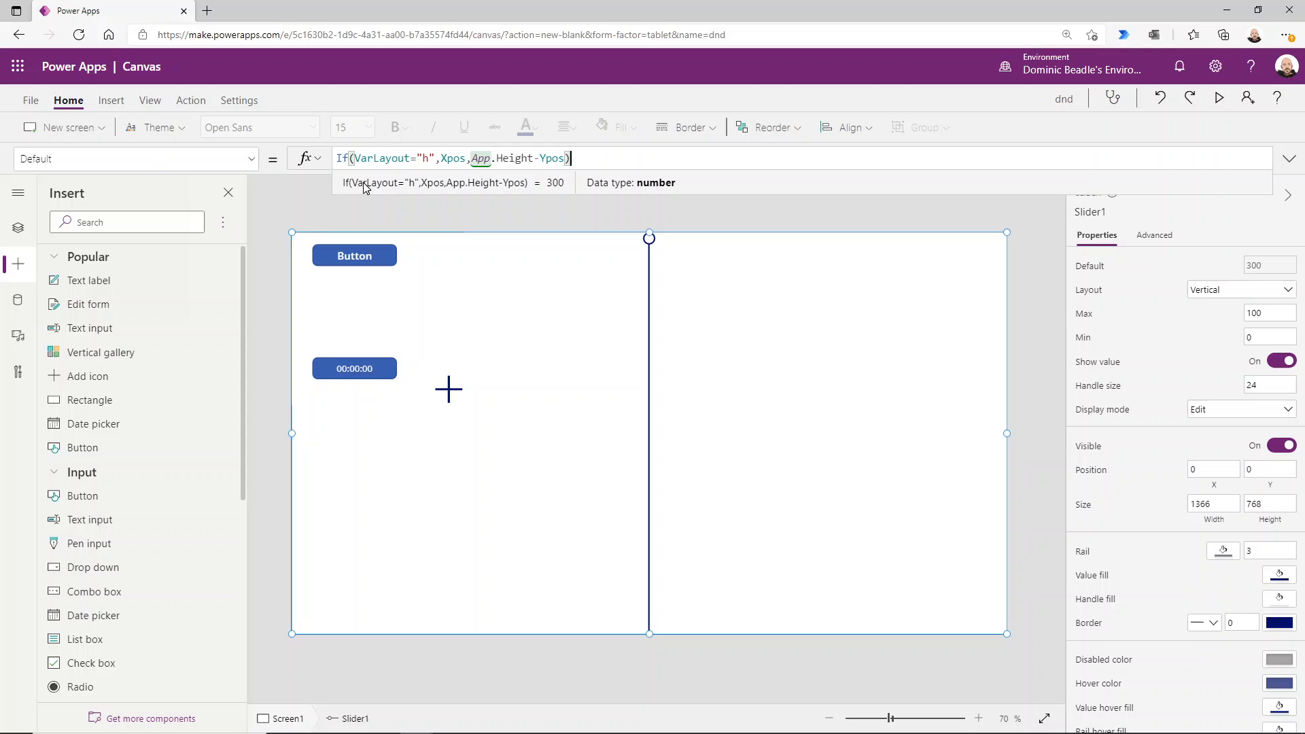
mouse_move(969, 306)
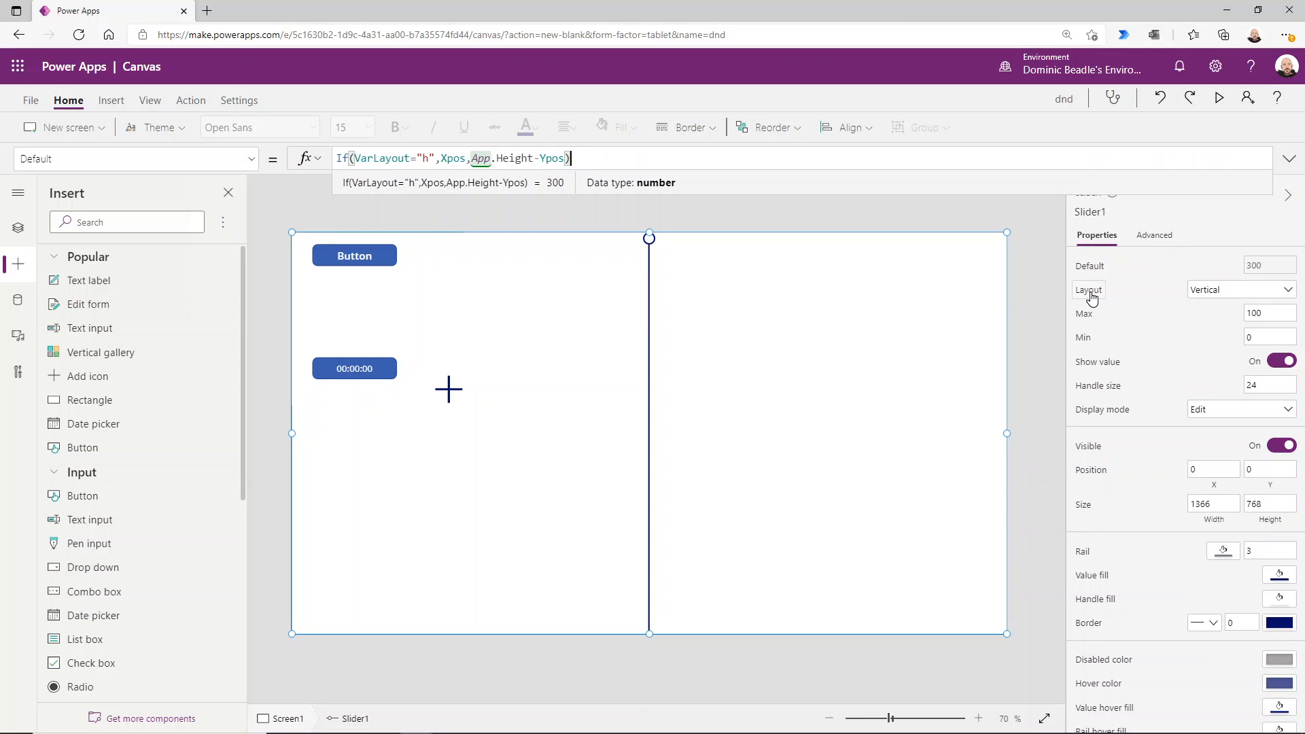
- Give the slider's Layout an If(VarLayout=...) formula choosing horizontal or vertical
left_click(1088, 290)
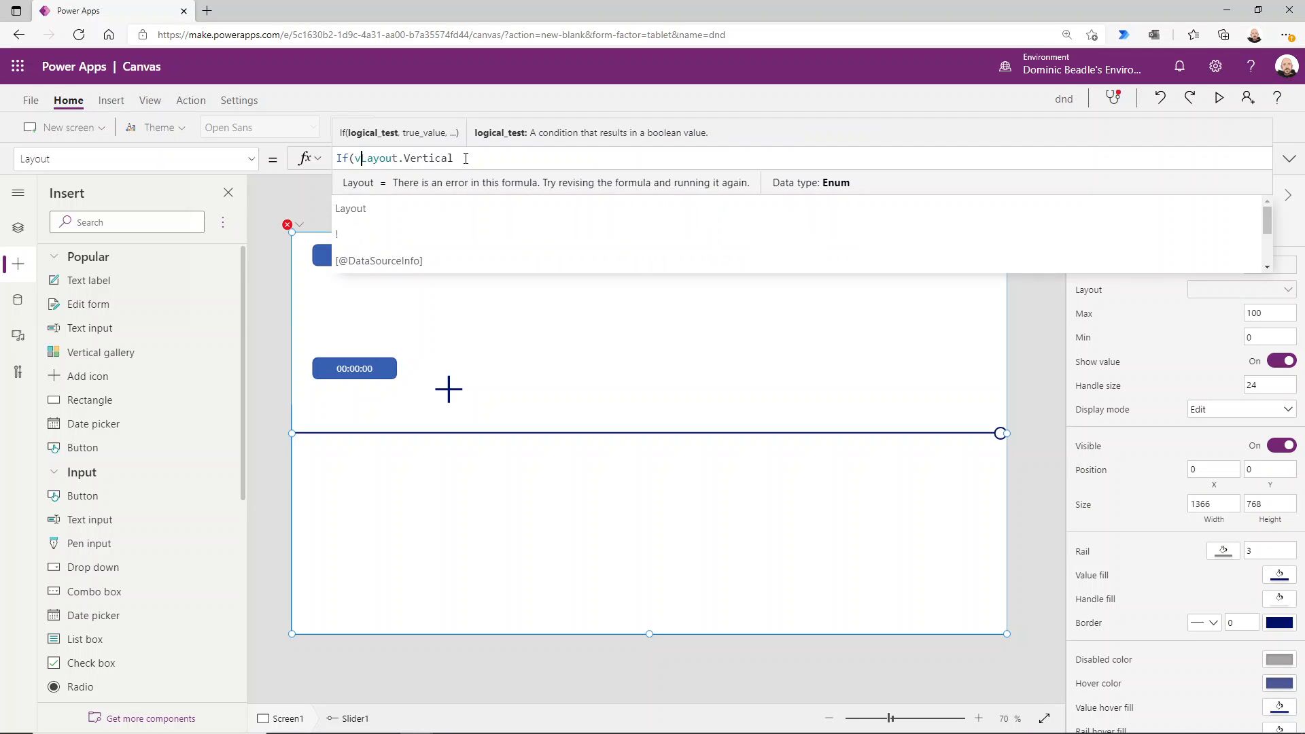
type("VarLayout=\"")
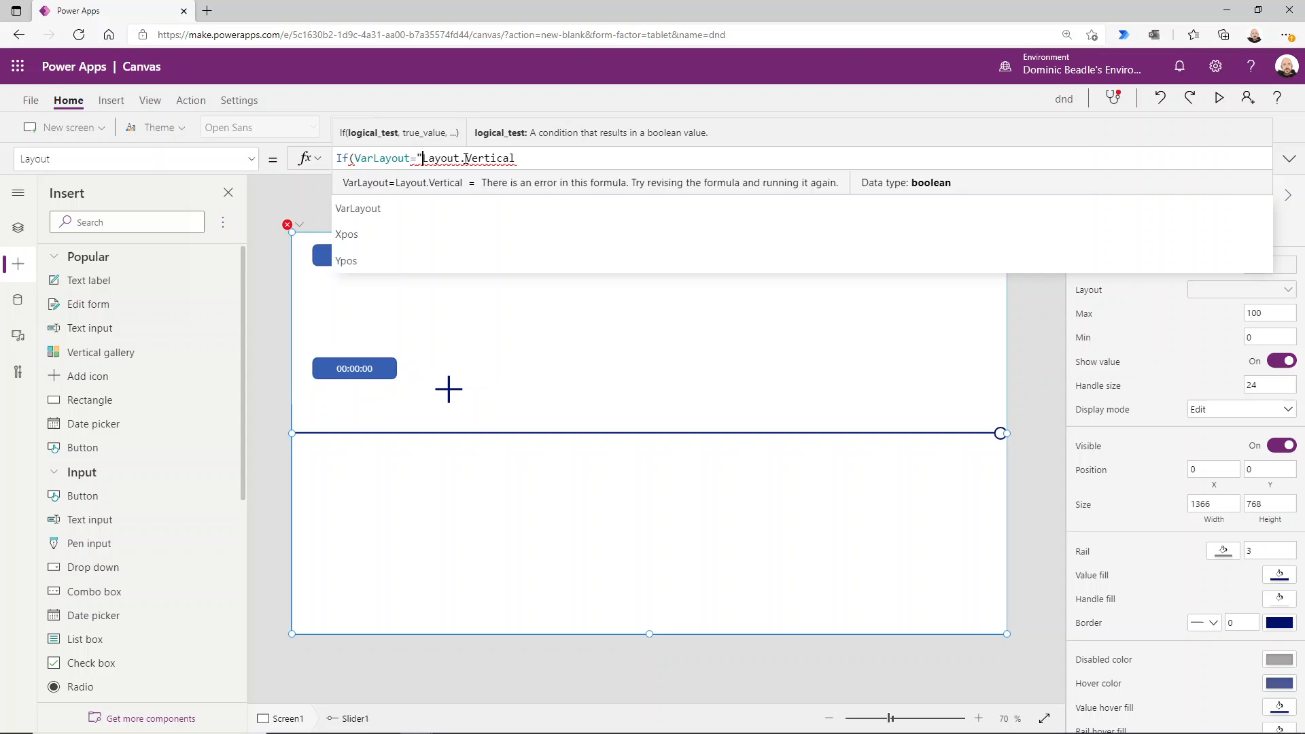
type("v")
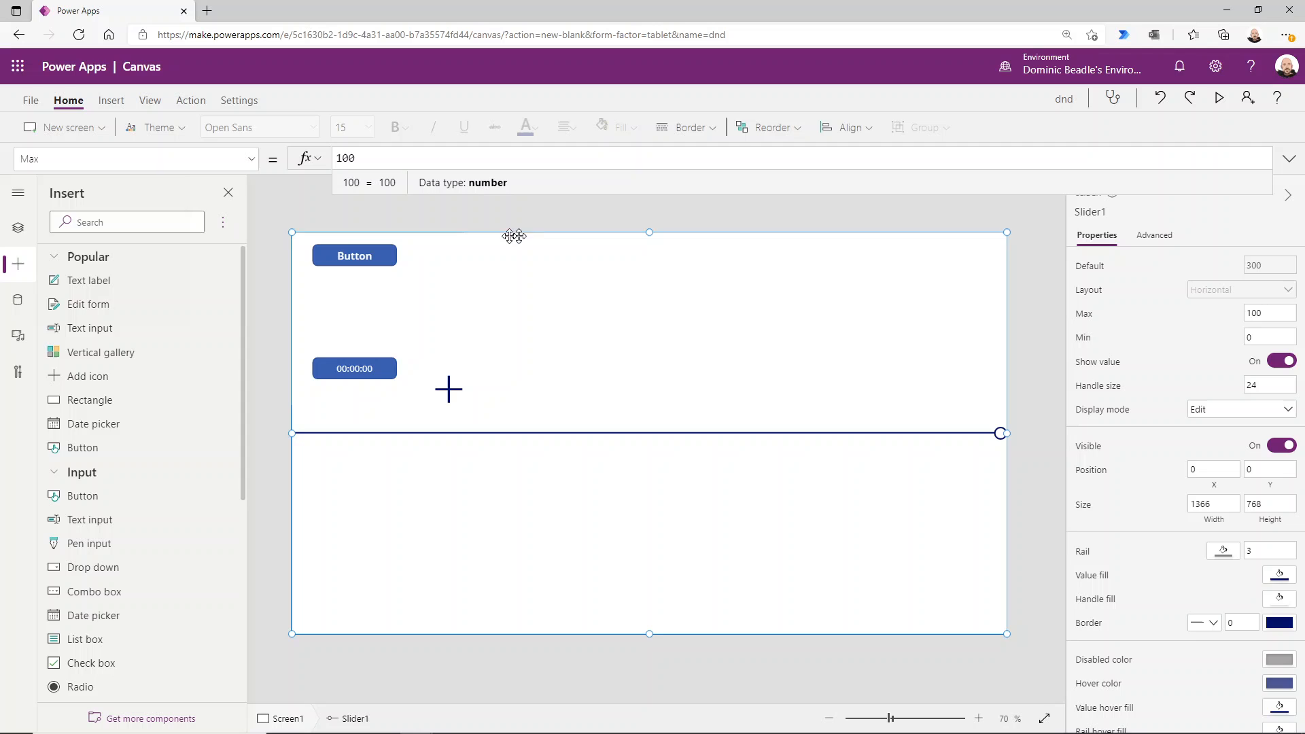
mouse_move(582, 528)
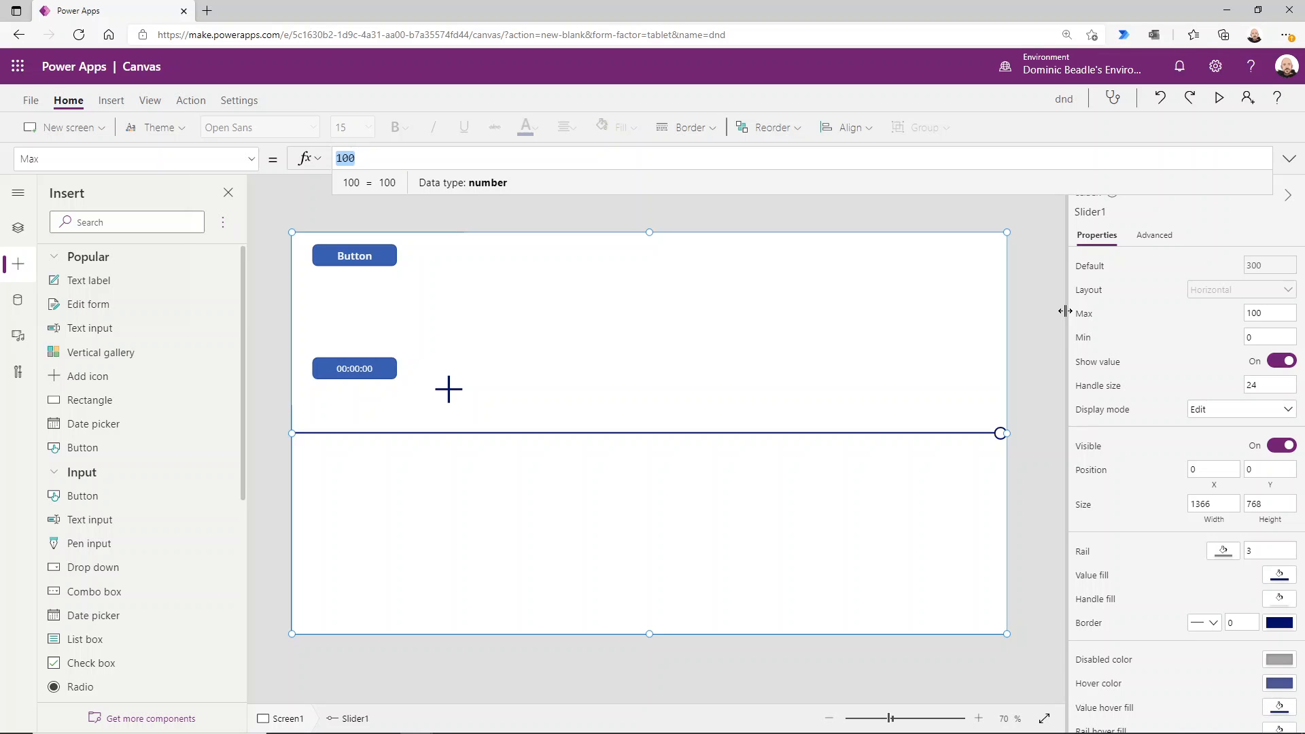
- Enter If(VarLayout="h",App.Width,App.Height) as the slider's Max
type("If(")
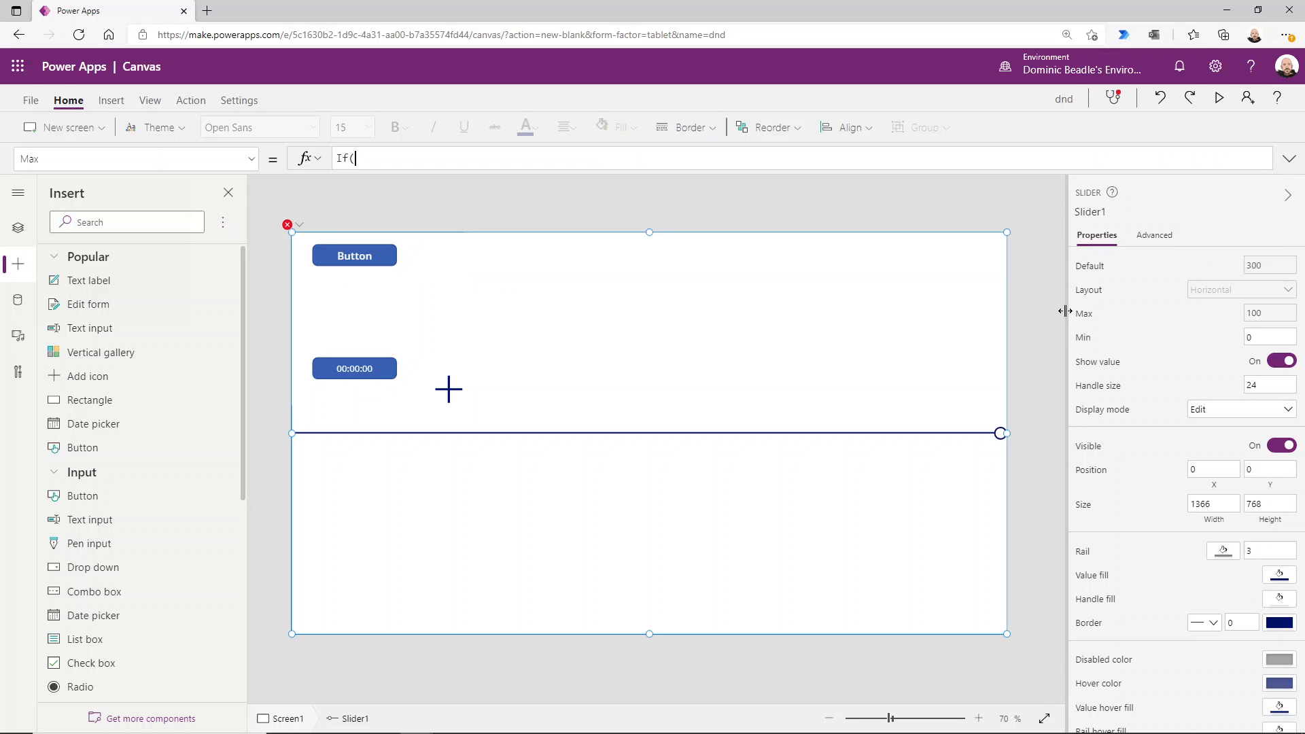
type("VarLayout=\"")
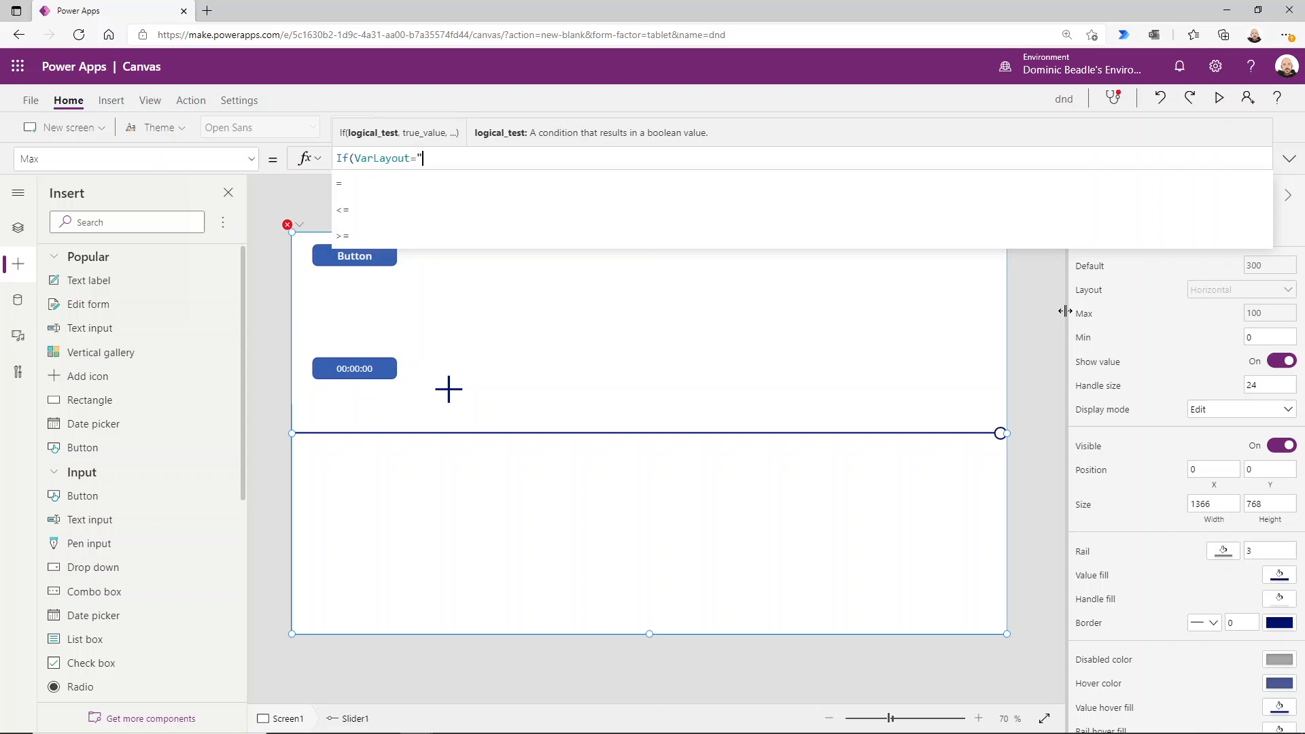
type("h\",App.wi")
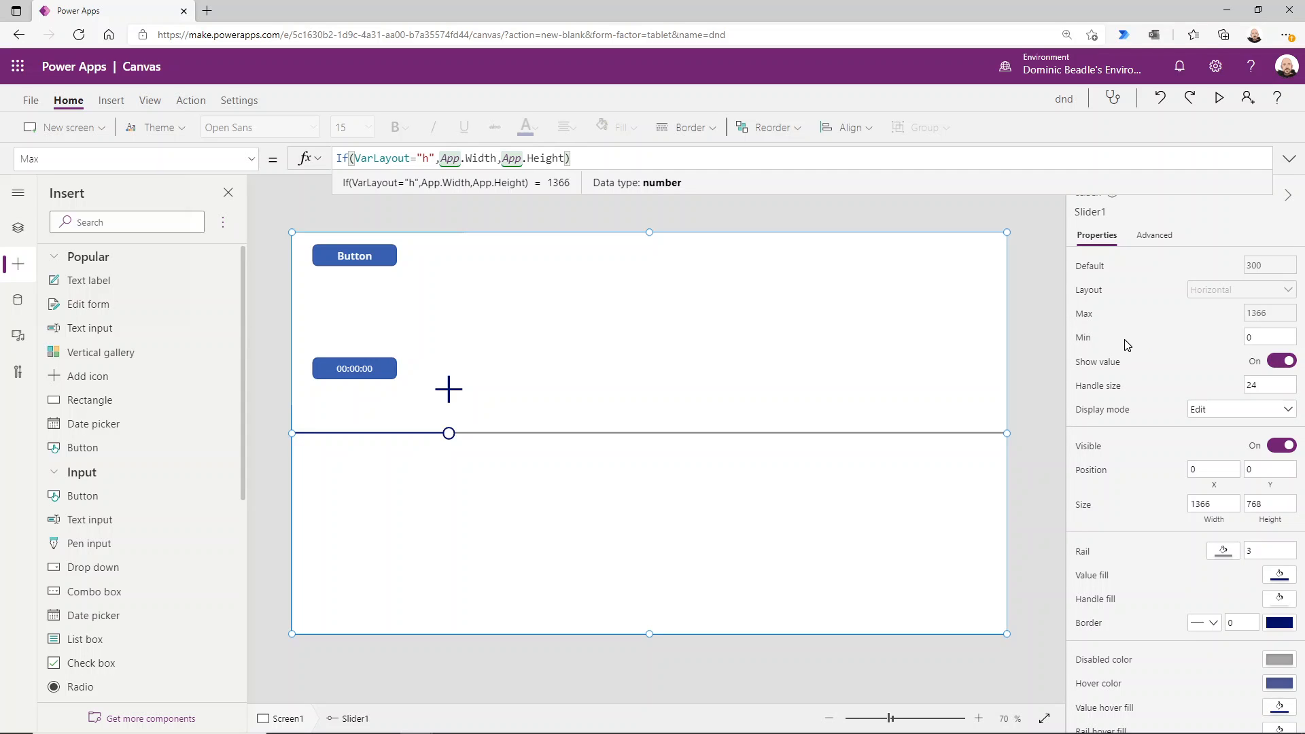
- Turn off the slider's Show value and enter 30000 as its rail thickness
left_click(1281, 361)
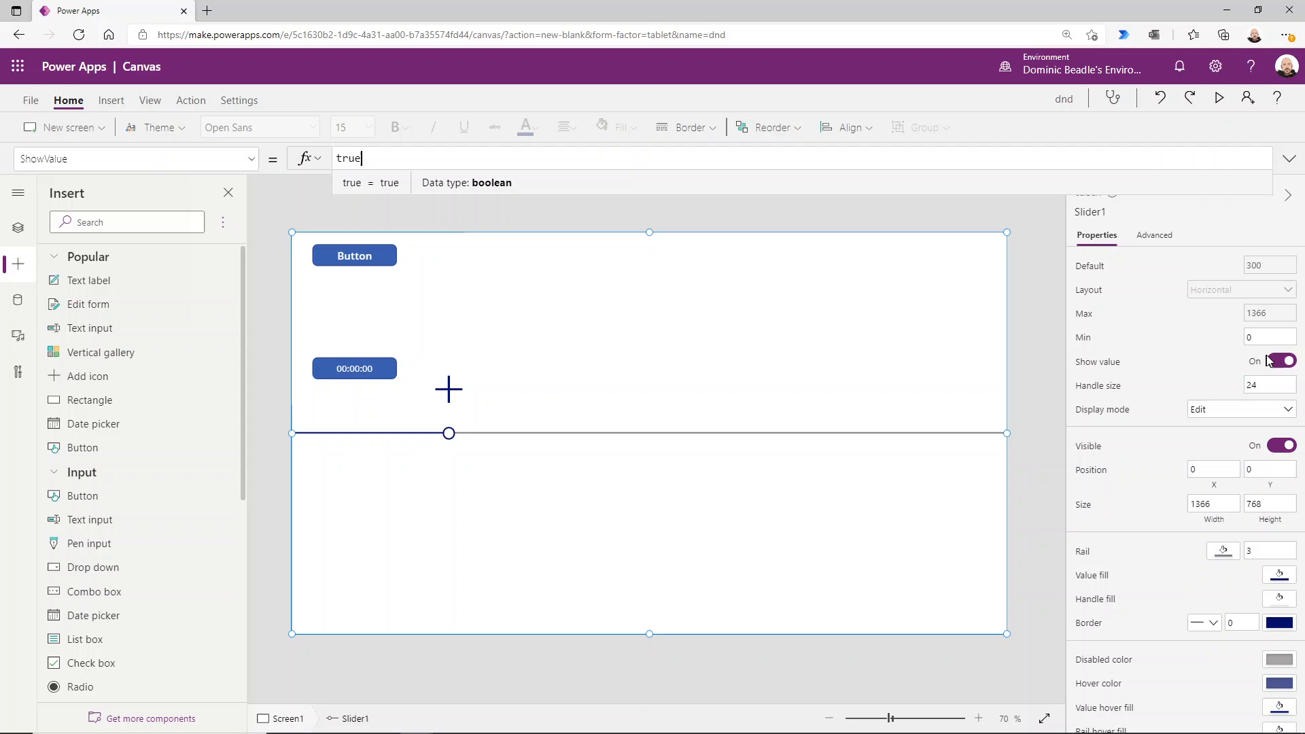
left_click(1281, 360)
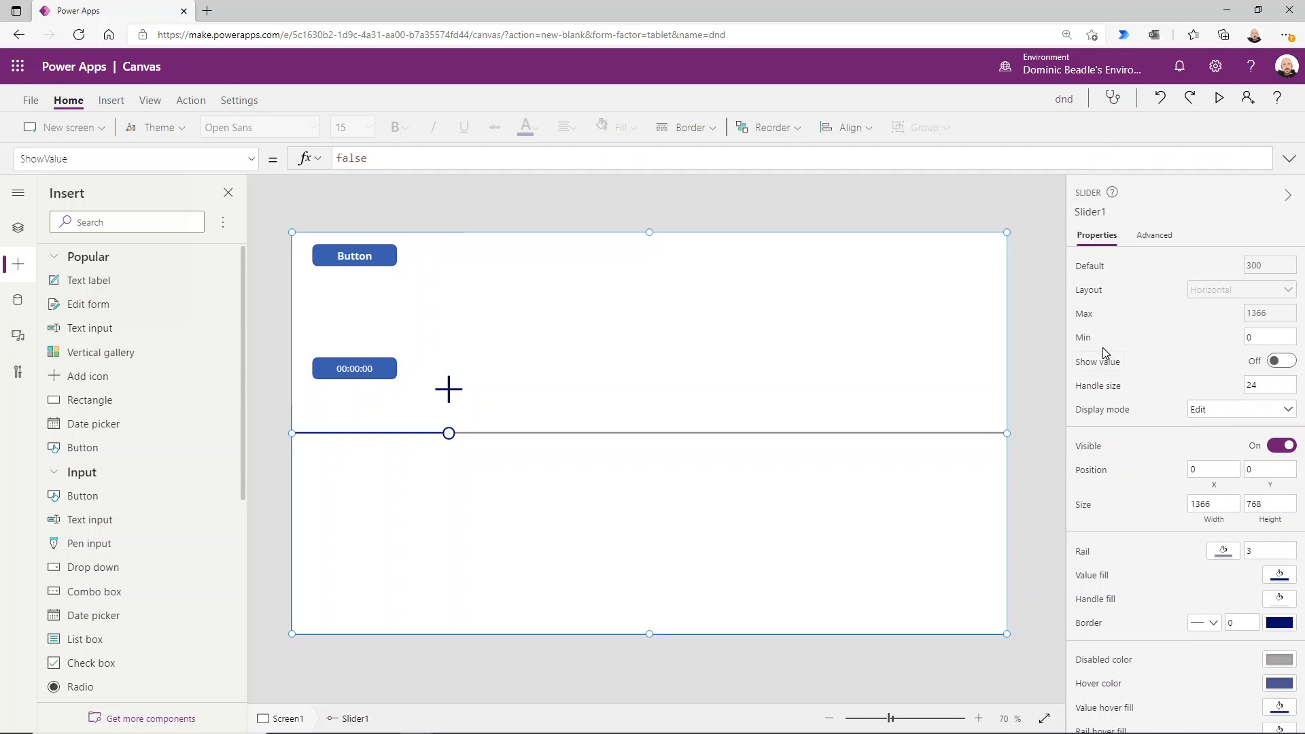
mouse_move(1100, 459)
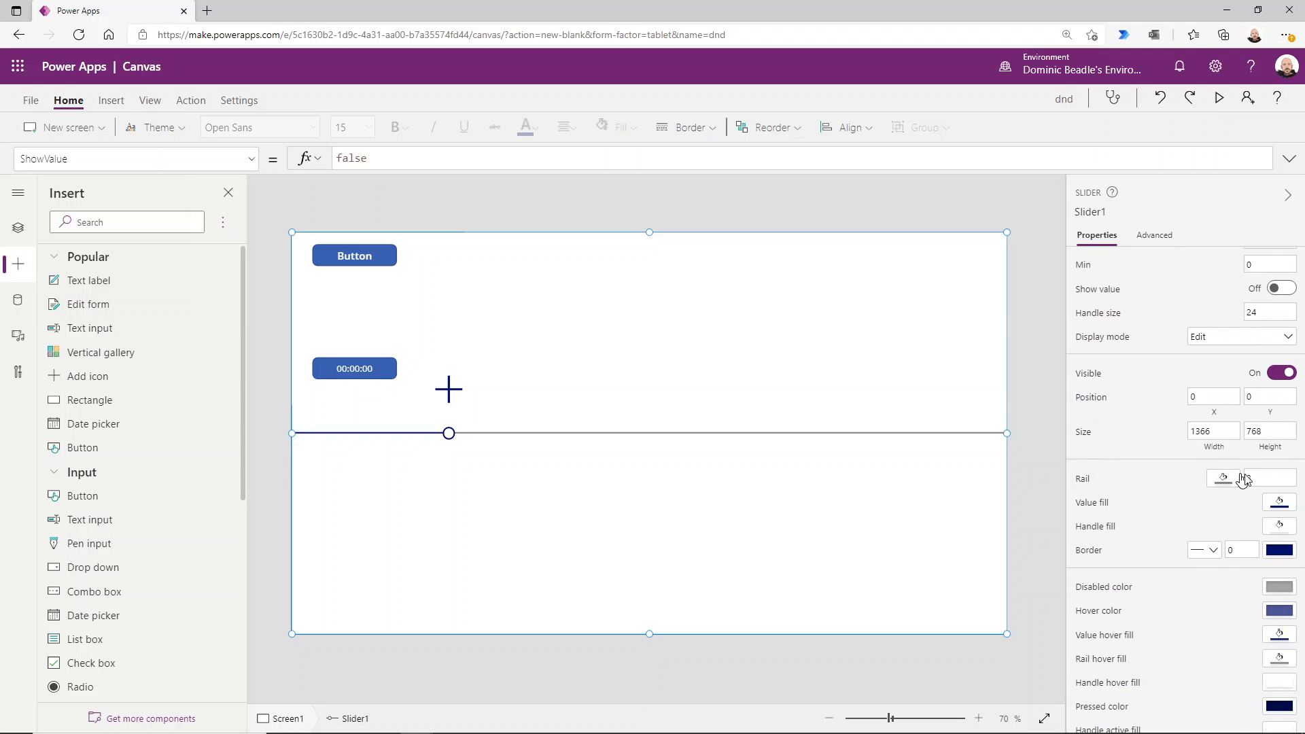
type("30000")
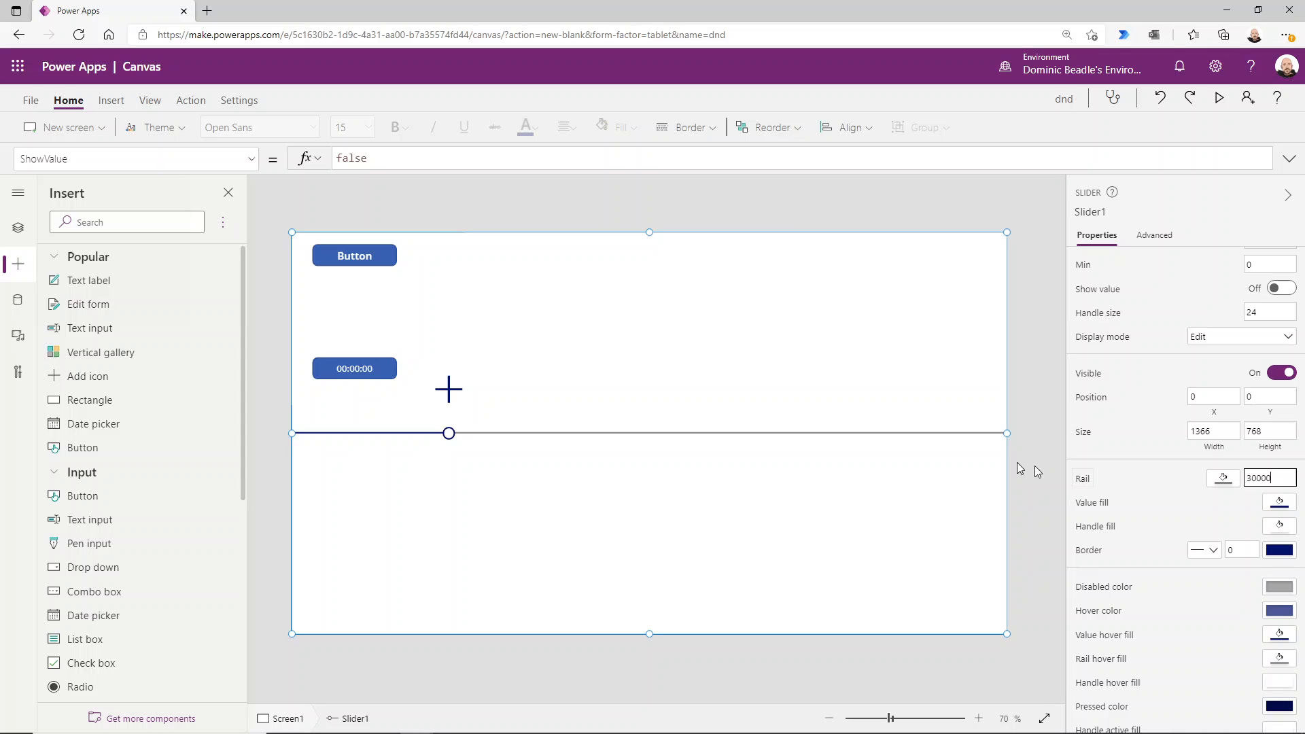
mouse_move(505, 200)
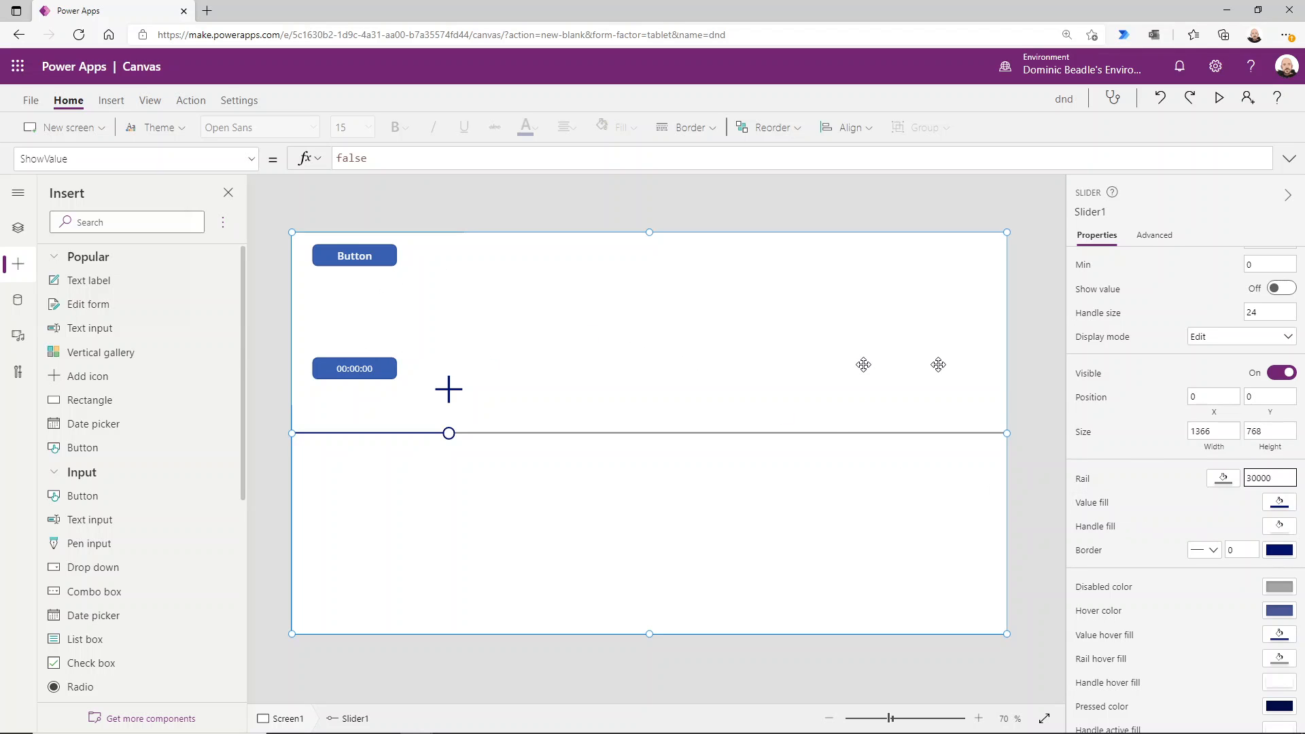
mouse_move(1145, 510)
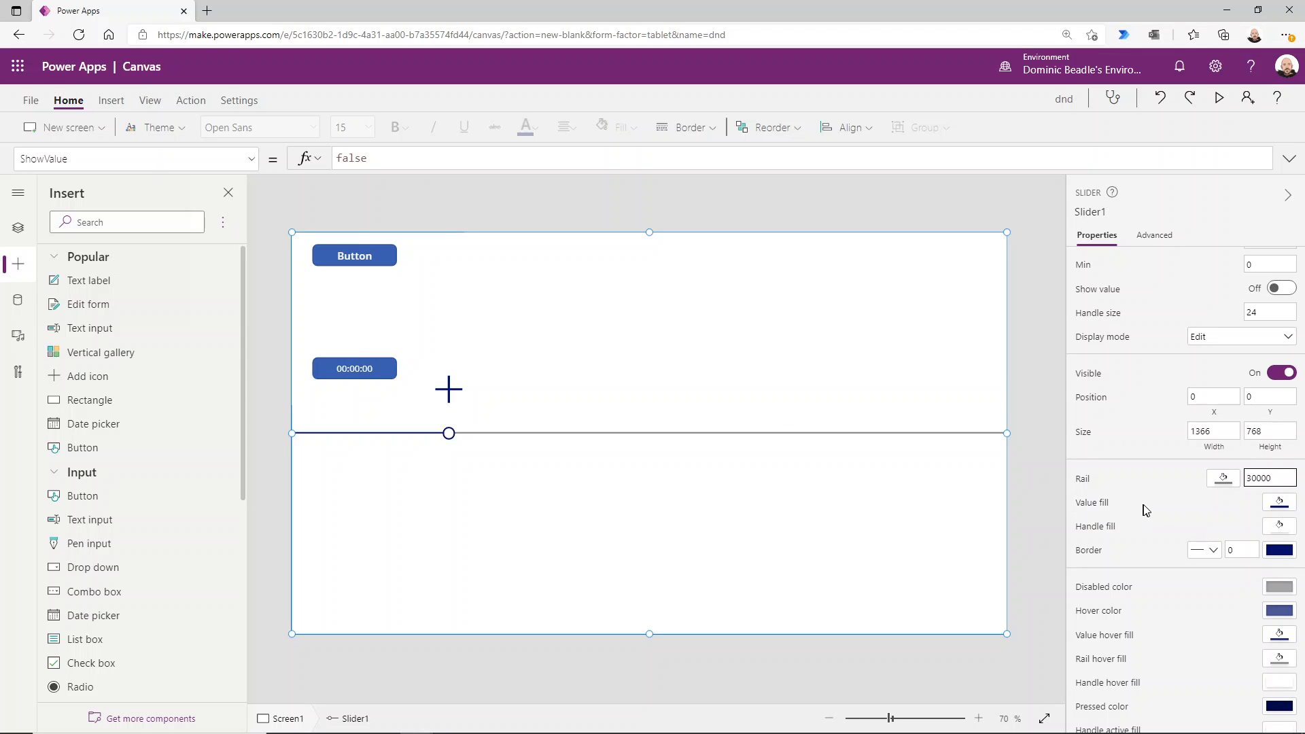
mouse_move(556, 446)
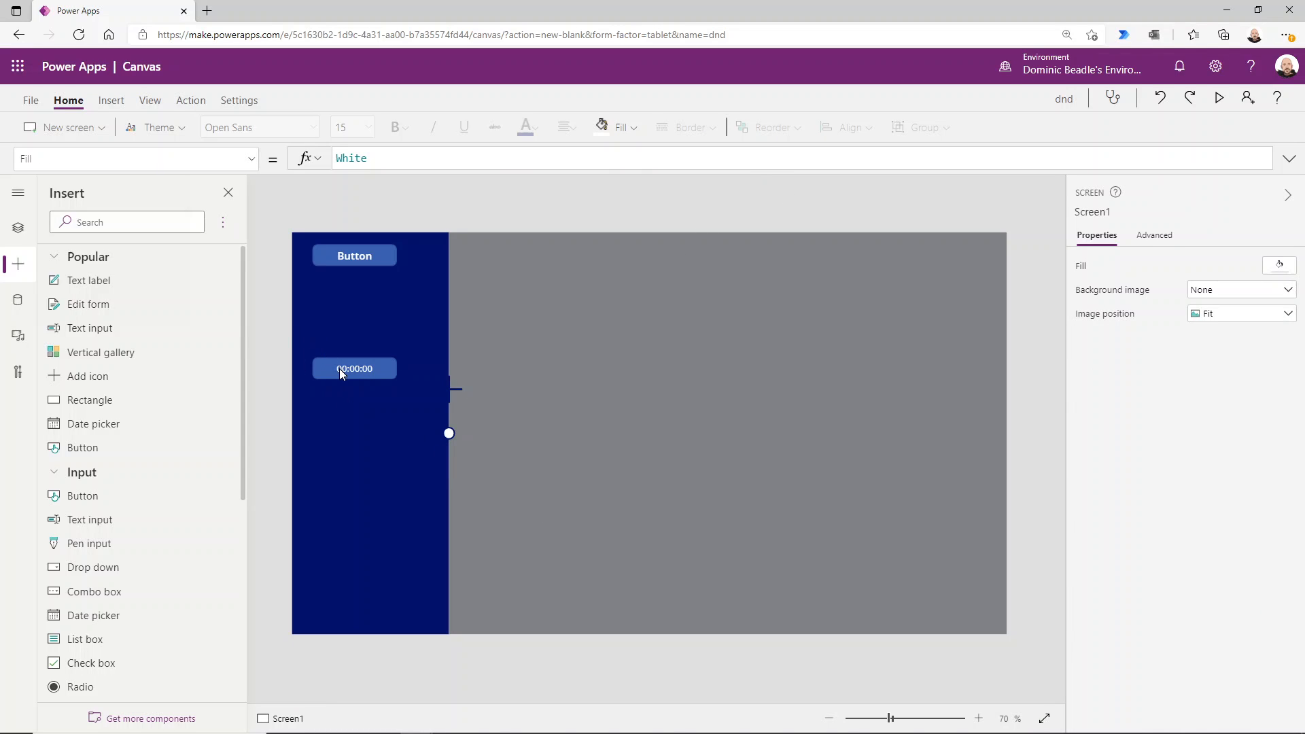
- Move Timer1 up below the Button and set its Duration to 0
left_click(354, 368)
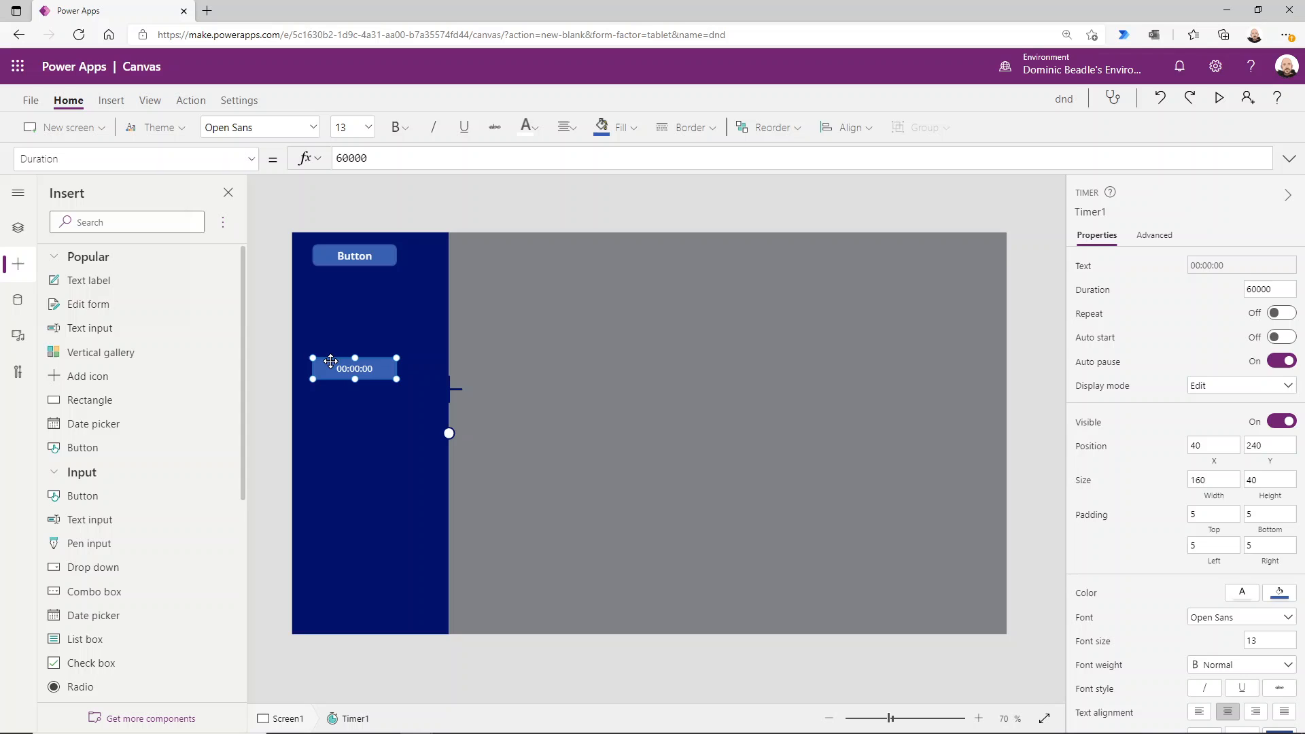
left_click_drag(355, 367, 355, 282)
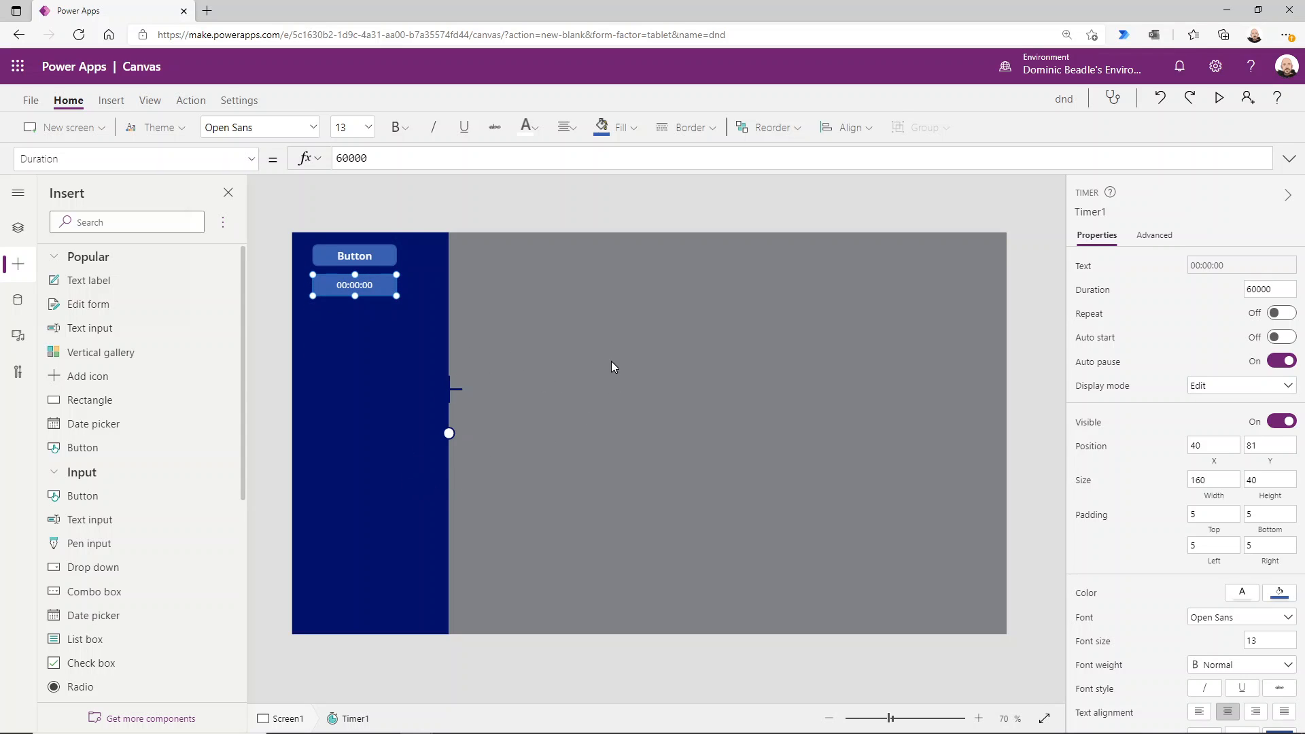
mouse_move(449, 433)
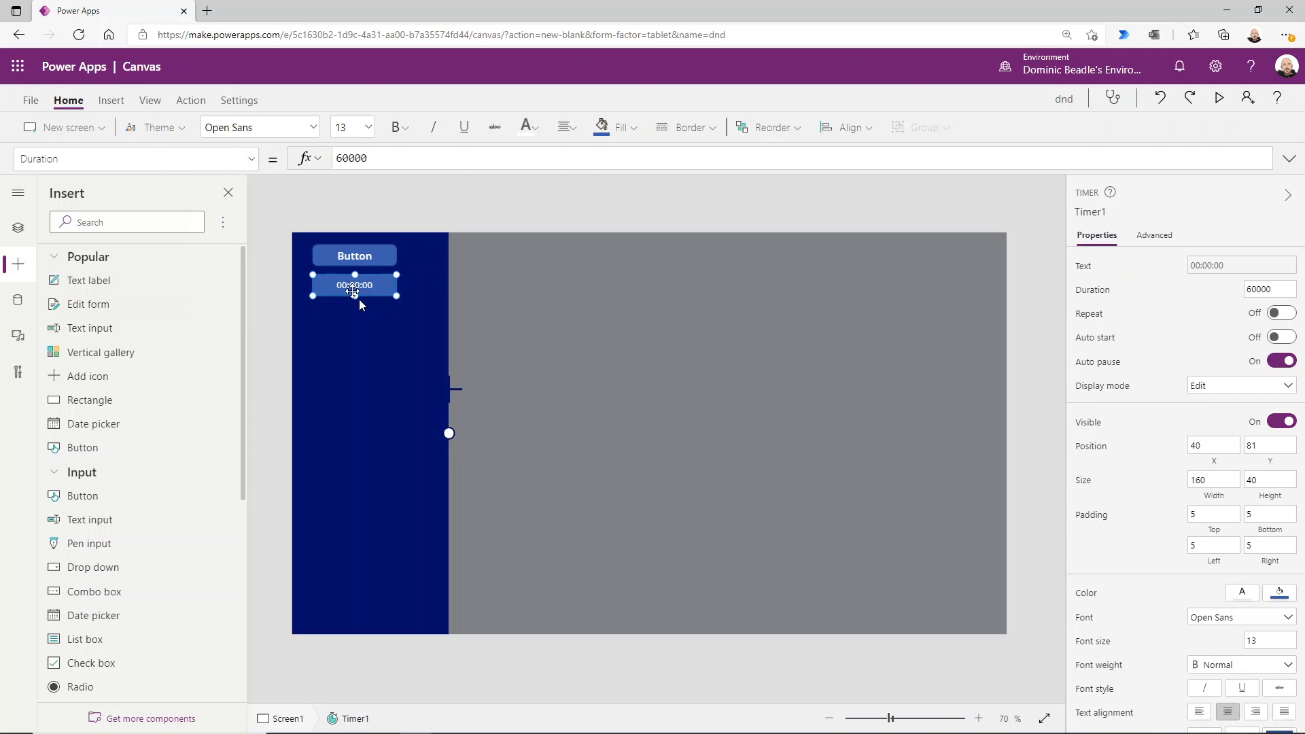
left_click(351, 158)
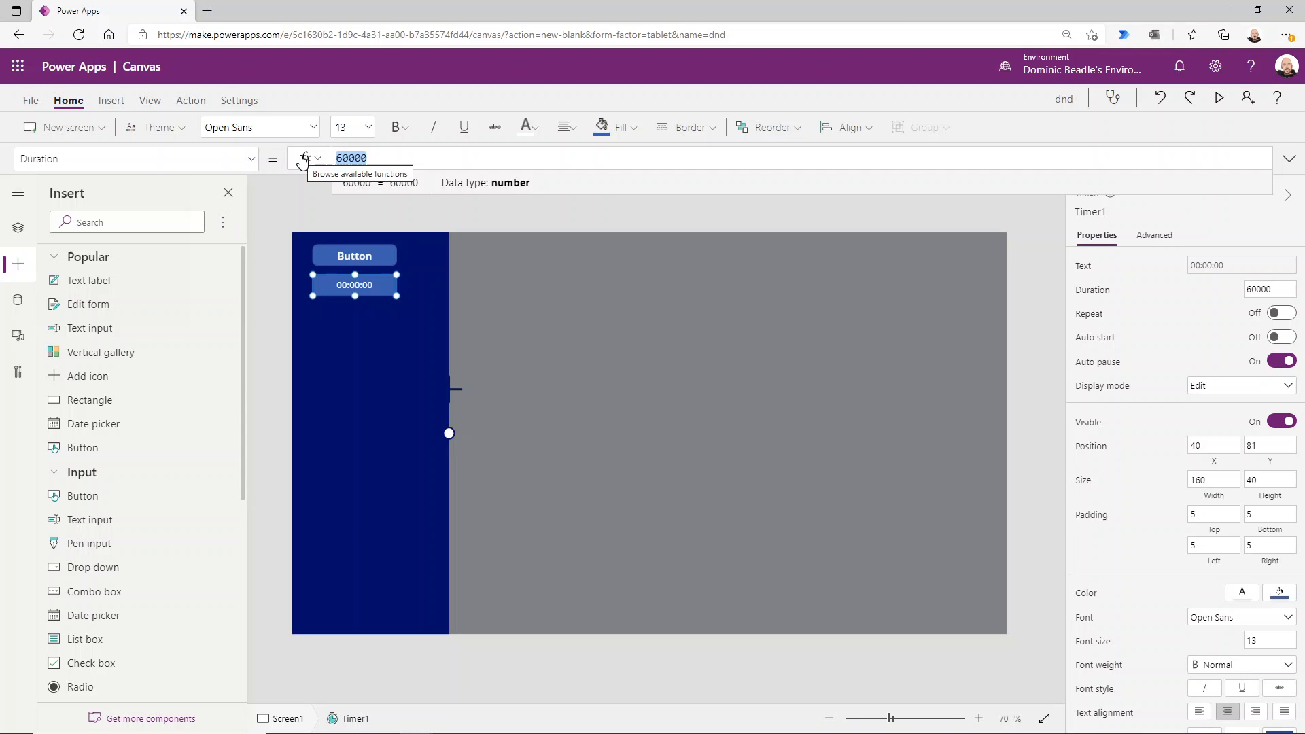
type("0")
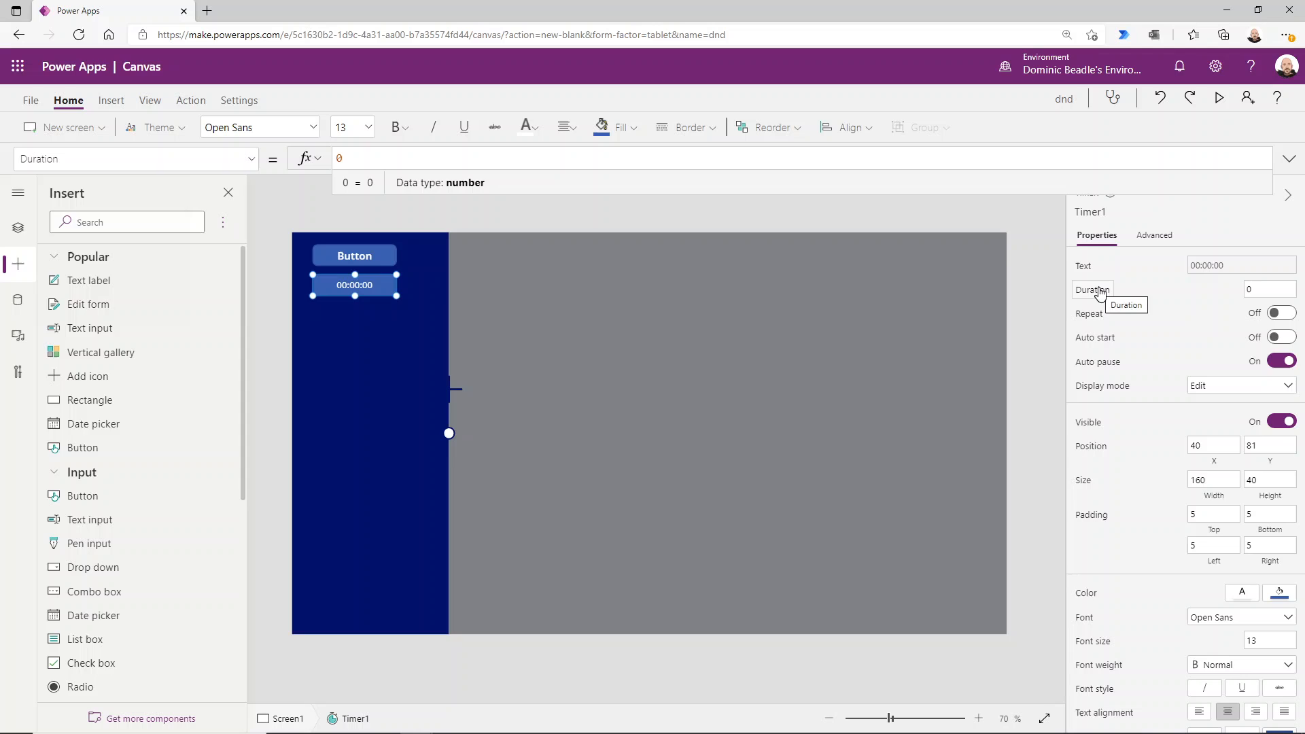
- Turn on Repeat and Auto start for Timer1 and pick its OnTimerEnd property
left_click(1282, 313)
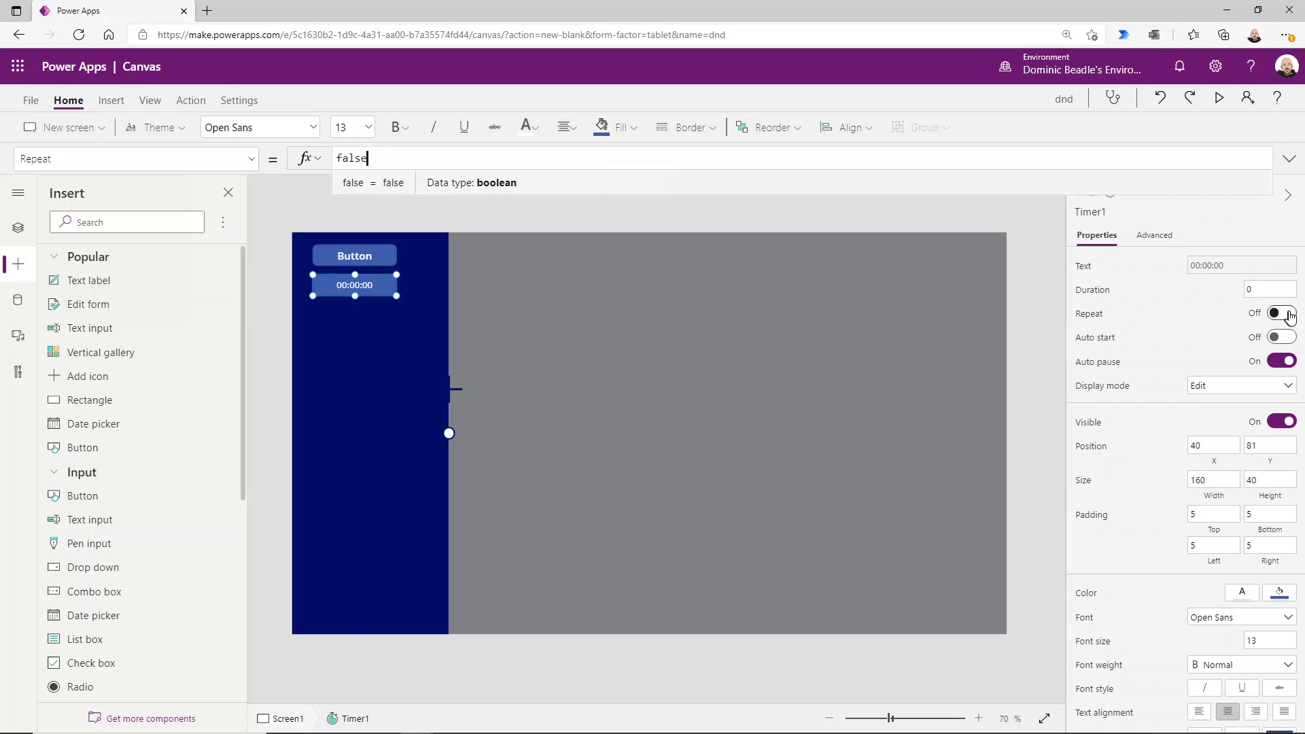
left_click(1281, 313)
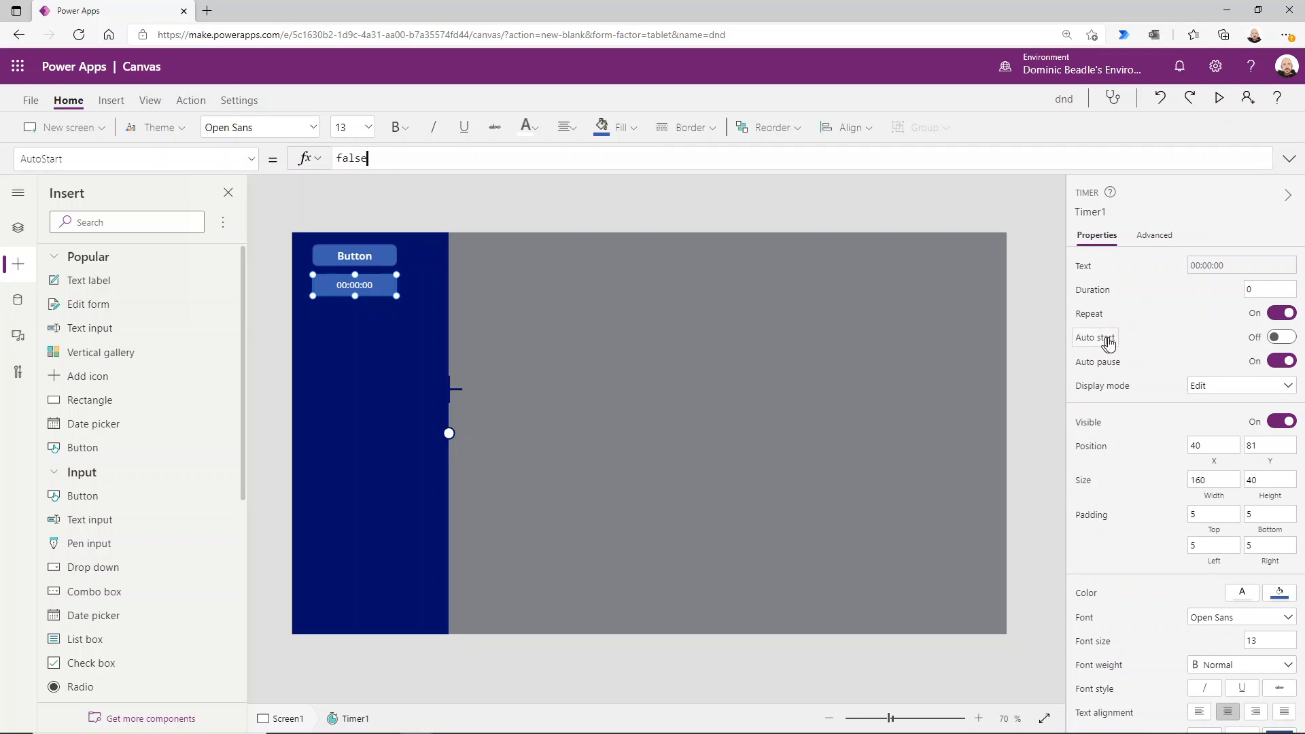
left_click(1281, 336)
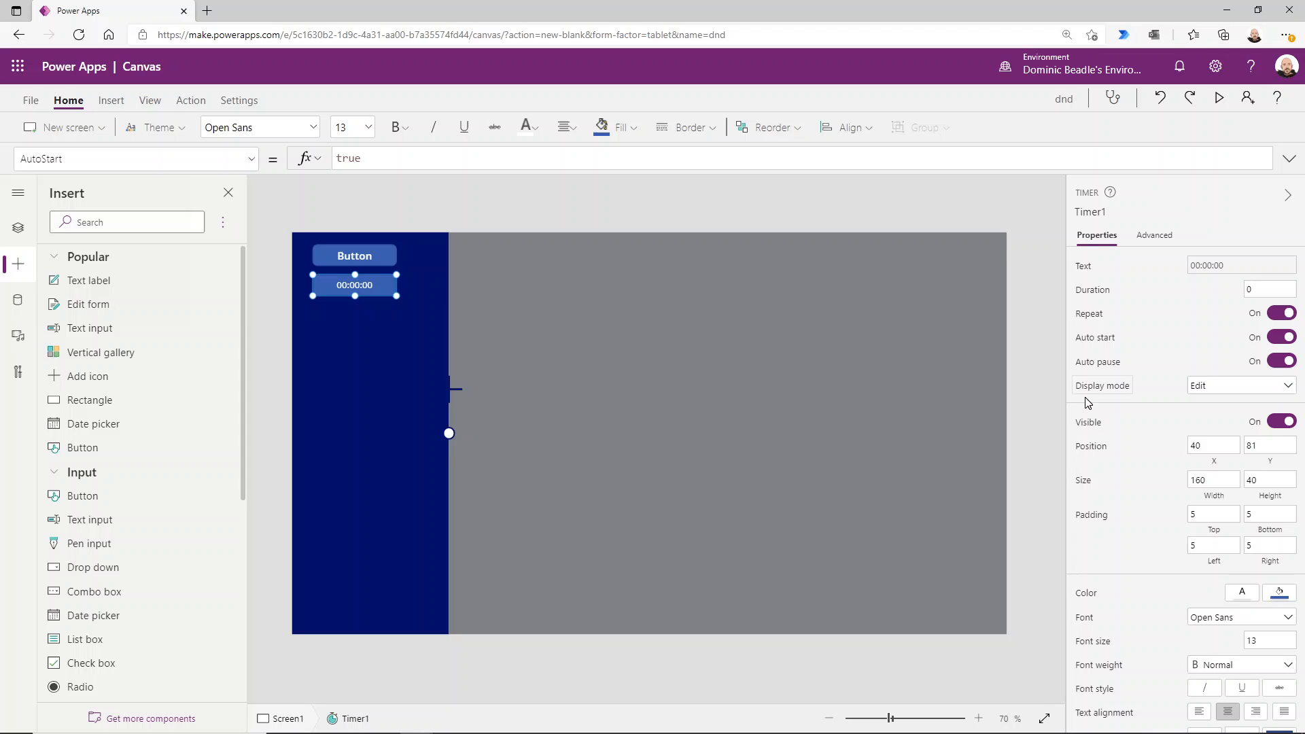
mouse_move(1136, 363)
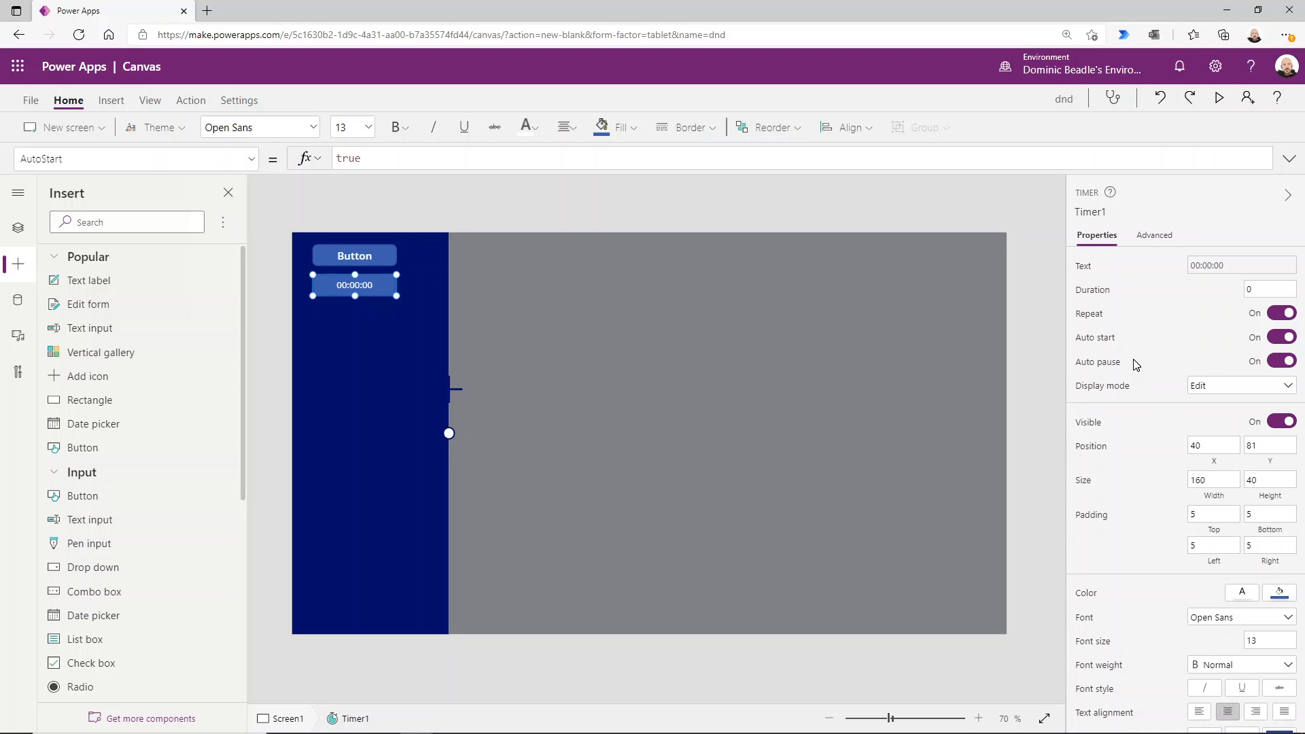
mouse_move(455, 410)
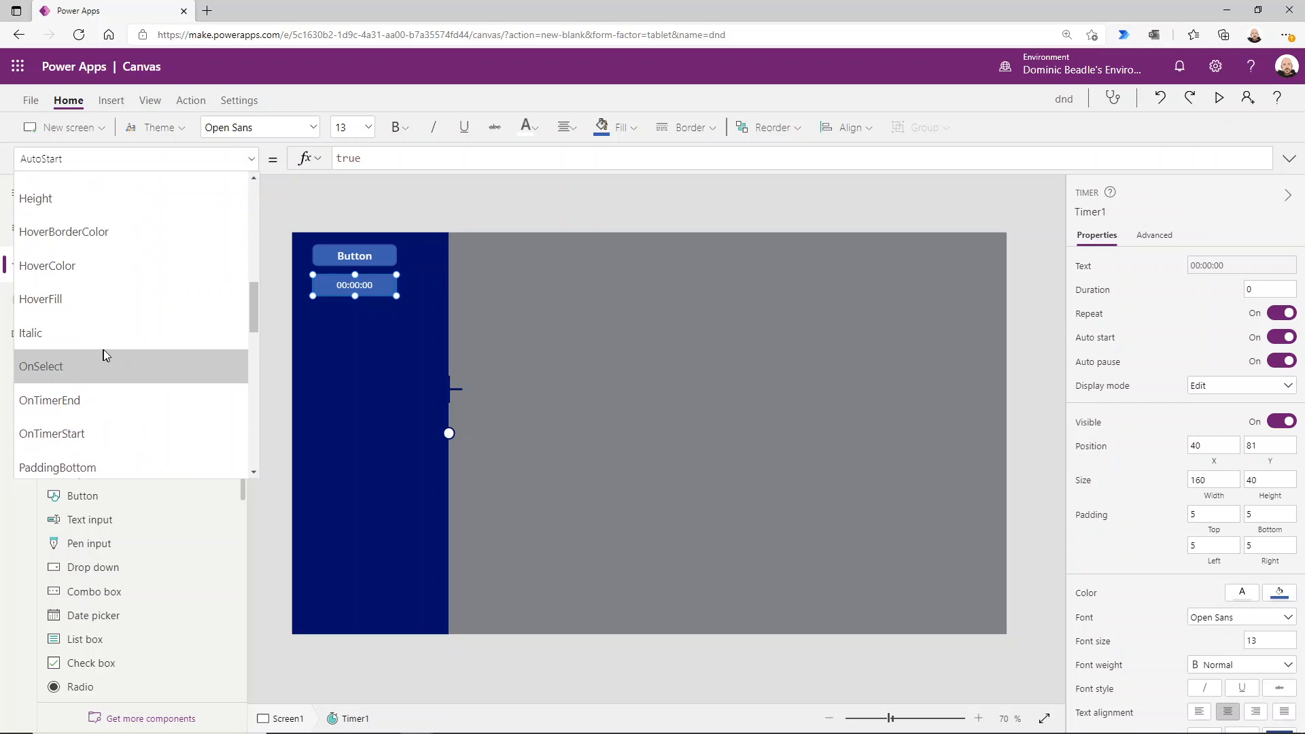
left_click(50, 400)
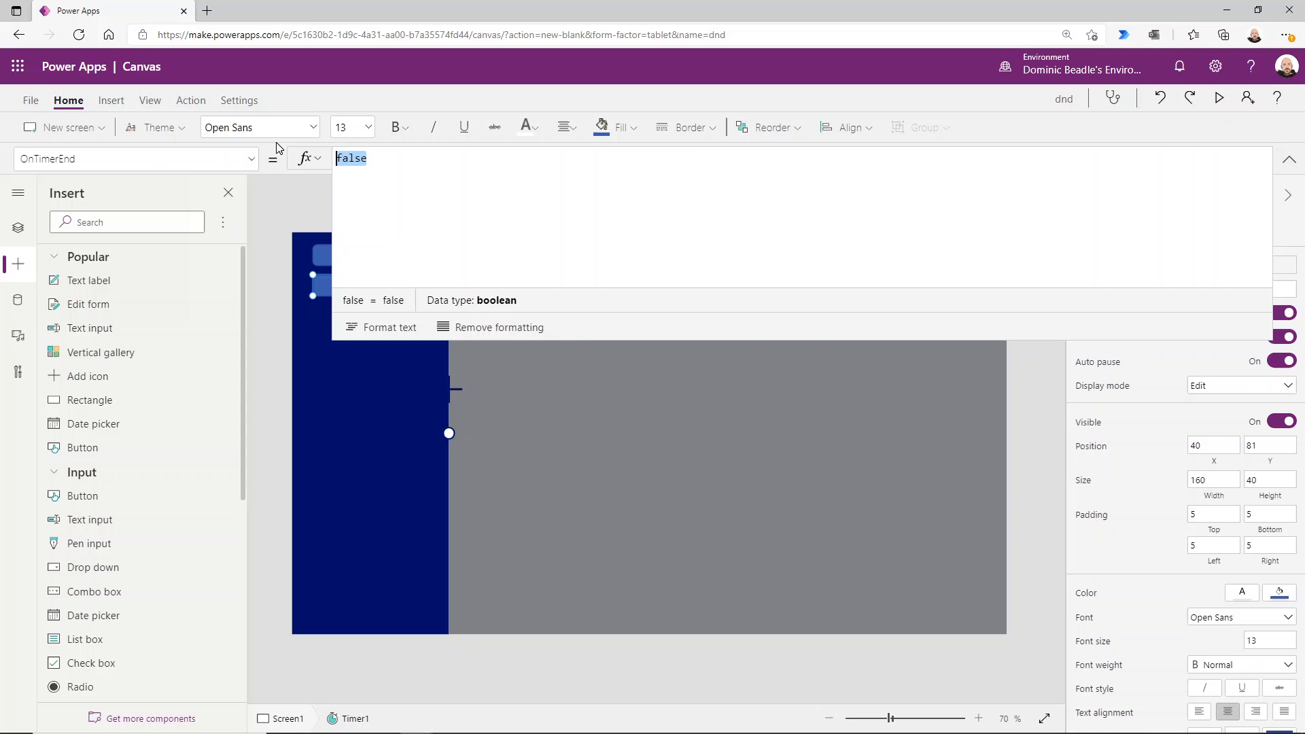
- Enter If(VarLayout="h",Set(VarLayout,"v"),Set(VarLayout,"h")) as Timer1's OnTimerEnd formula
type("If(VarLayout")
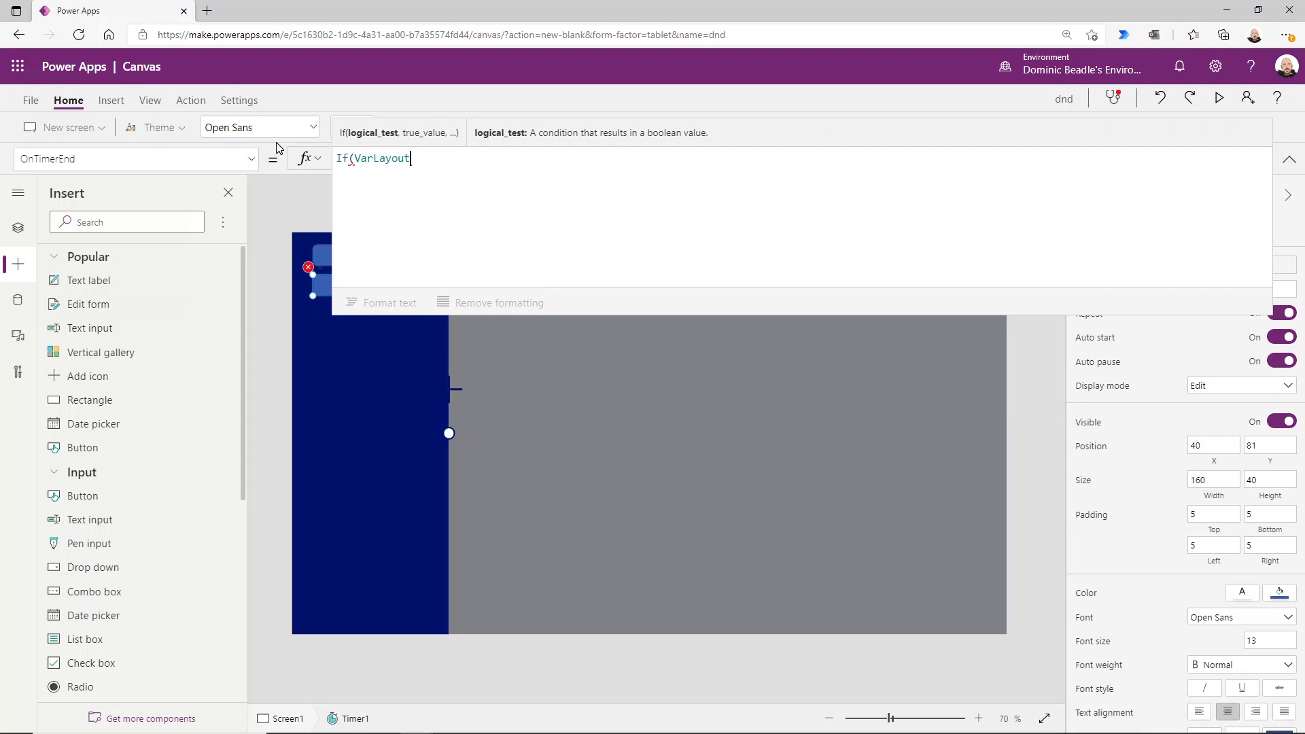
type("=\"h\",set(VarLayout,\"v\"),")
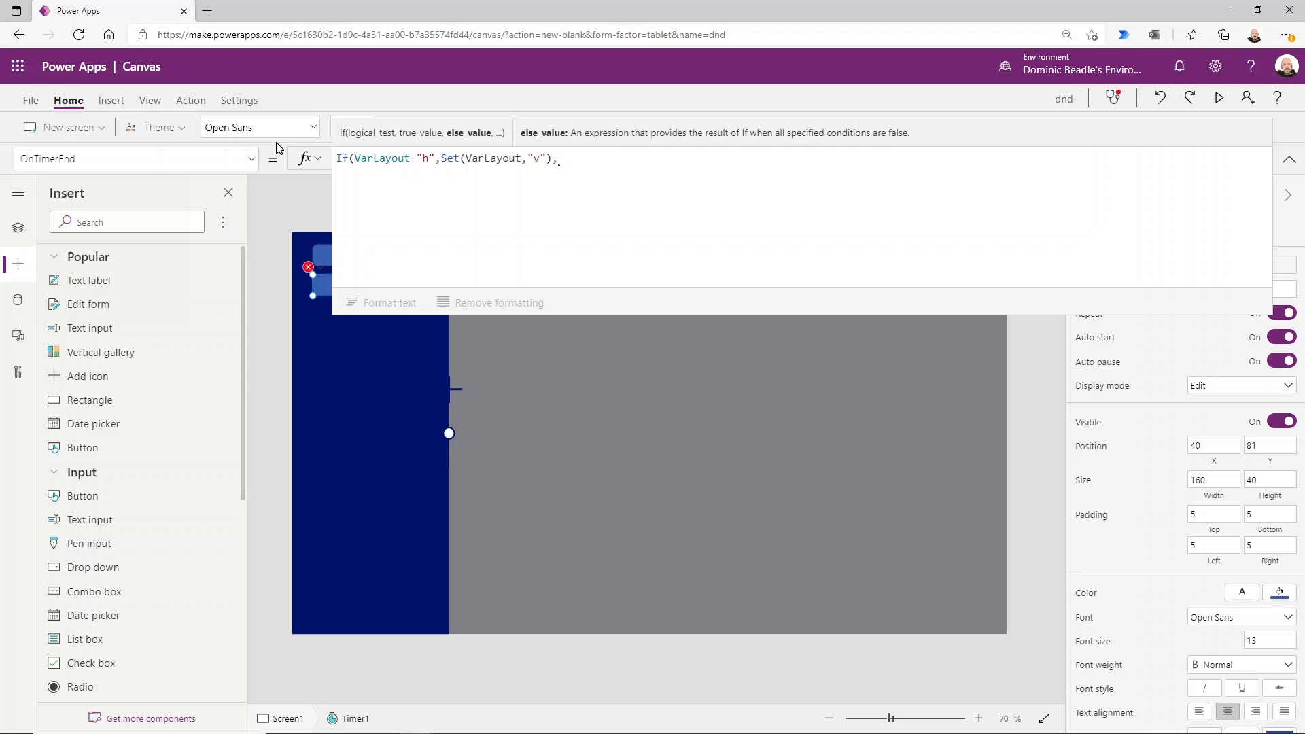
type("Set(VarLayout,")
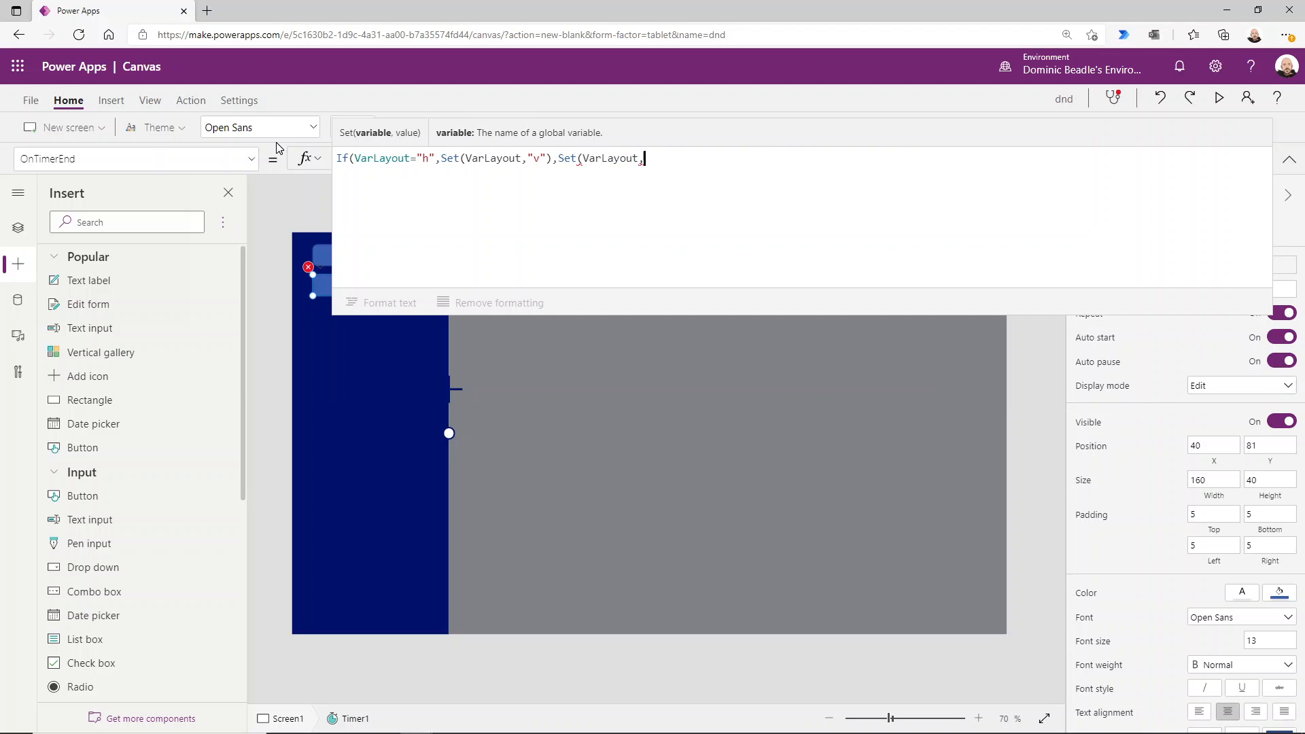
type("\"h\")")
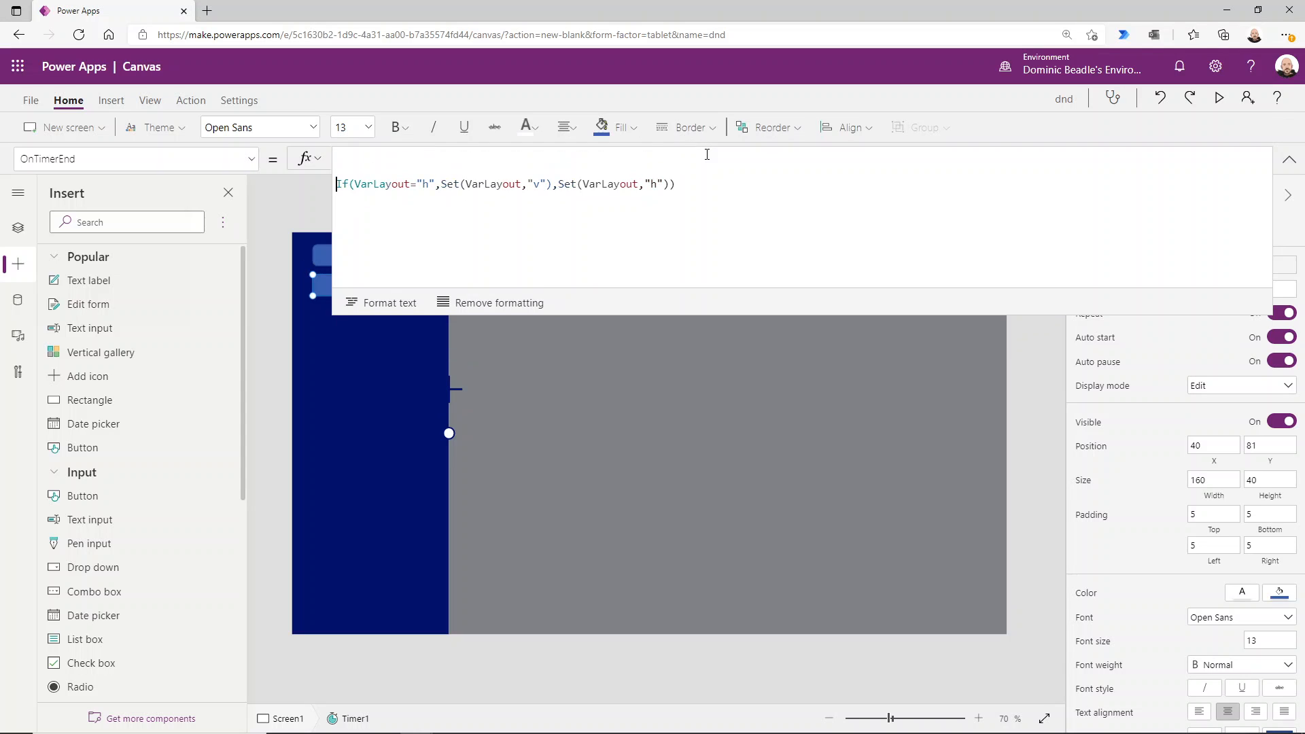
- Begin a Switch in OnTimerEnd setting Xpos to Slider1.Value for the "h" layout
type("swit")
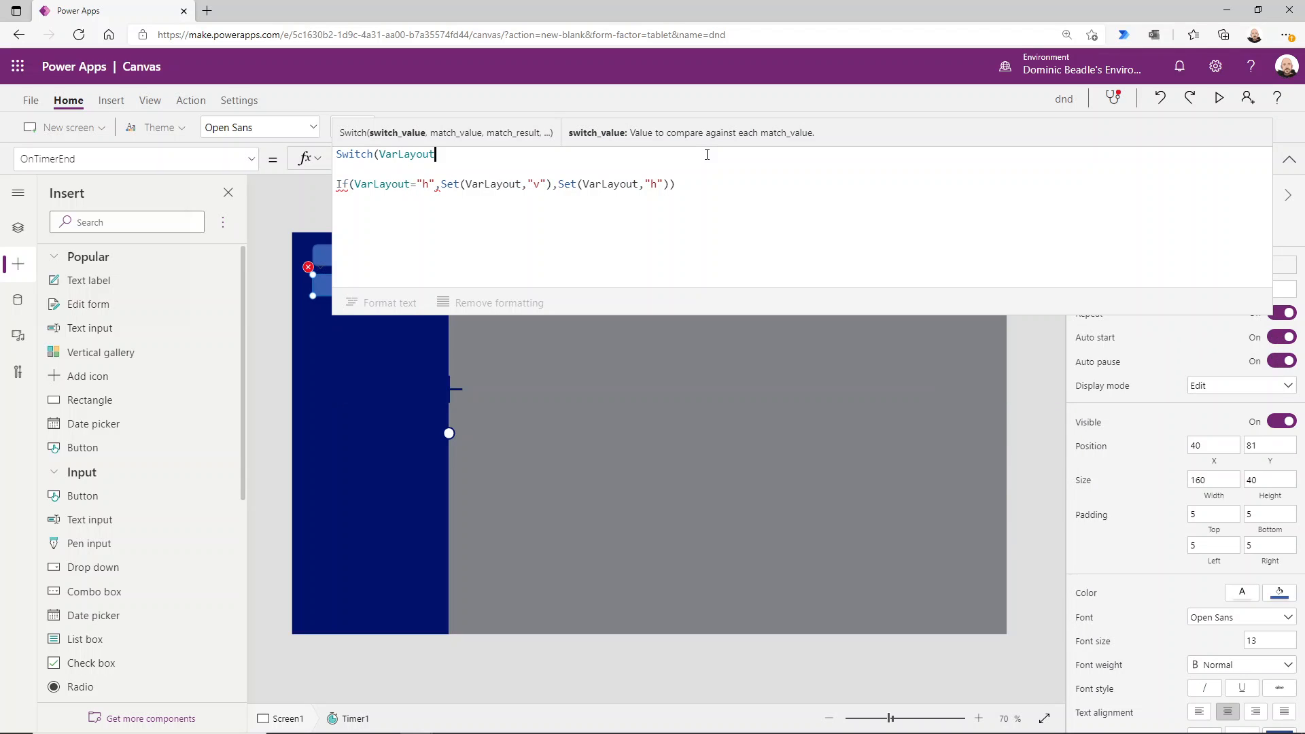
type(",\"h\"")
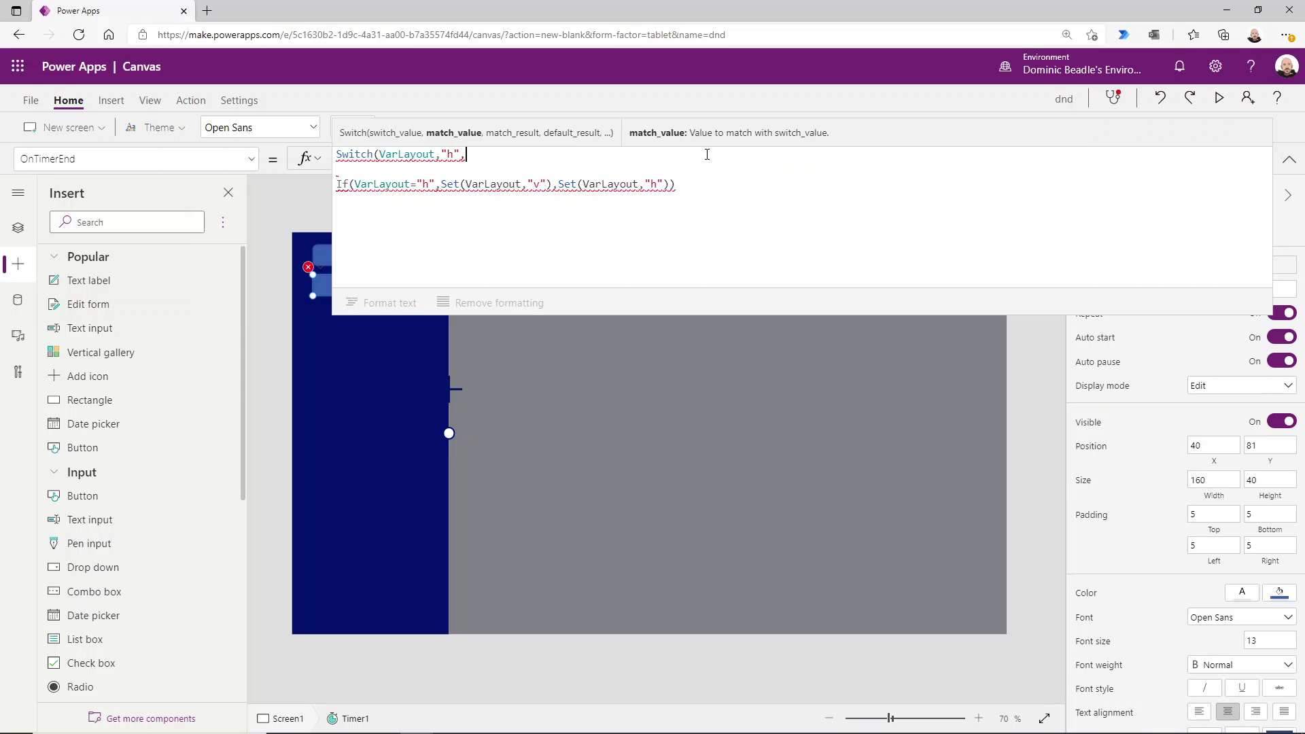
type(",Set(")
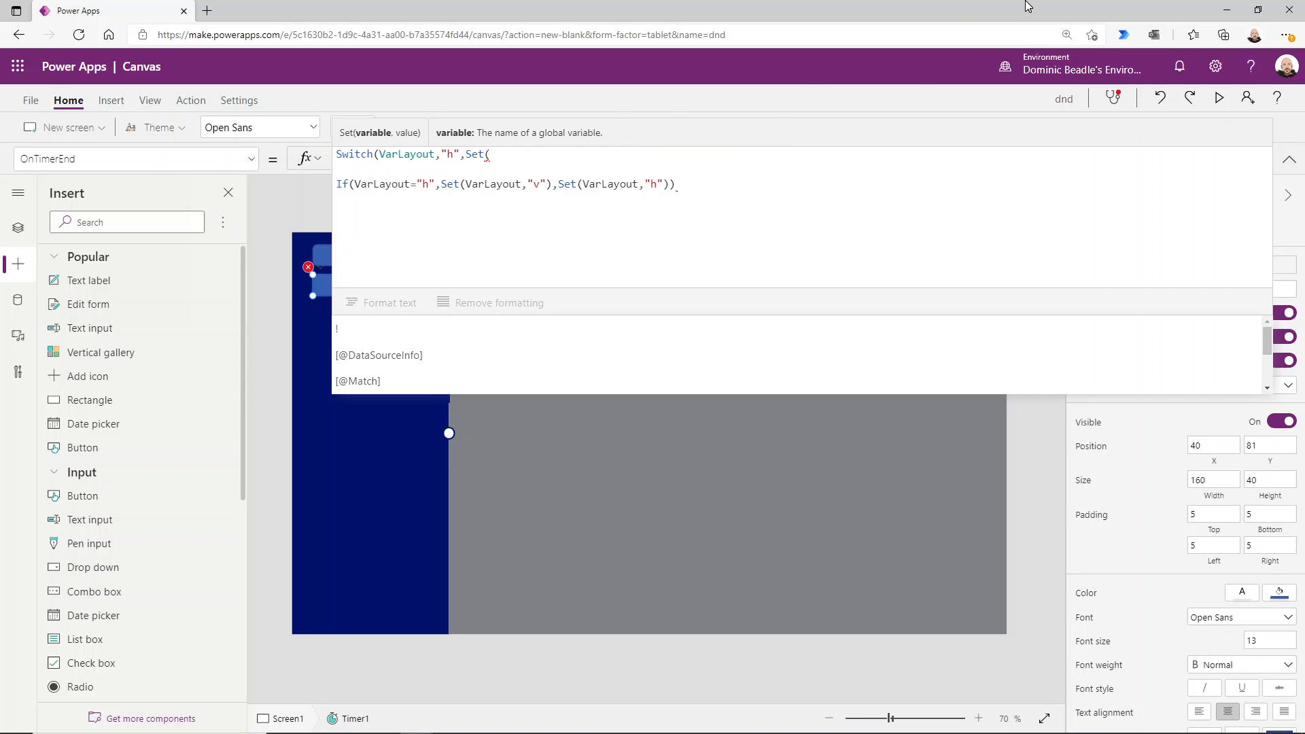
mouse_move(772, 449)
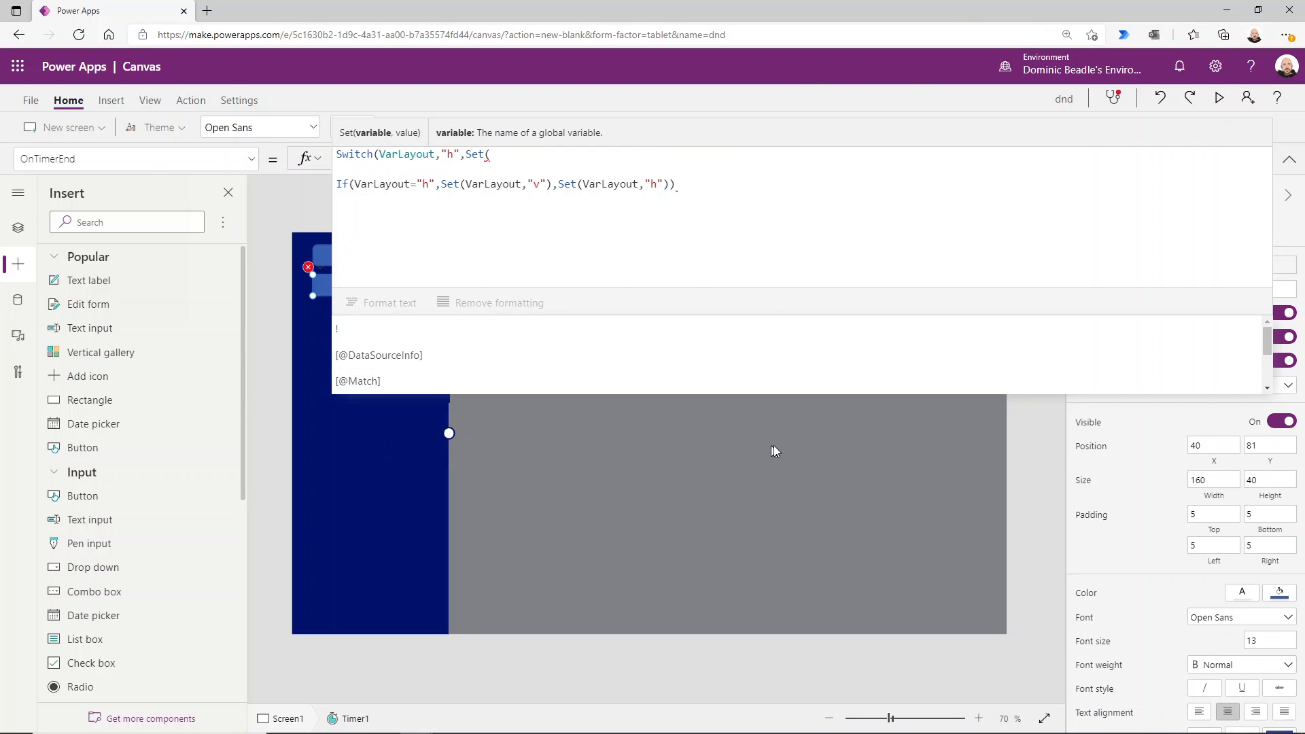
mouse_move(919, 449)
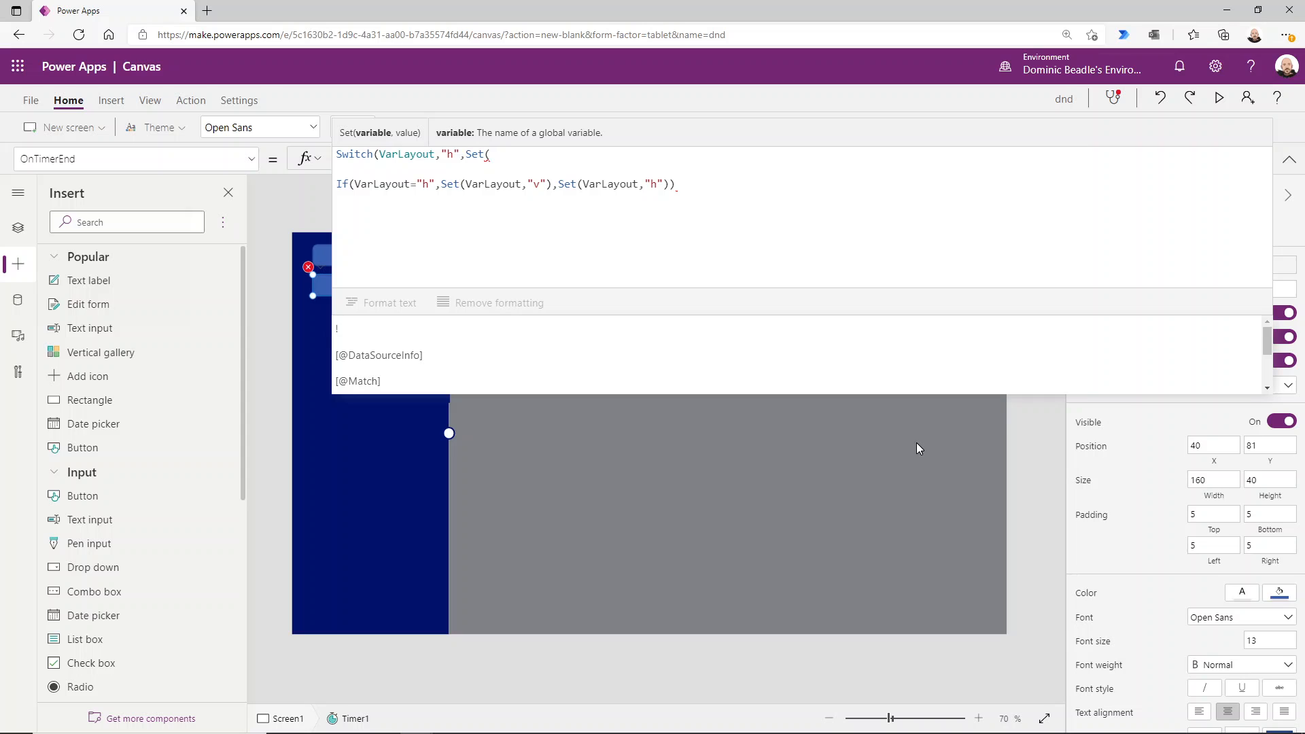
mouse_move(744, 461)
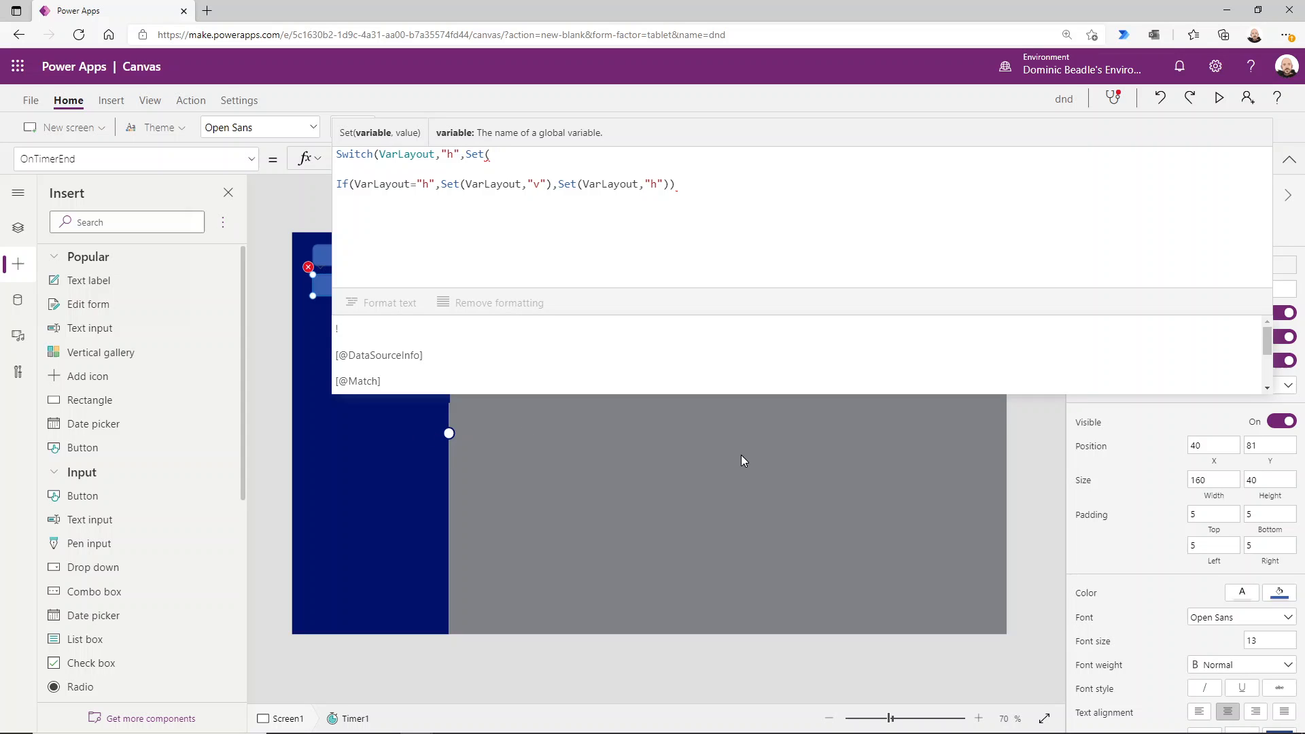
mouse_move(518, 453)
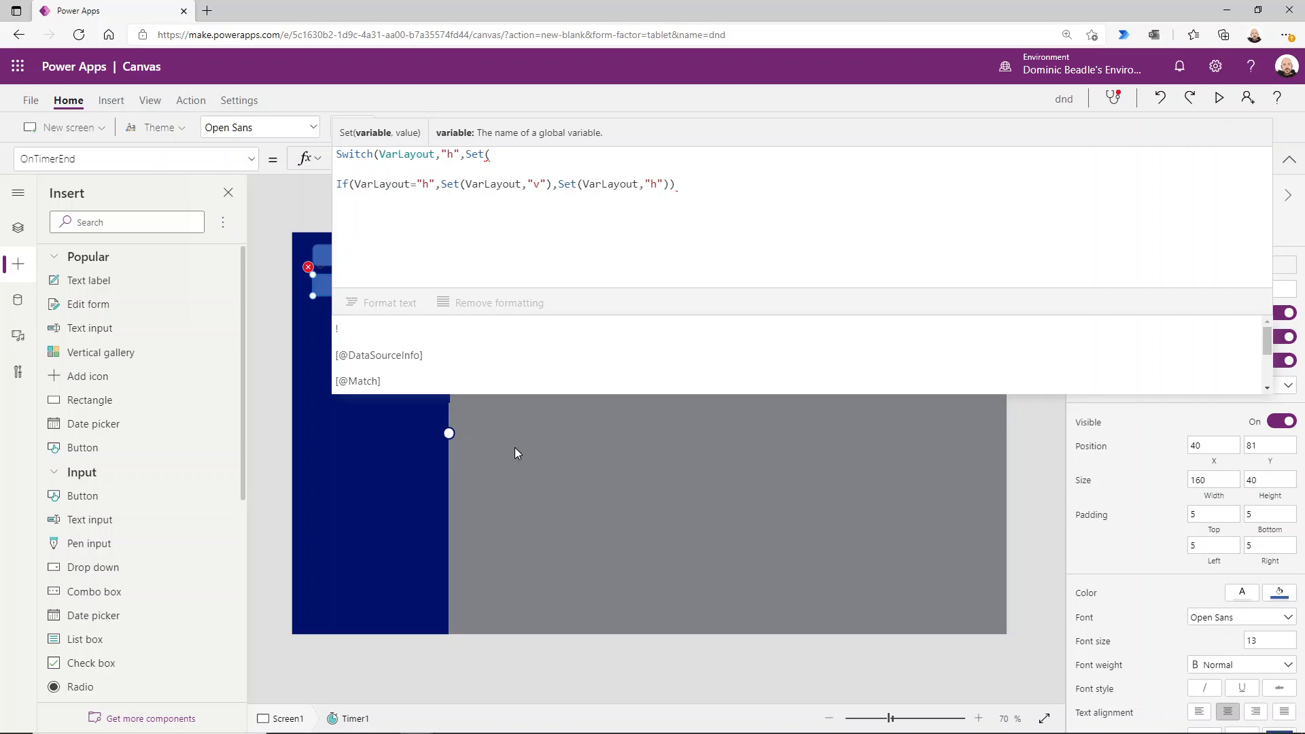
mouse_move(858, 443)
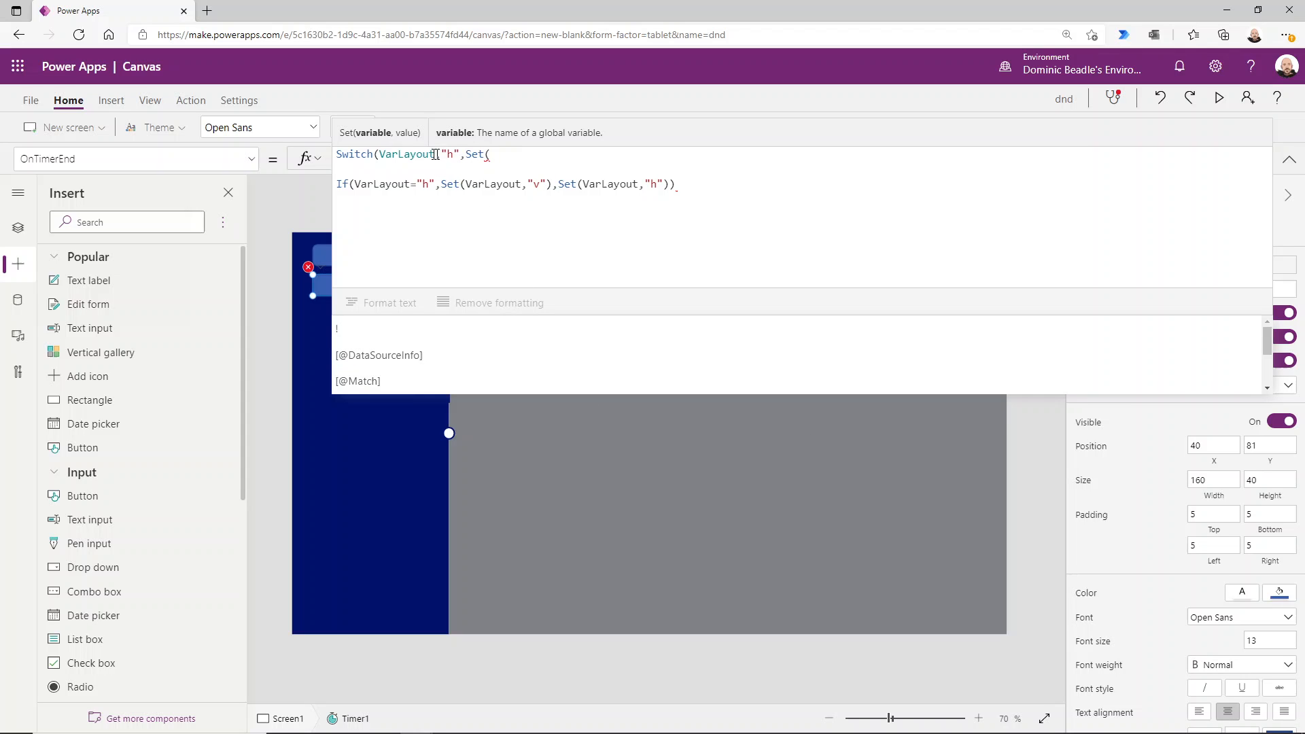
type("X")
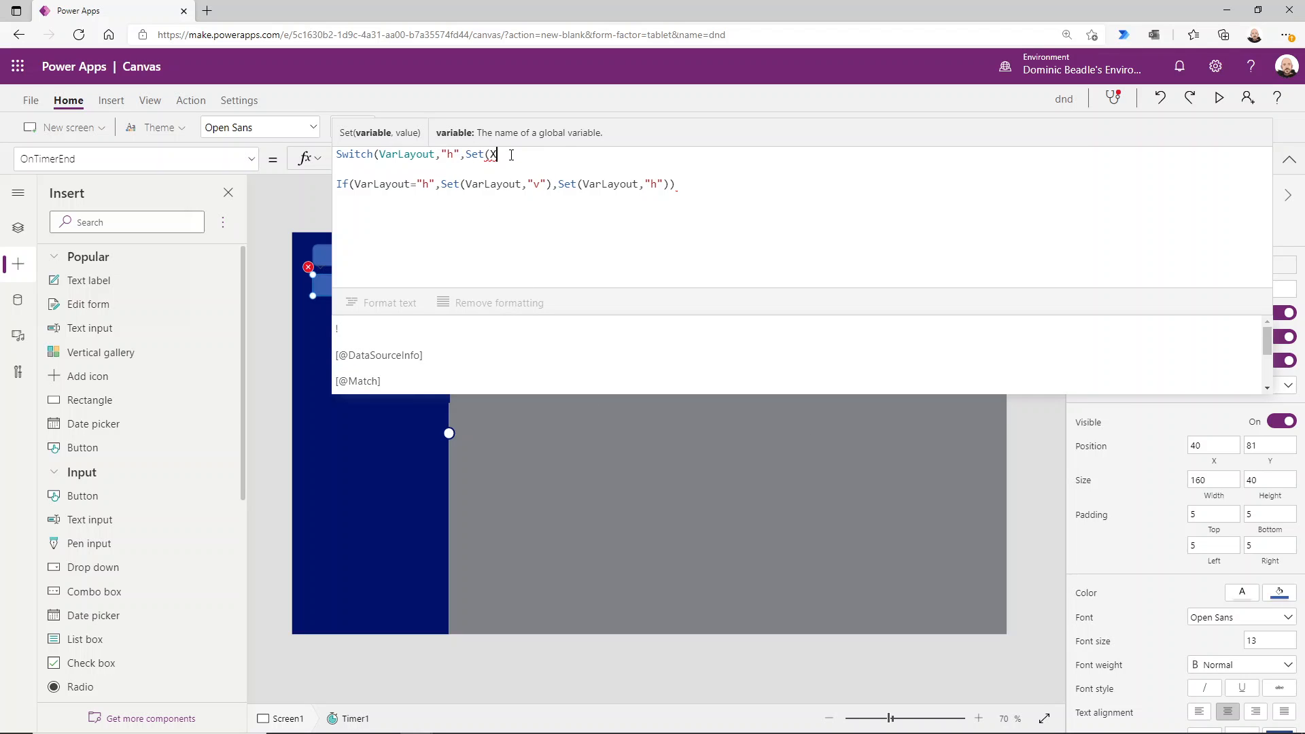
type("pos")
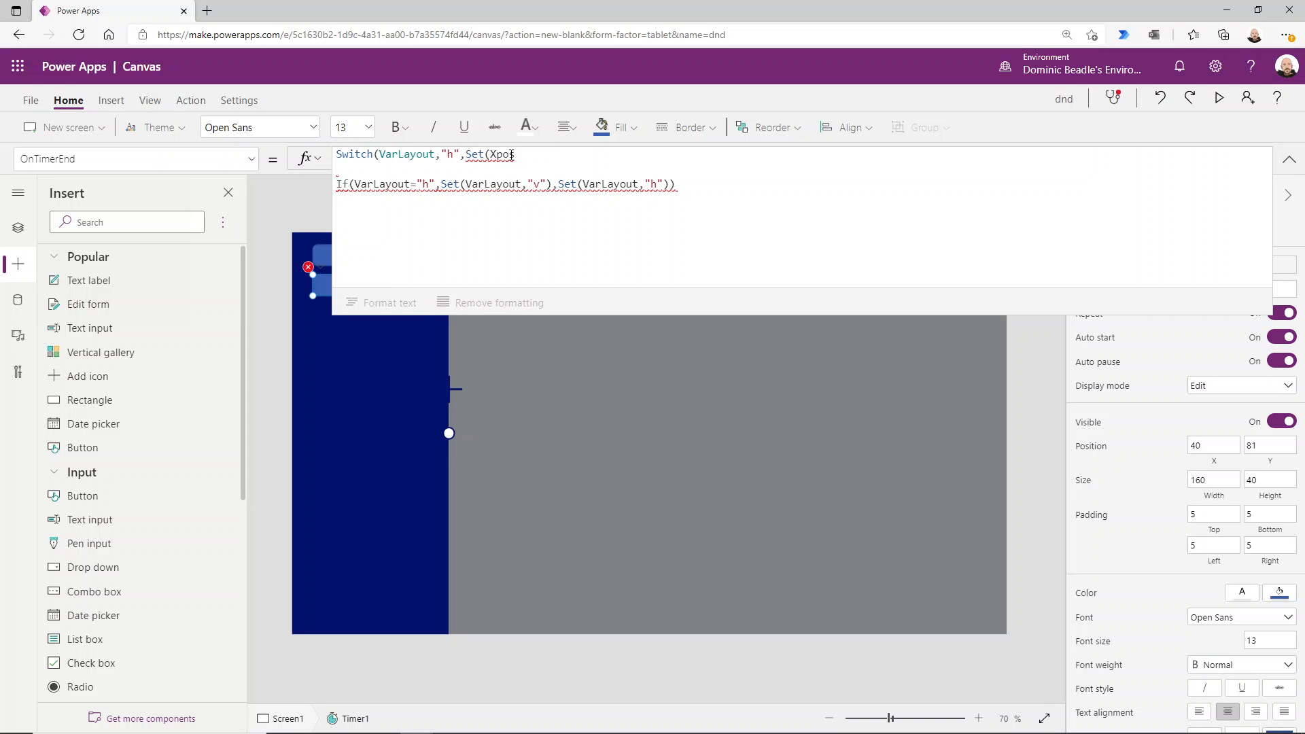
type(",slider.v")
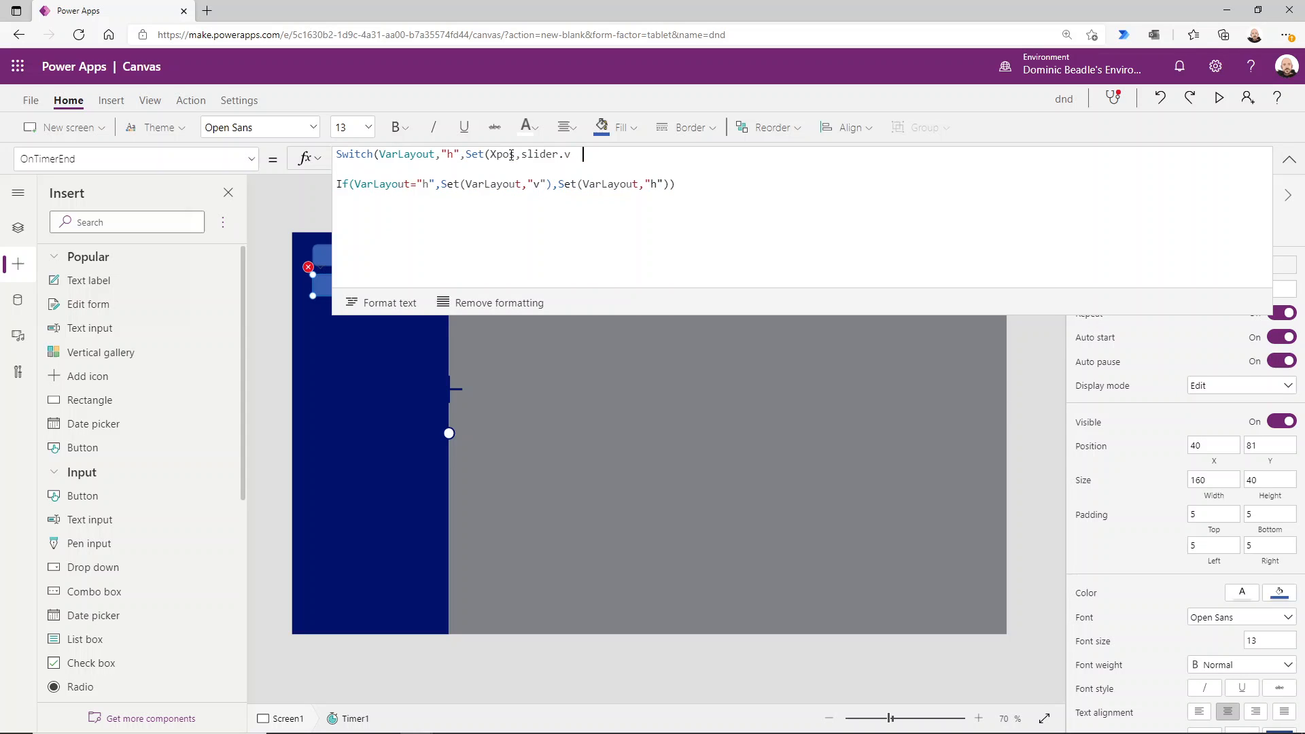
key("Backspace")
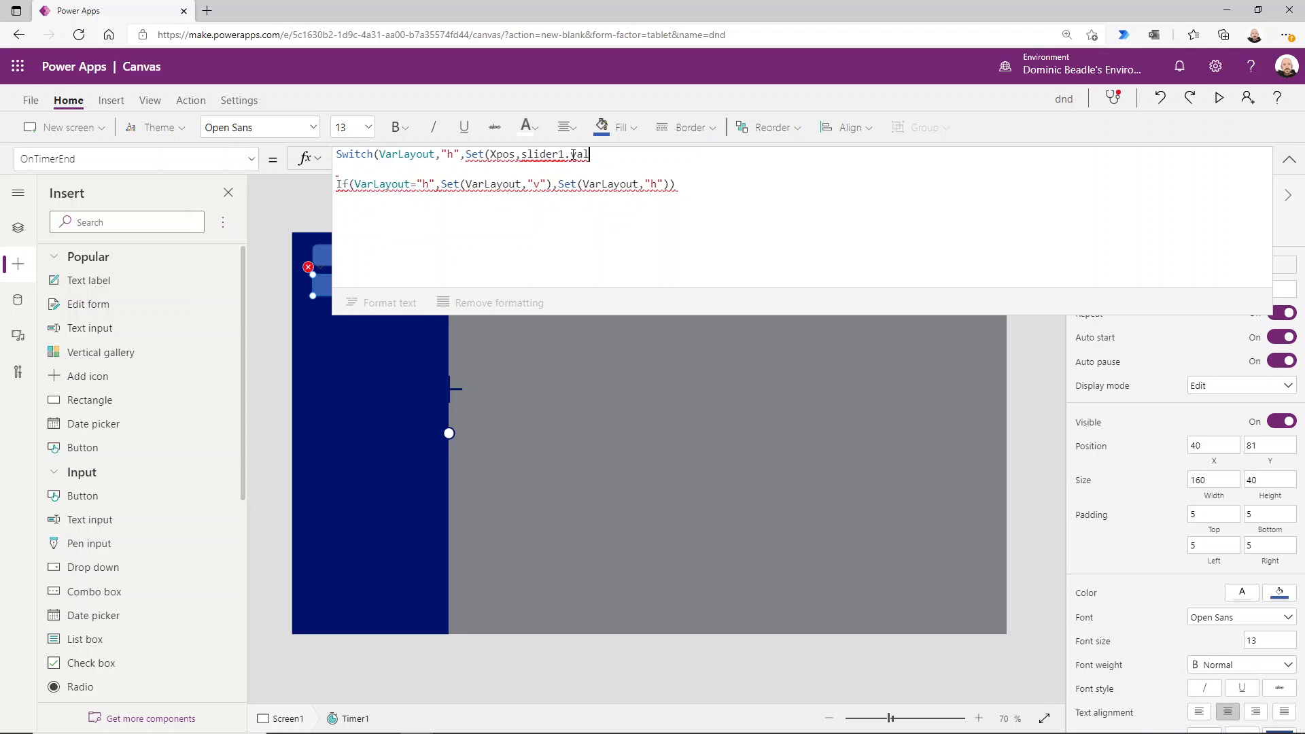
type("ue")
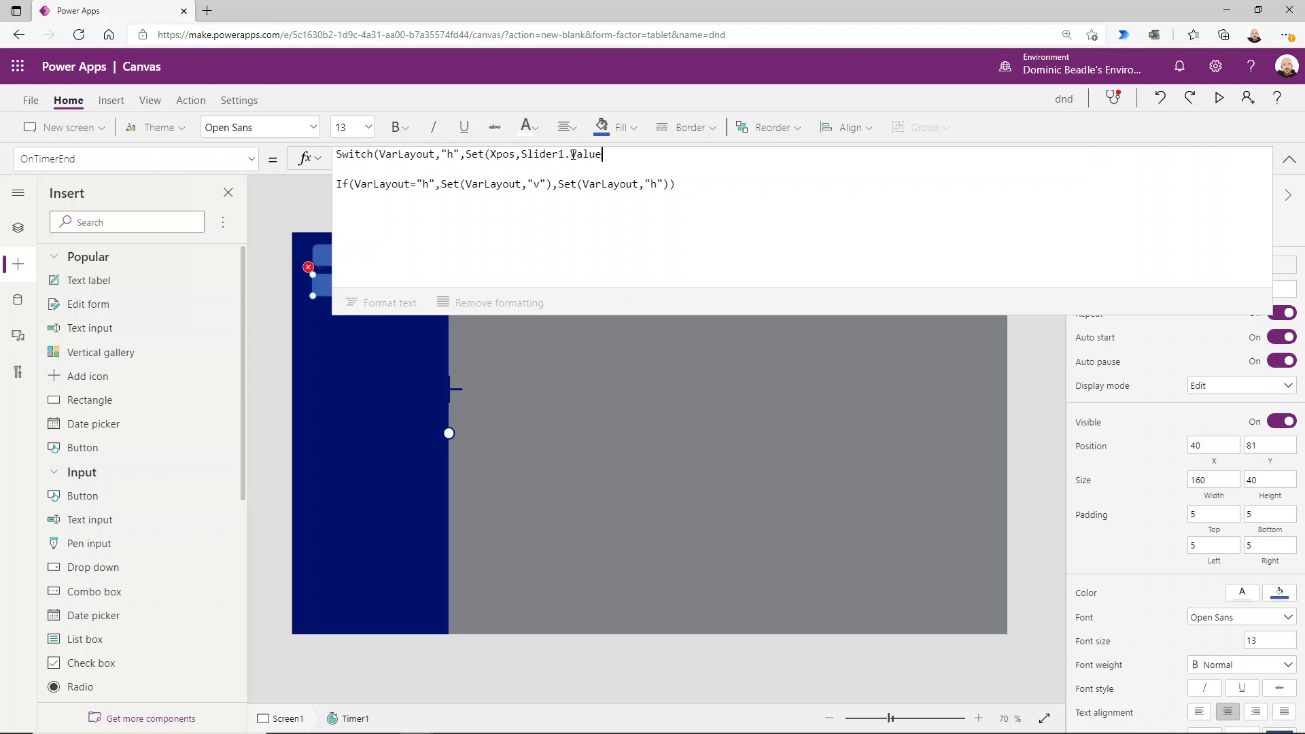
- Add the "v" case setting Ypos to App.Height-Slider1.Value
type("),\"v")
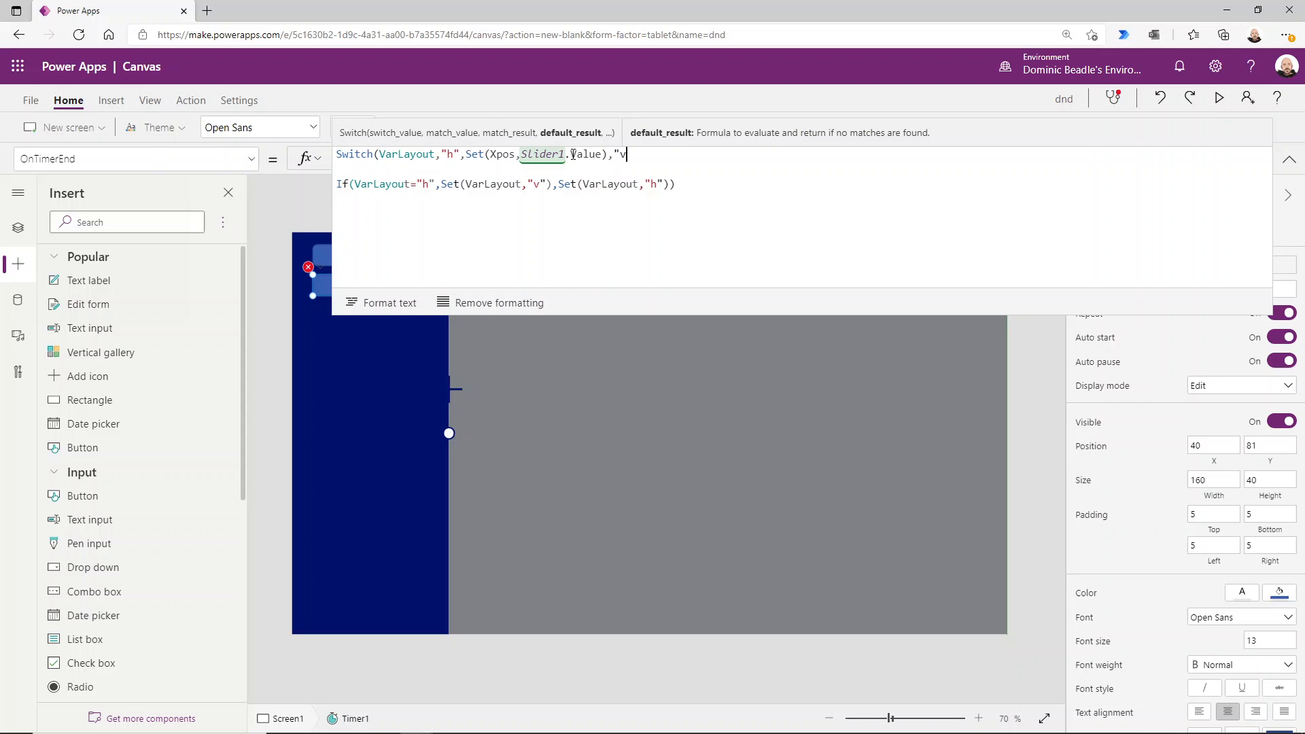
type(",")
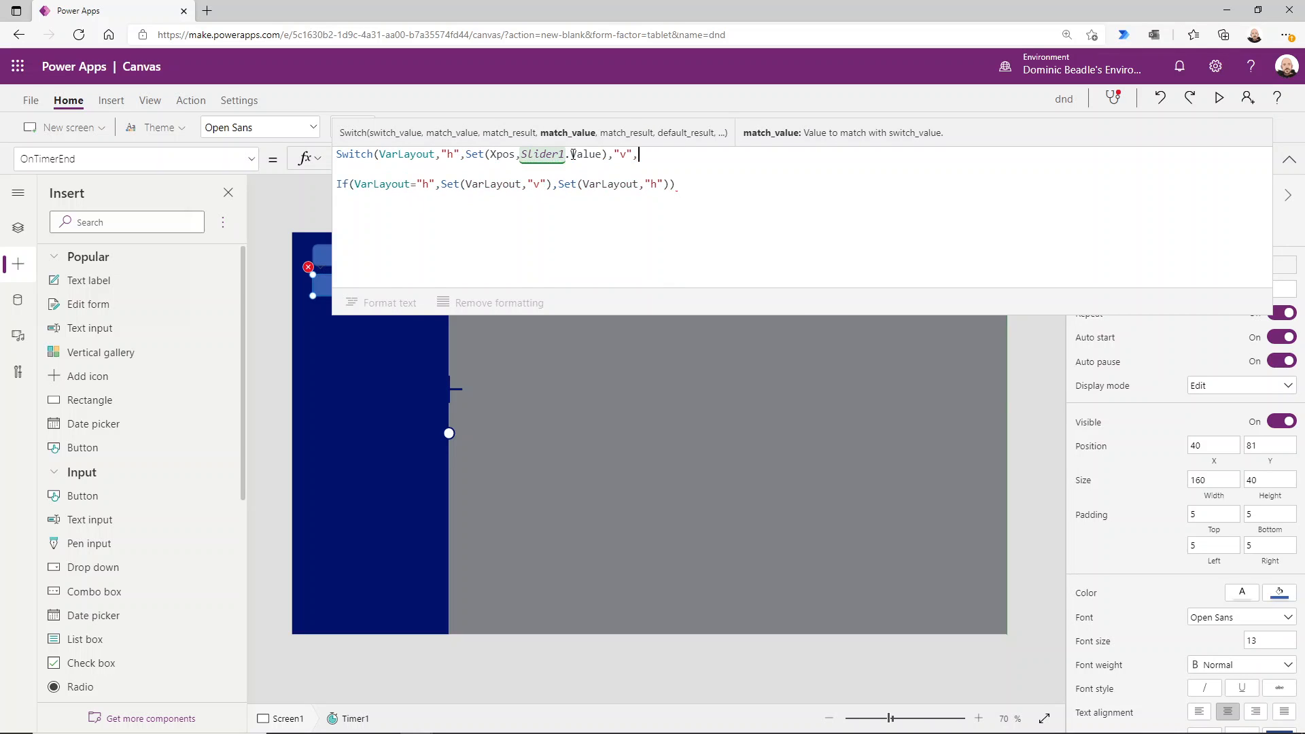
type("Set(Ypos,")
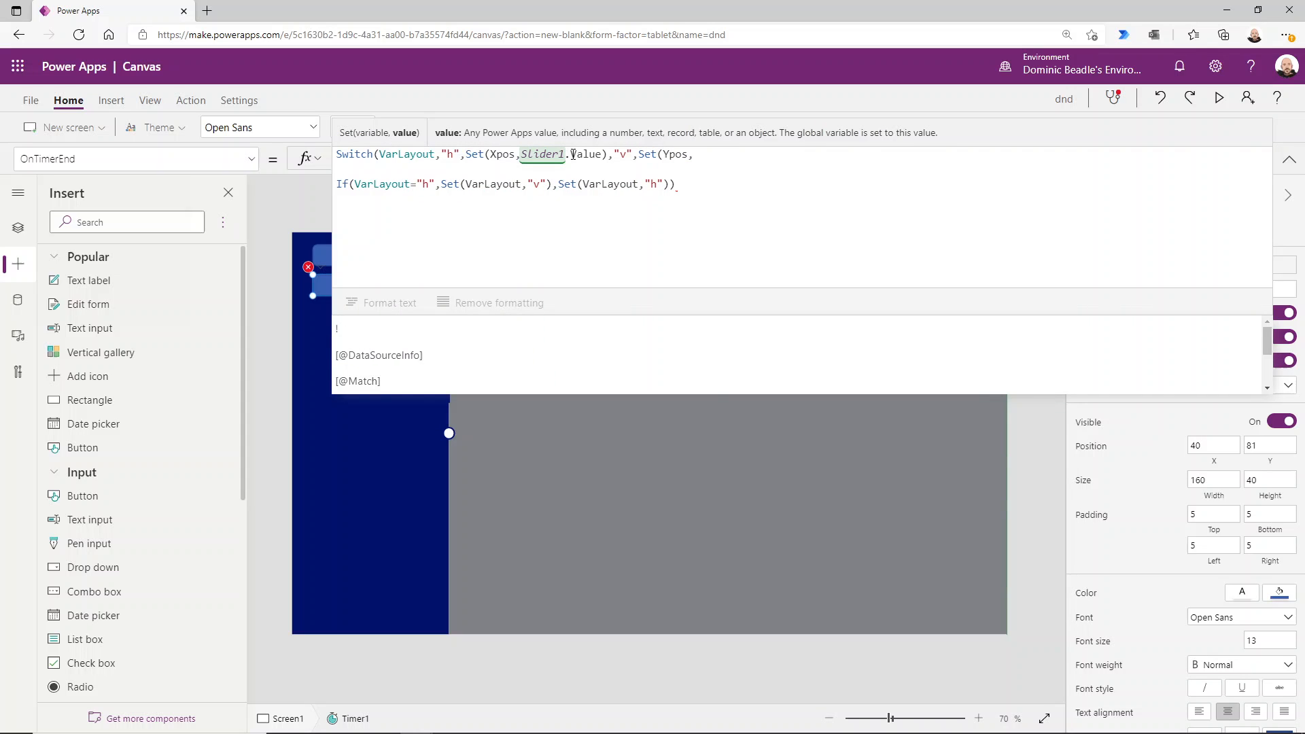
type("app.he")
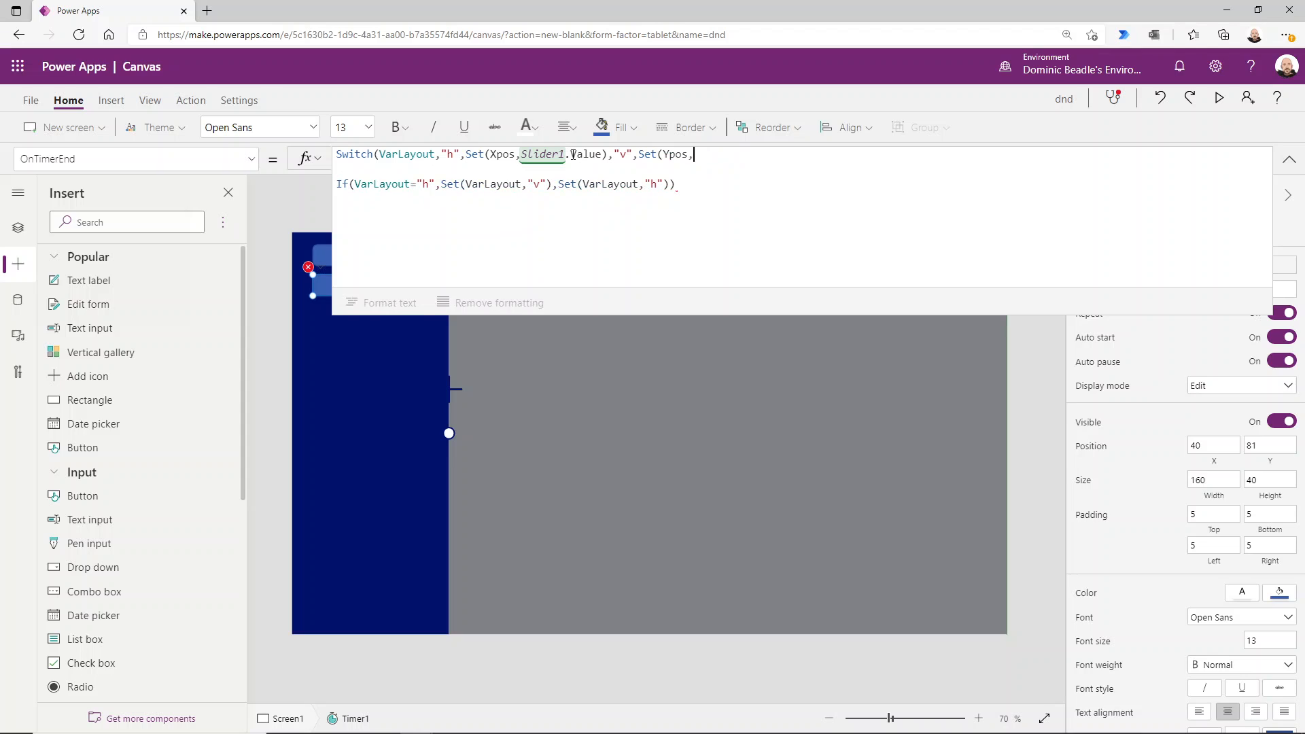
type("App.Height")
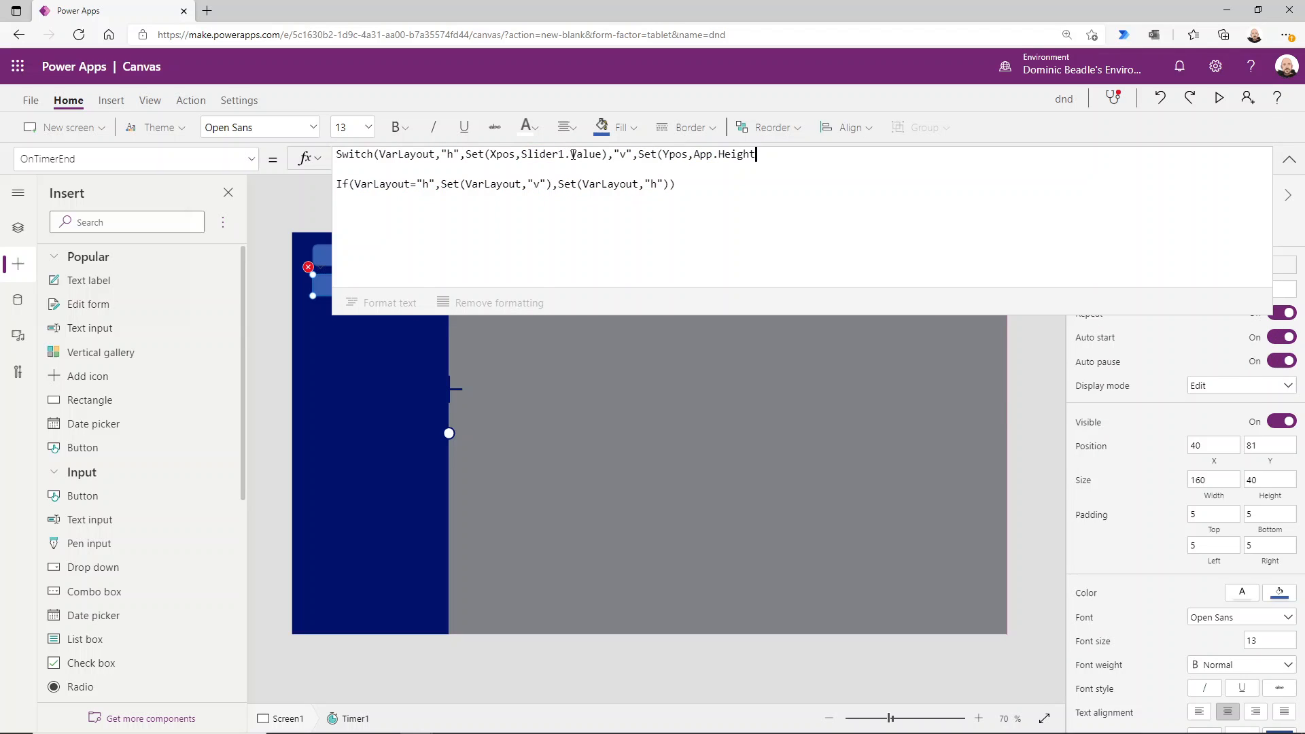
type("slider.va")
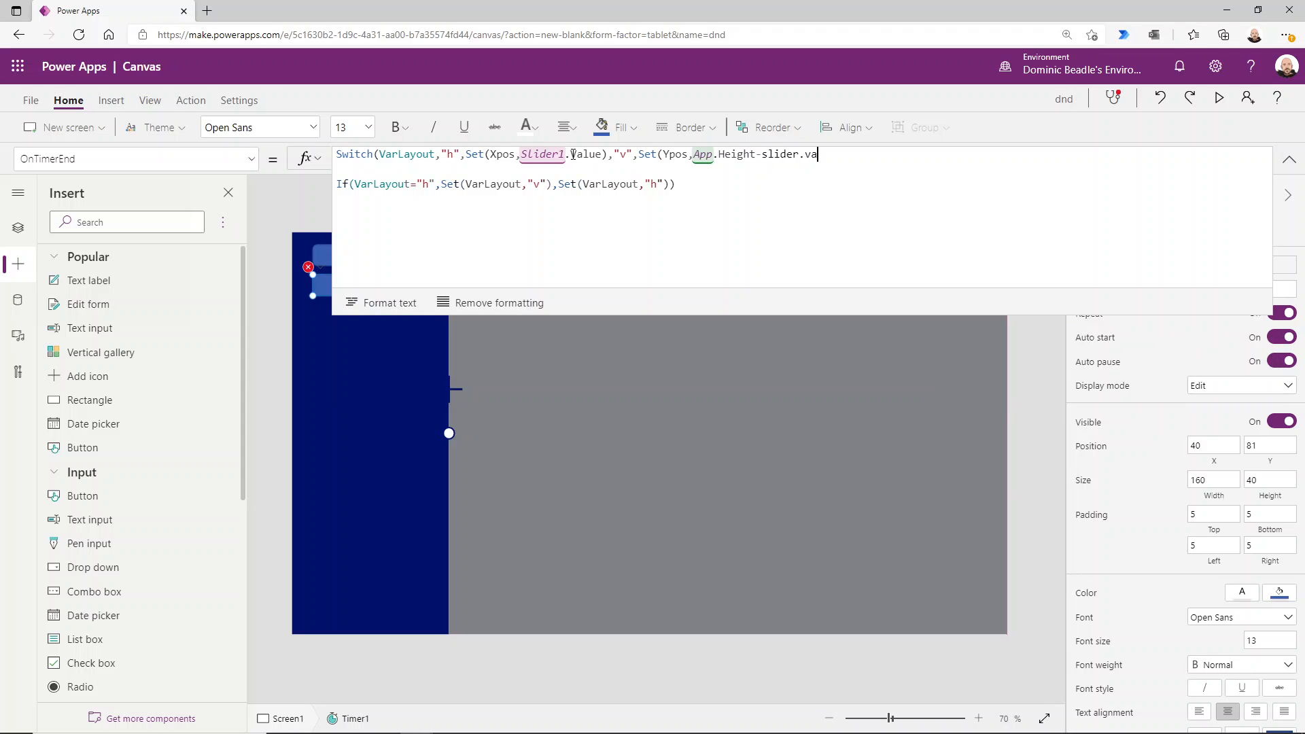
key("Backspace")
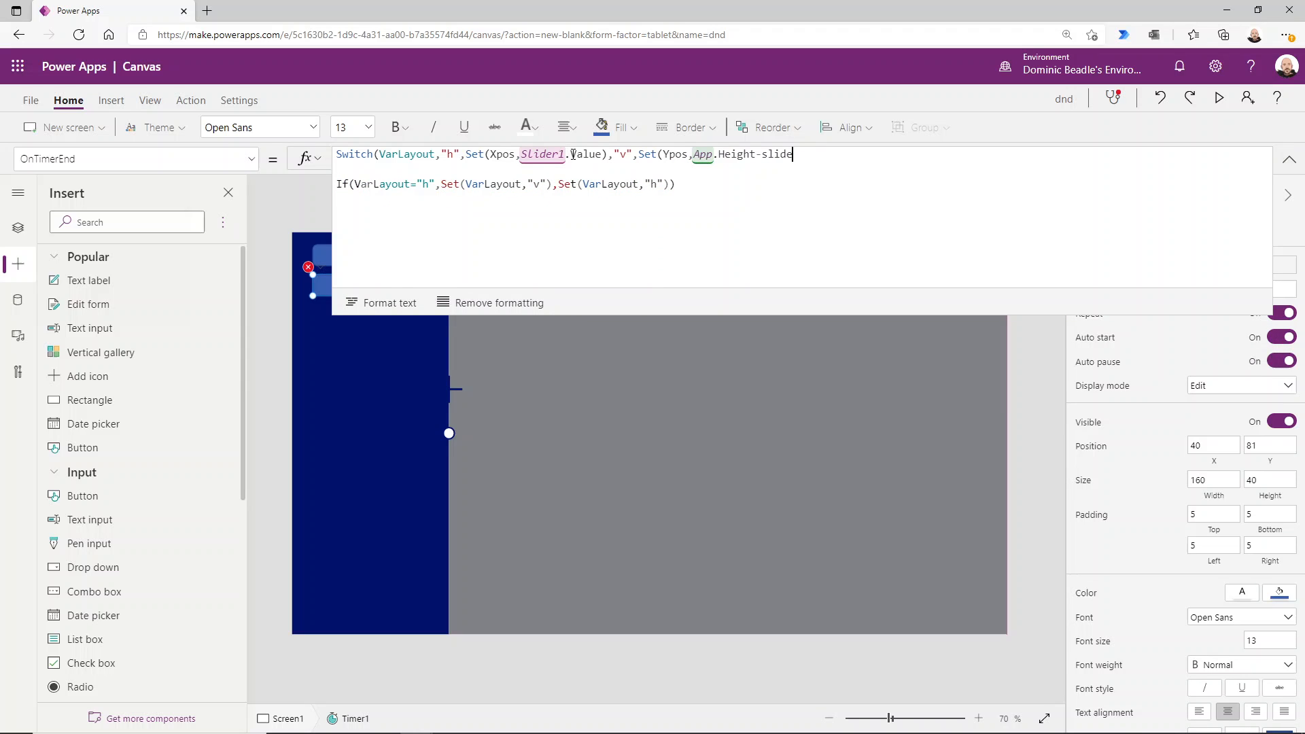
type("Slider1")
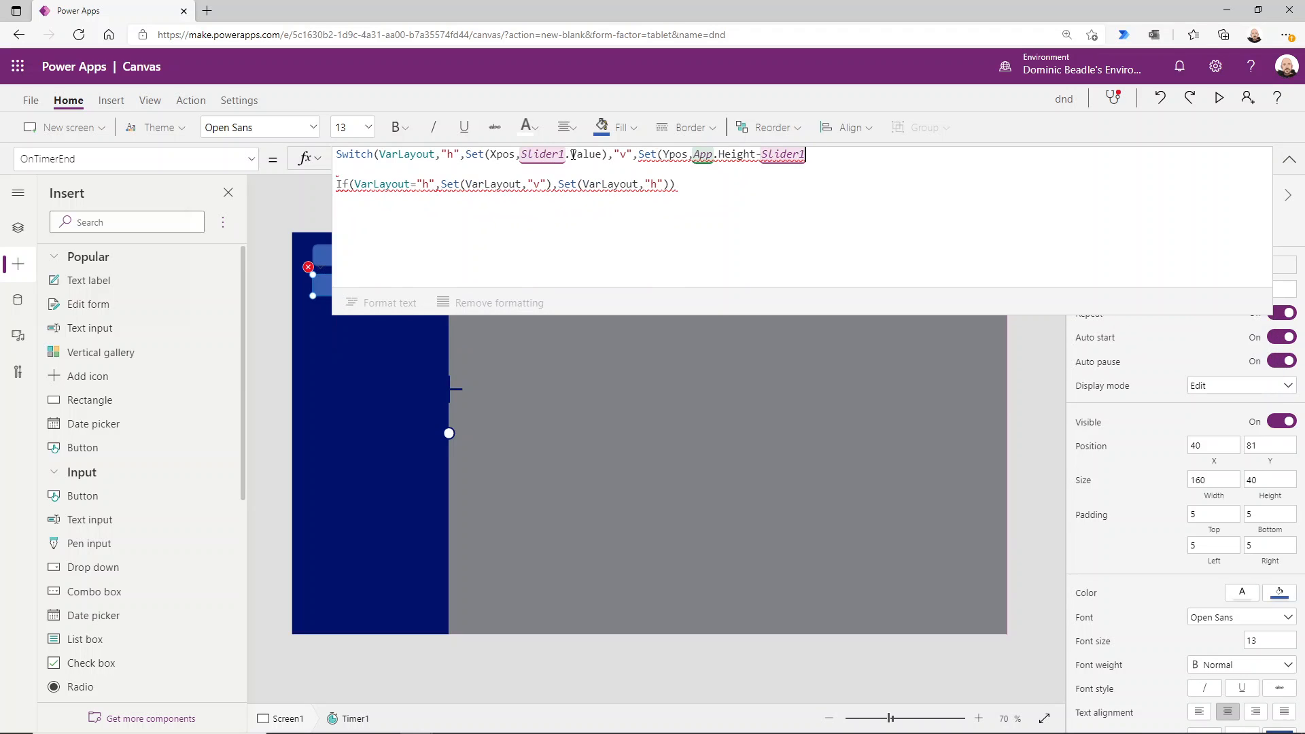
type(".Value));")
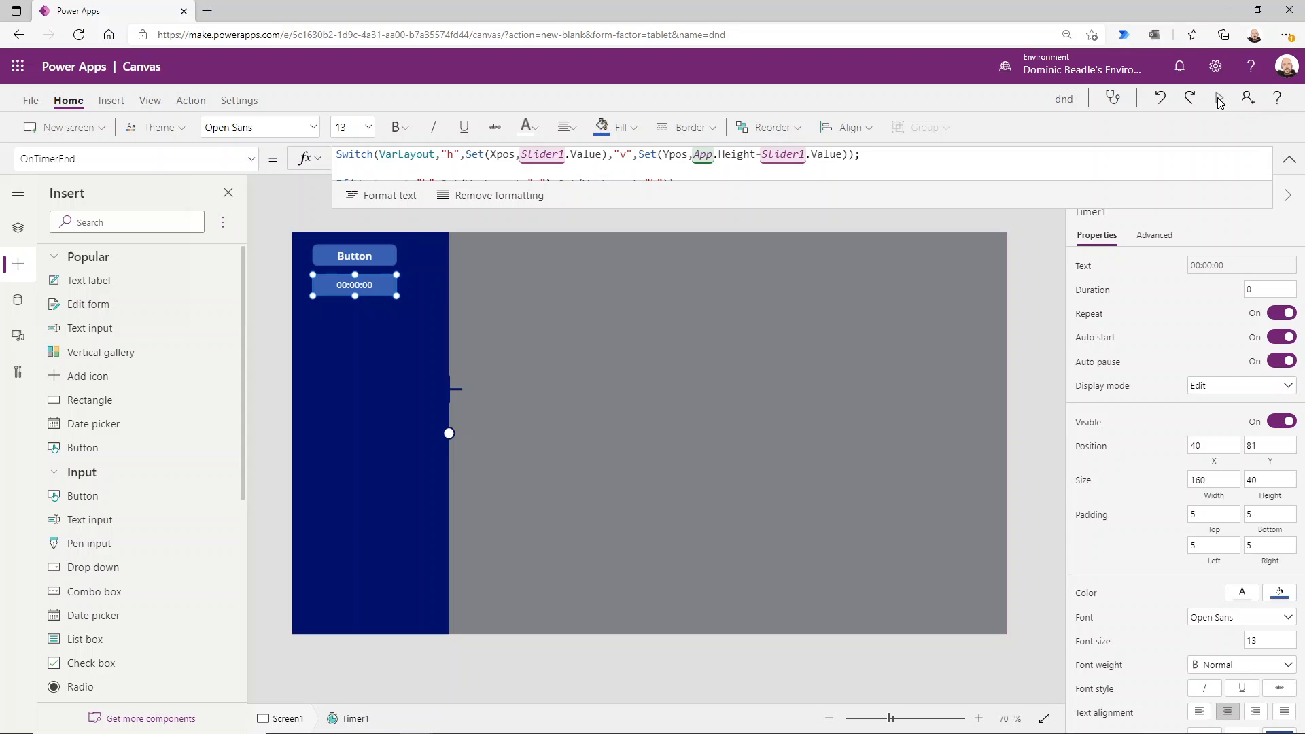
- Preview the app, drag the slider back and forth to move the cross, then exit
left_click(1219, 98)
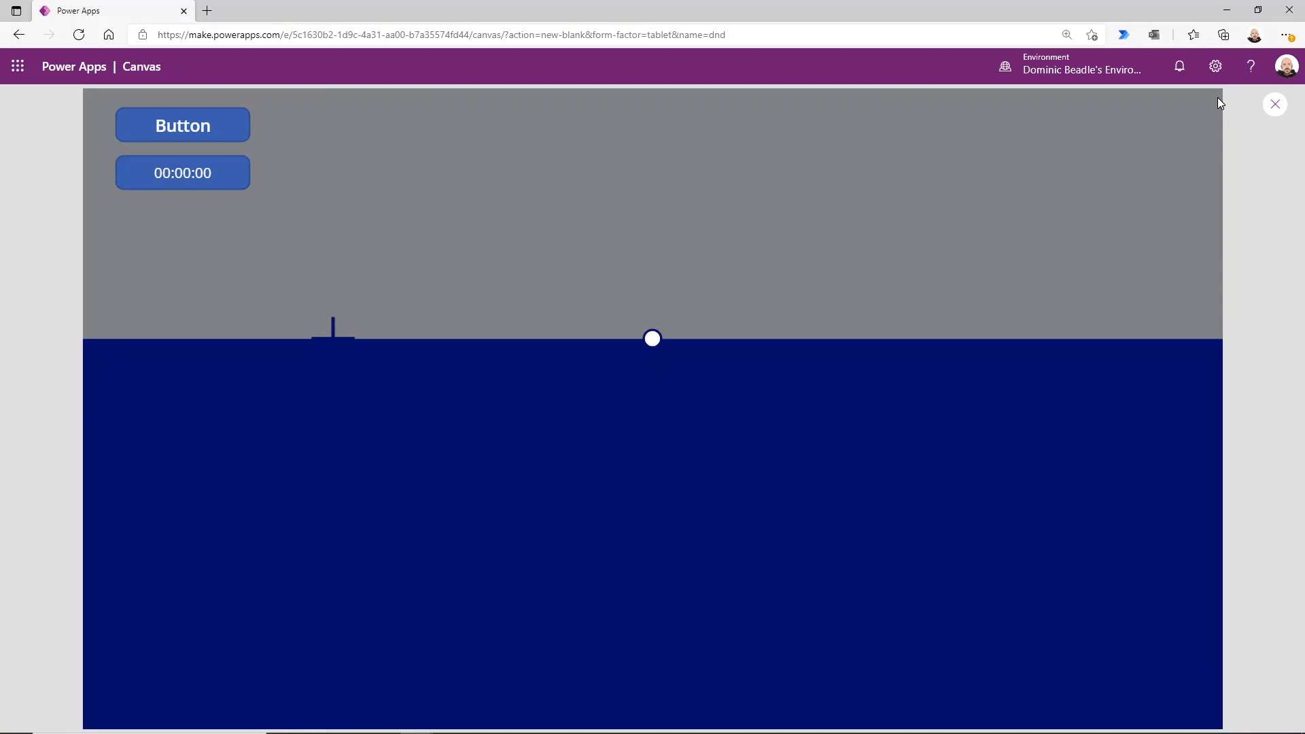
mouse_move(480, 212)
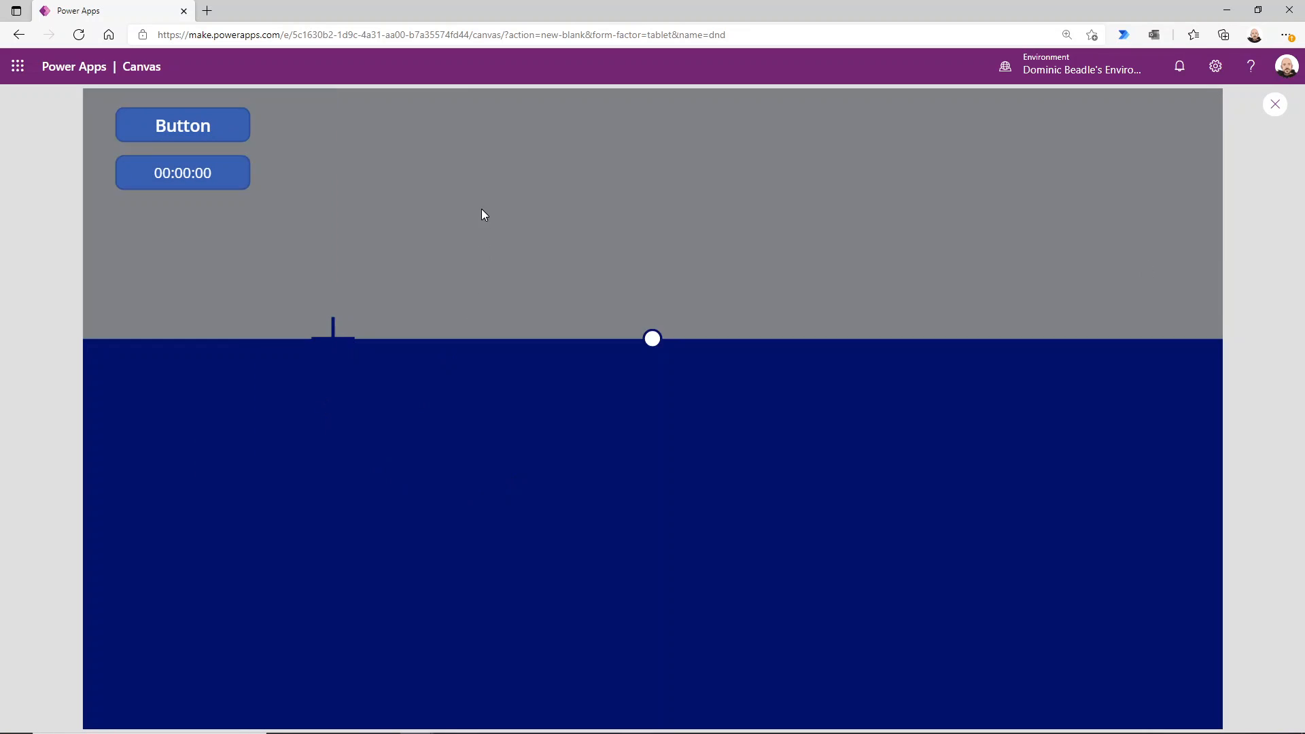
mouse_move(491, 498)
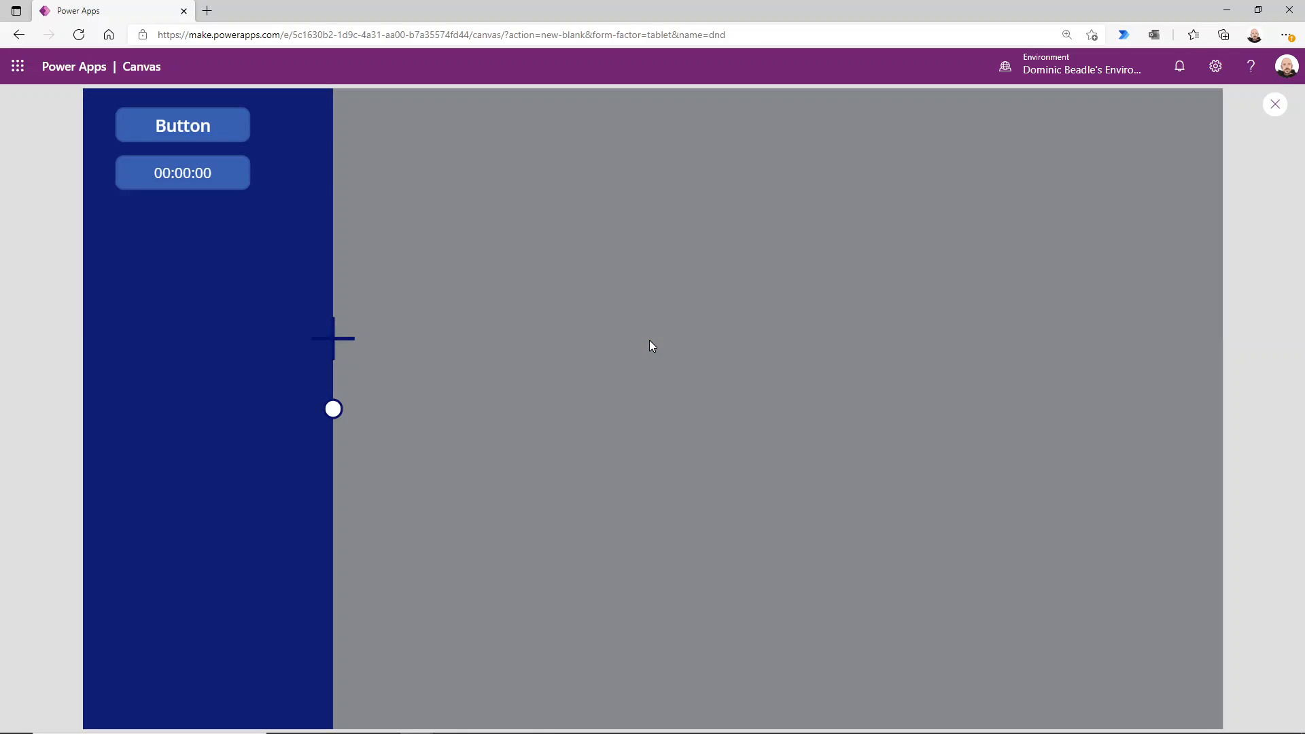
left_click_drag(332, 408, 619, 408)
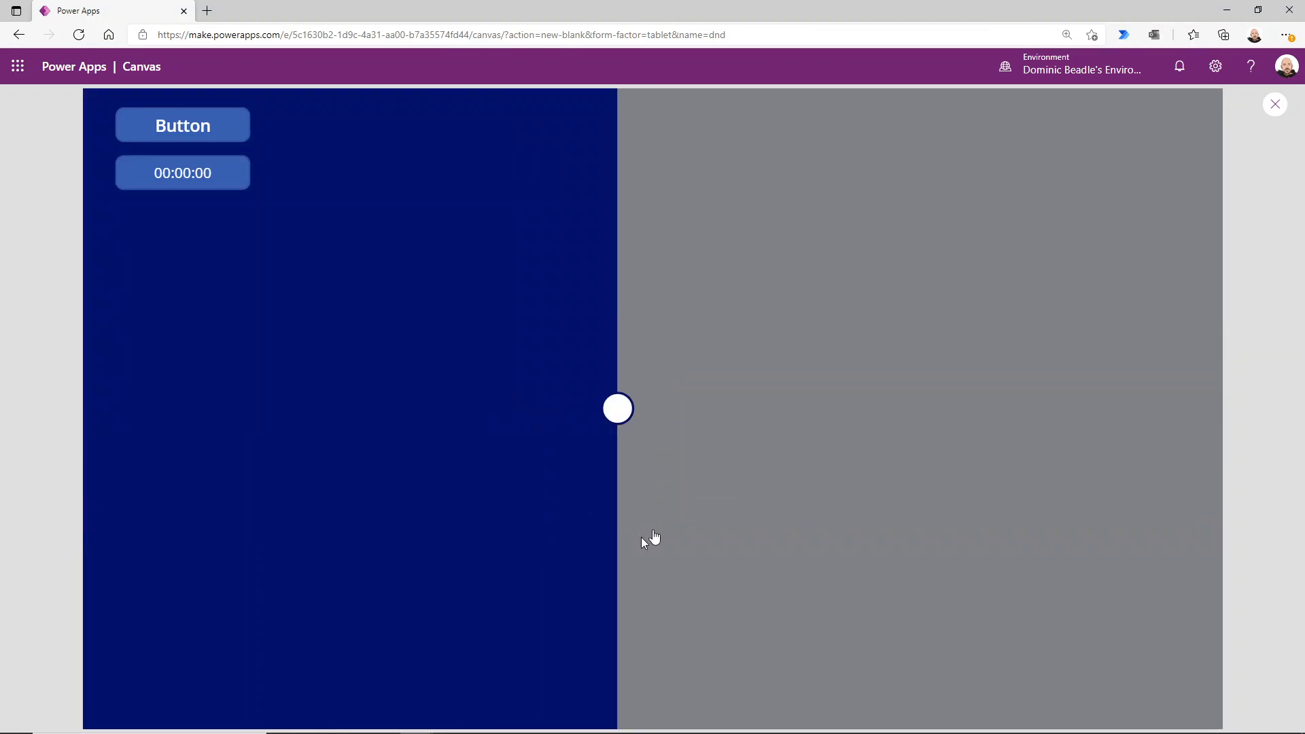
left_click_drag(618, 409, 847, 408)
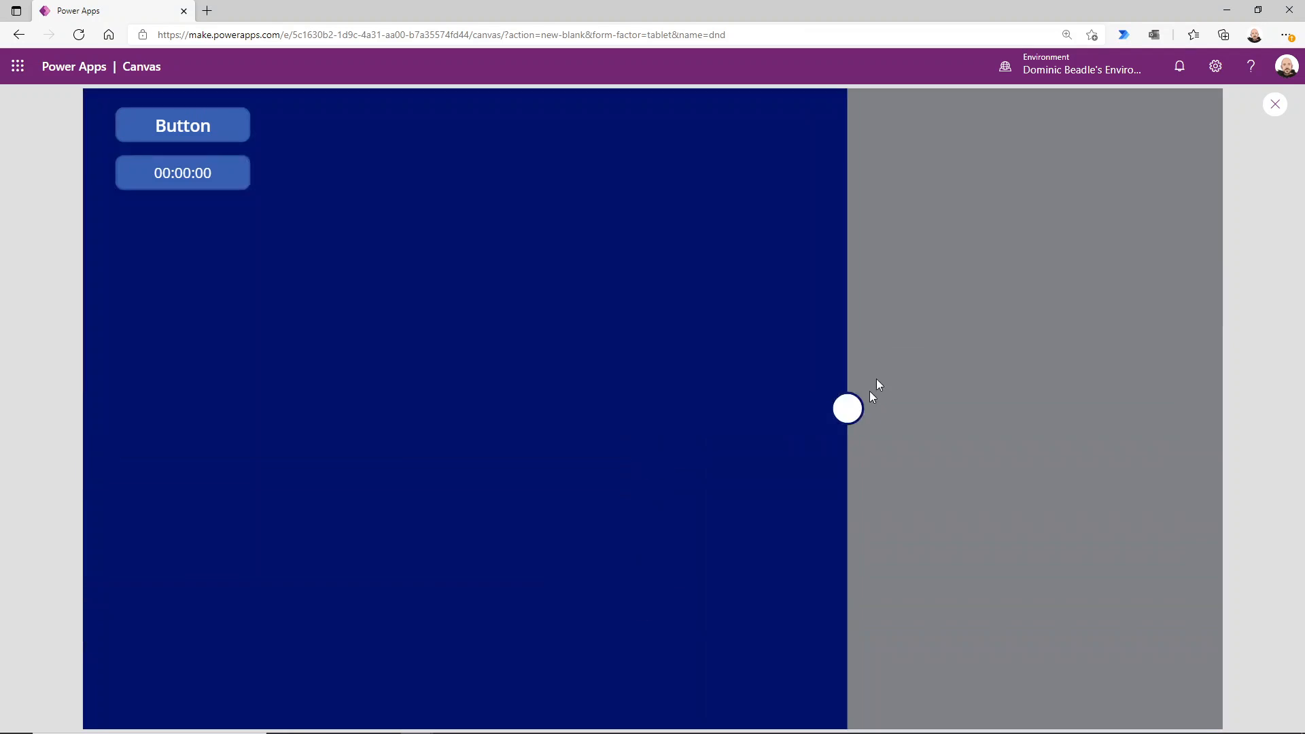
left_click_drag(848, 408, 544, 408)
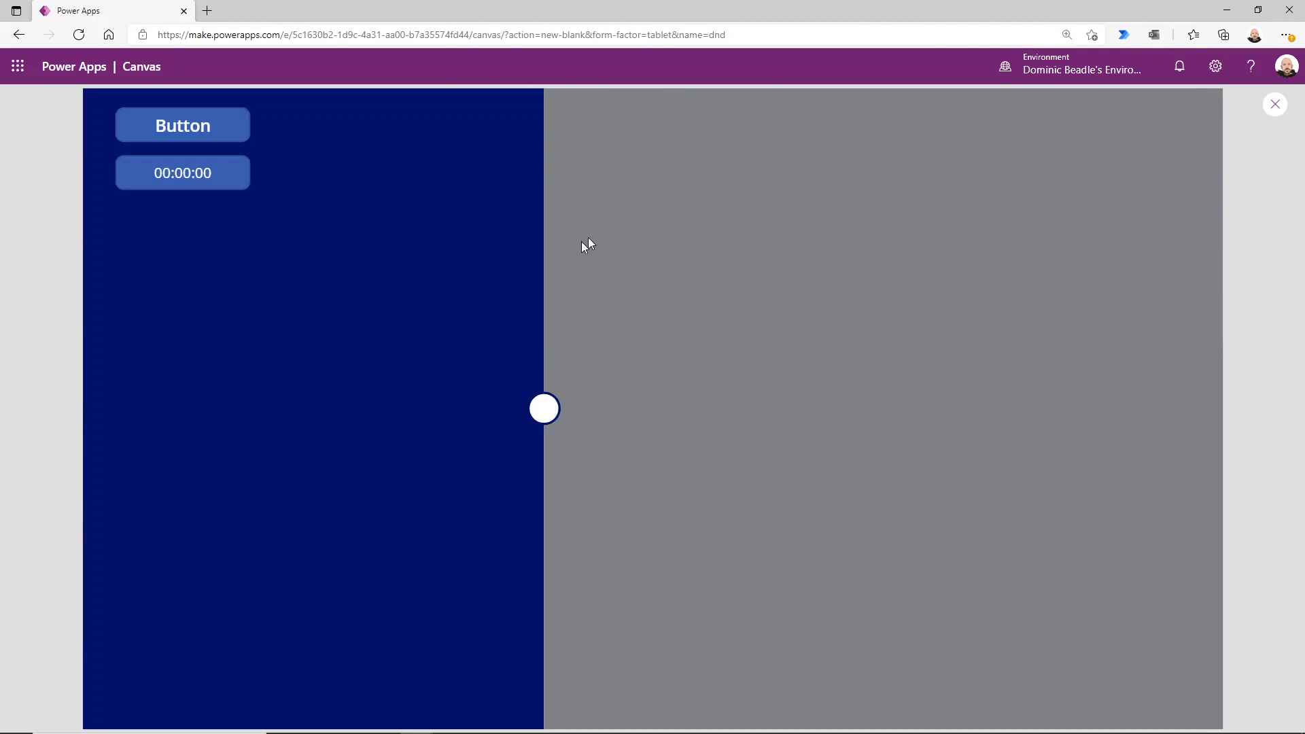
left_click_drag(544, 408, 889, 408)
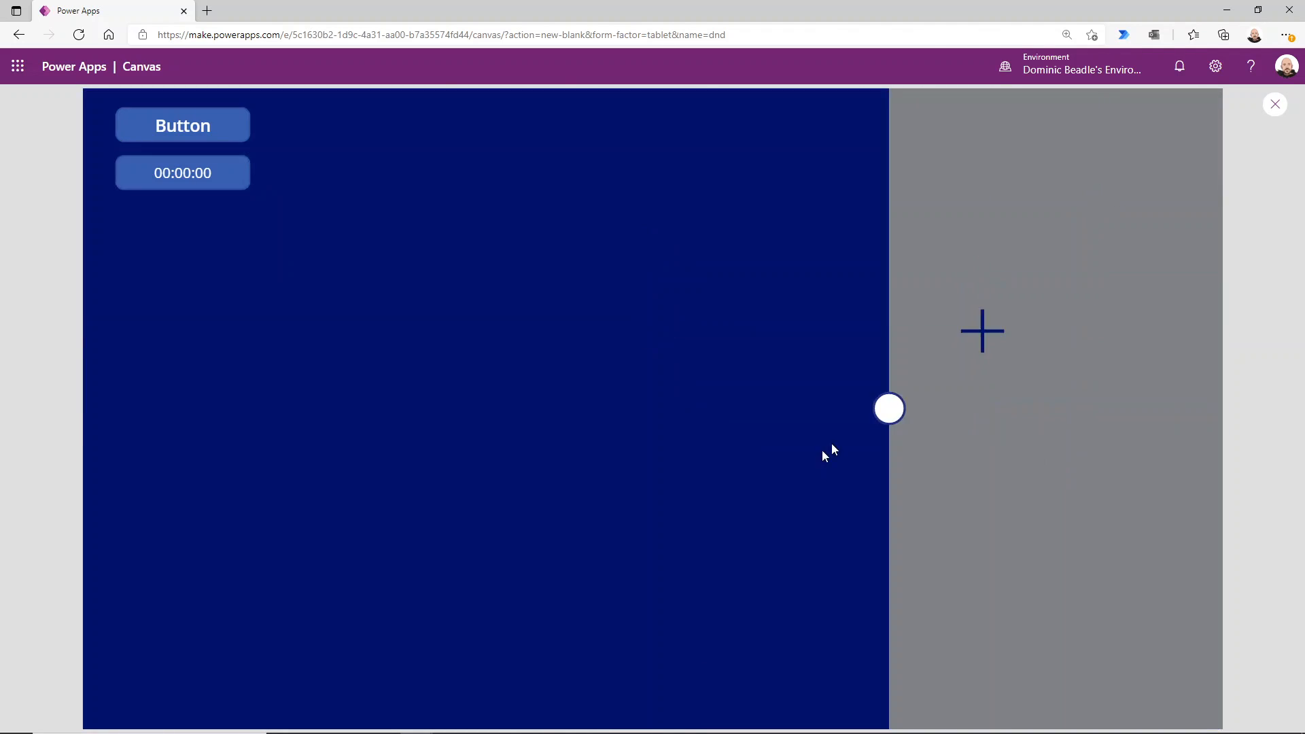
left_click_drag(889, 408, 342, 409)
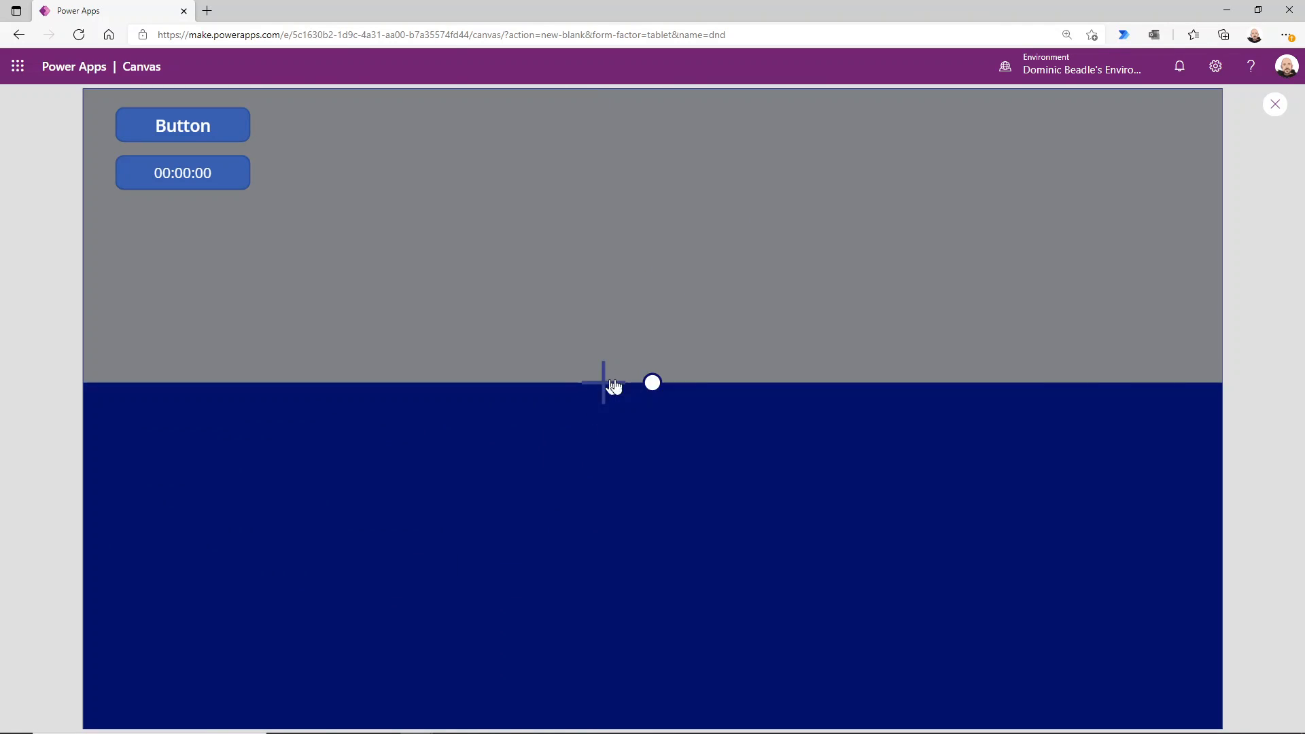
left_click(1275, 104)
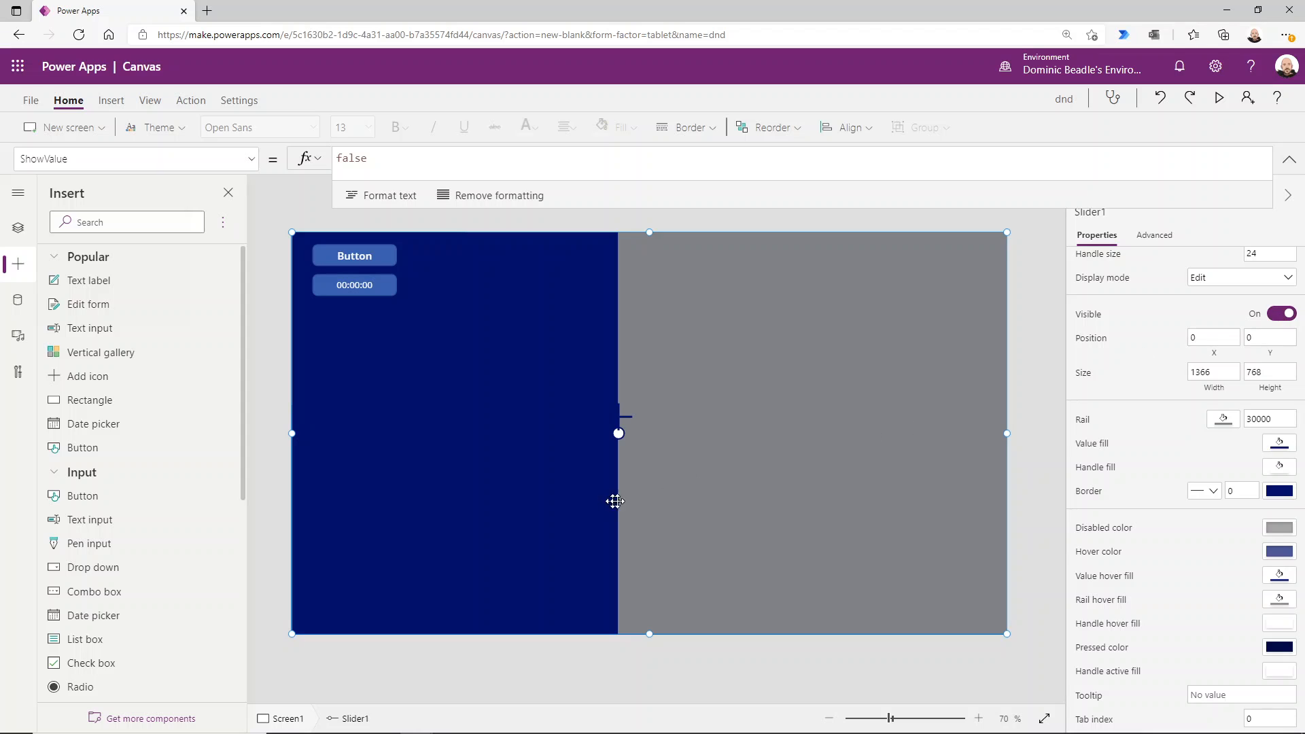
- Set Slider1's hover fills and rail colours to Transparent
right_click(615, 502)
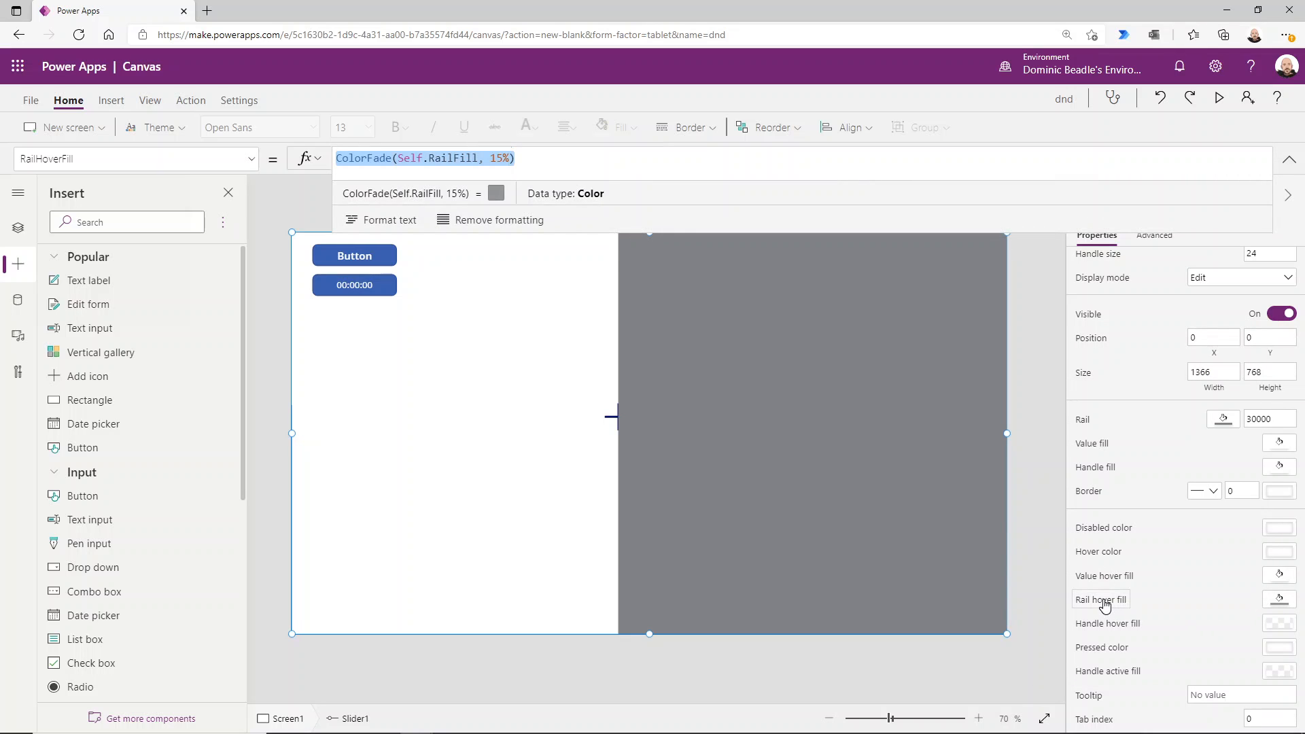
type("Transparent")
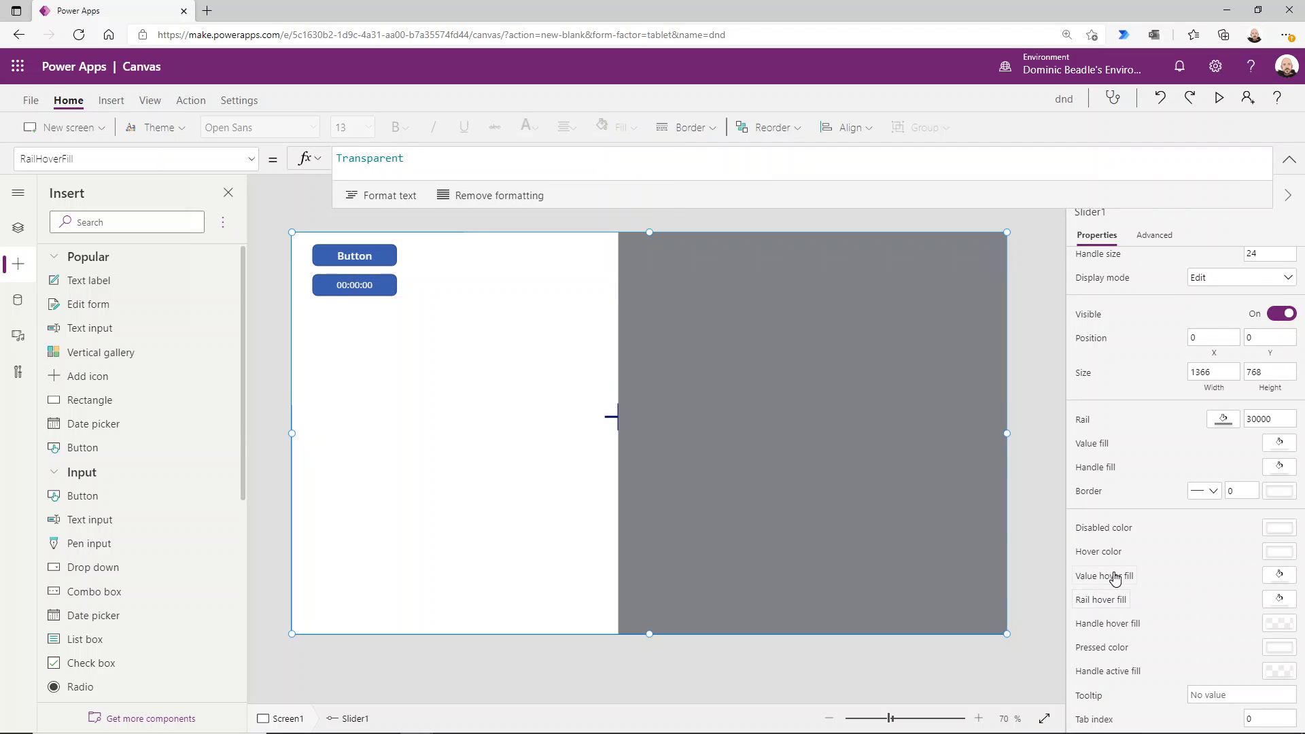
left_click(1104, 576)
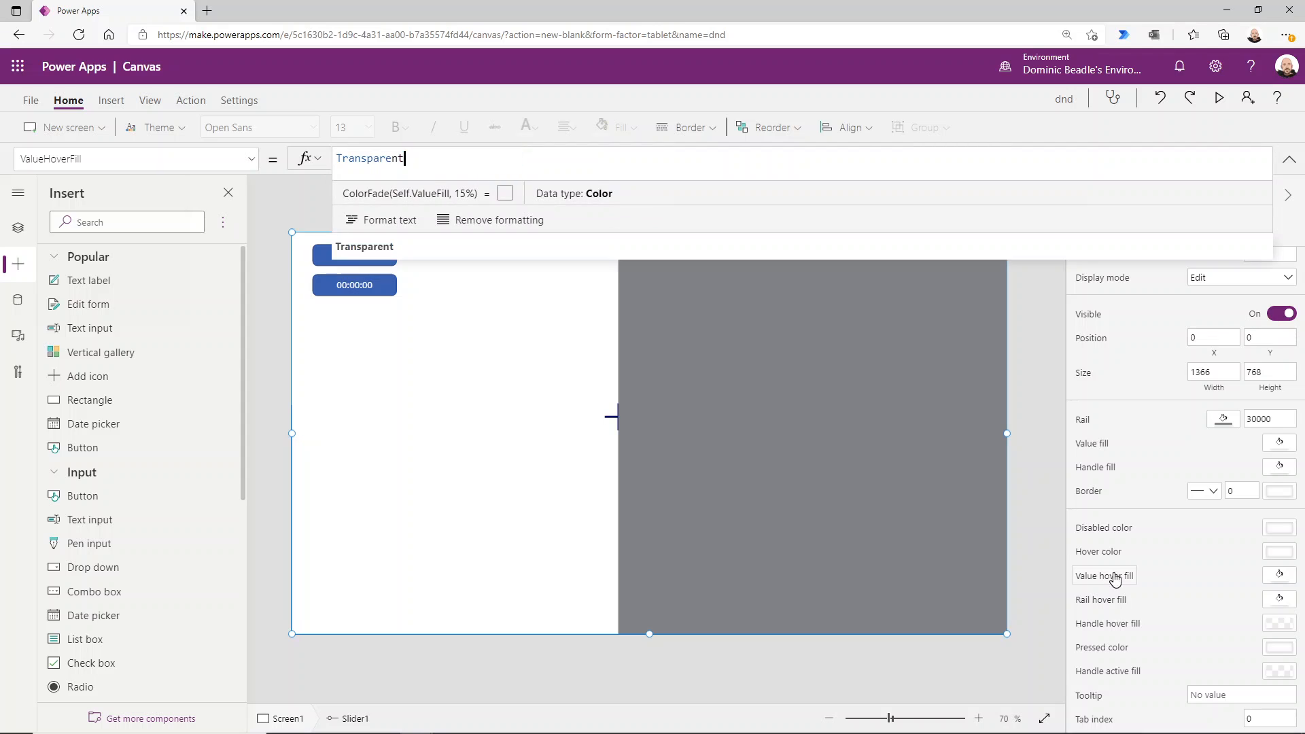
left_click(1098, 552)
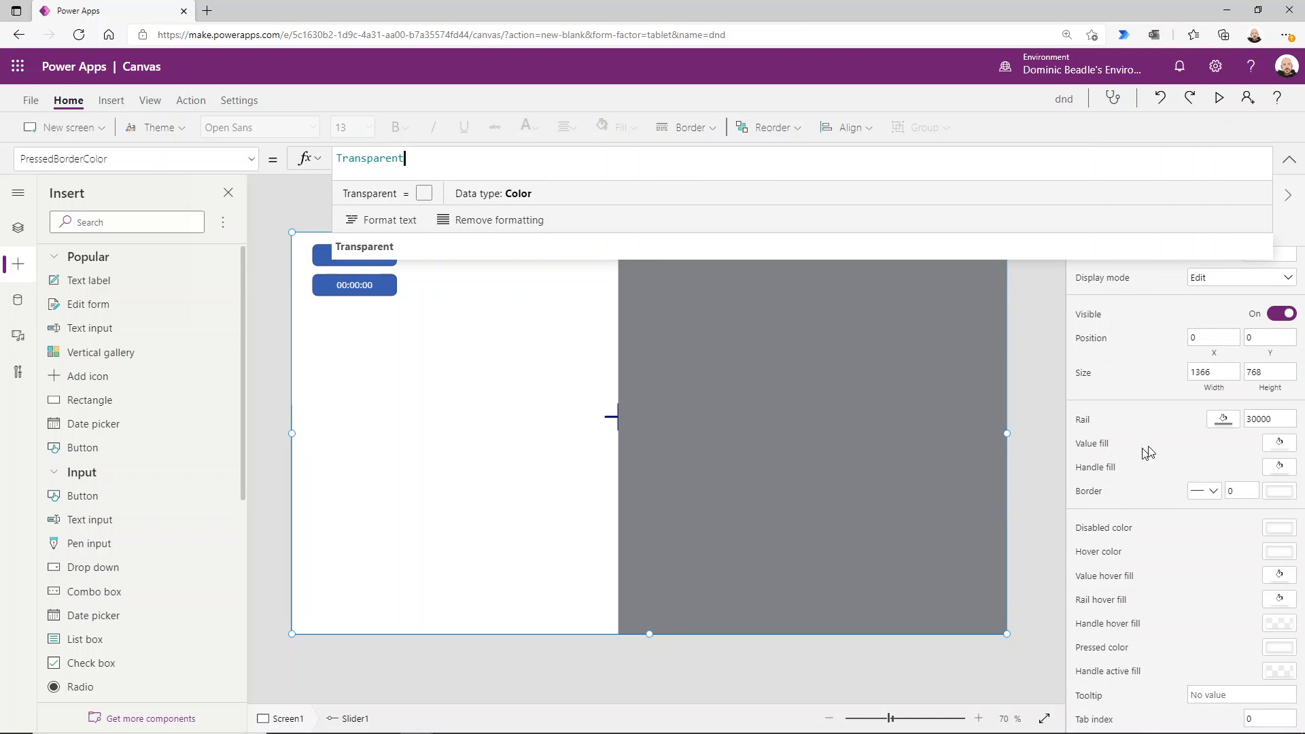
left_click(1223, 419)
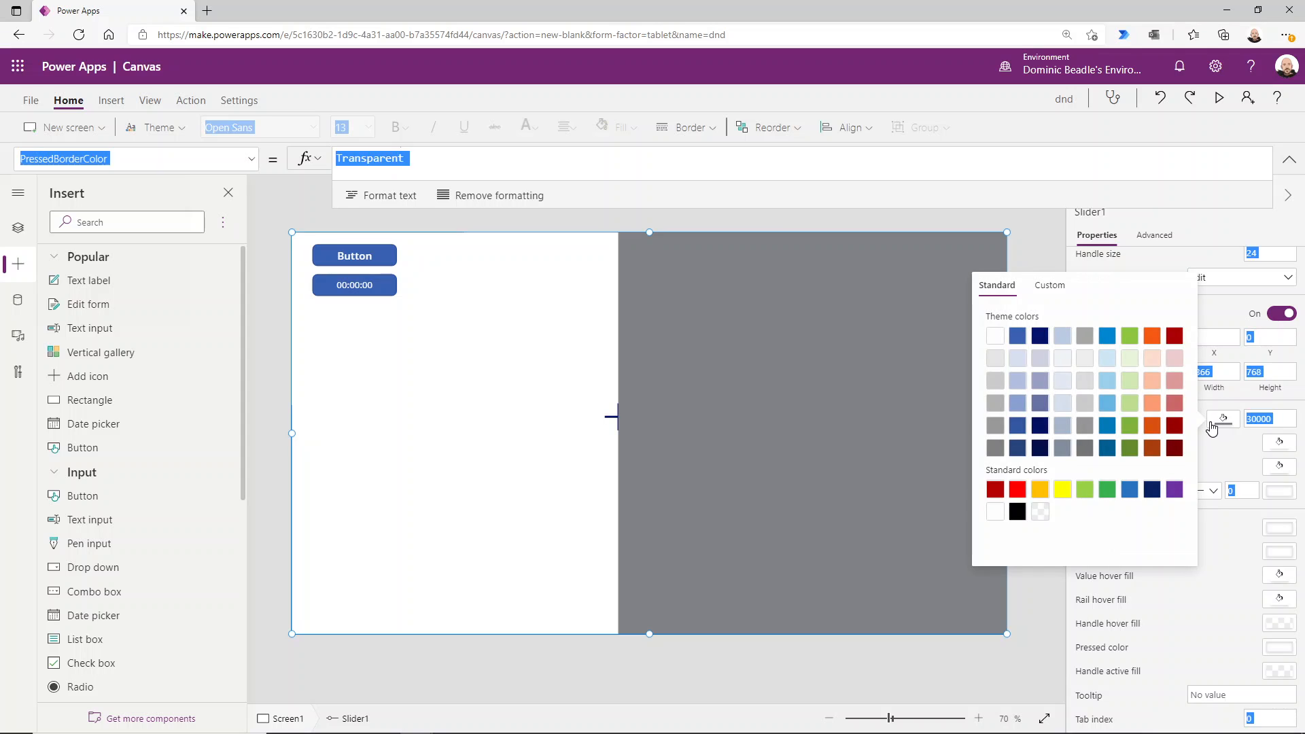
mouse_move(1057, 515)
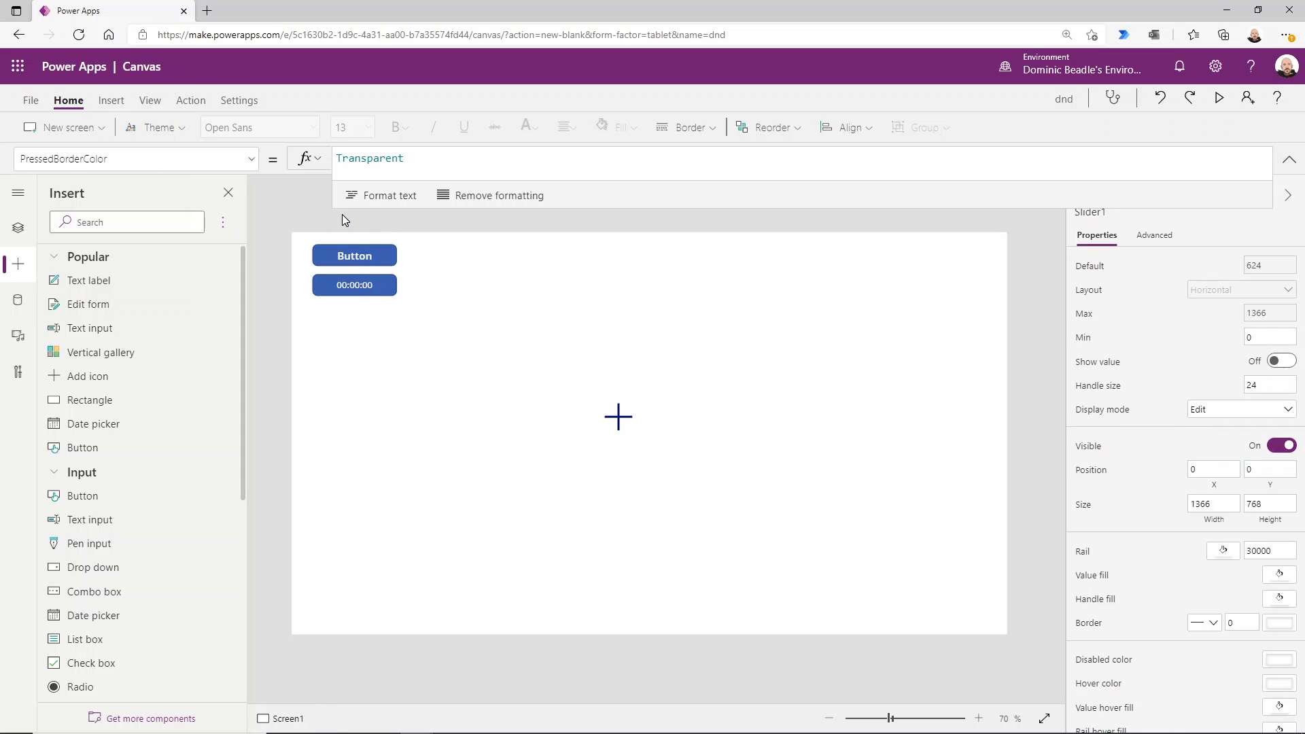
- Select Button1 and Timer1 together and start setting Visible to false
left_click(618, 417)
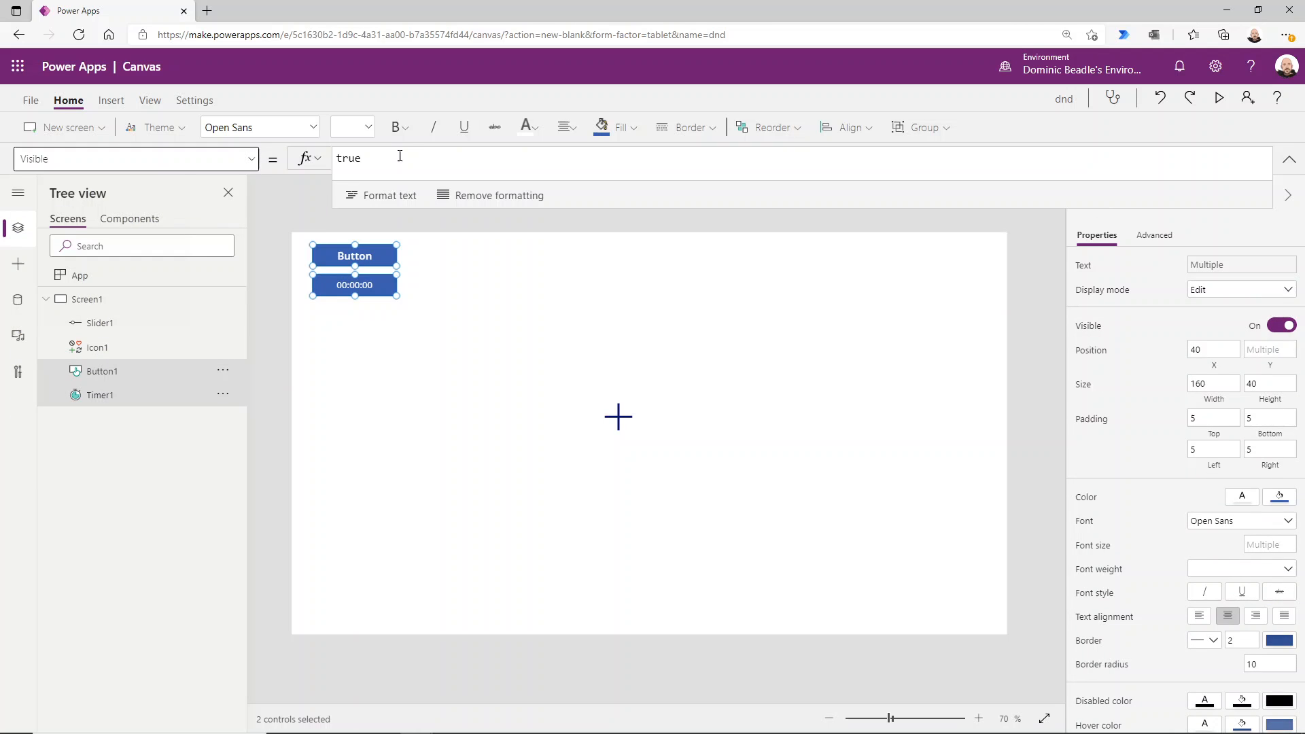
type("fa")
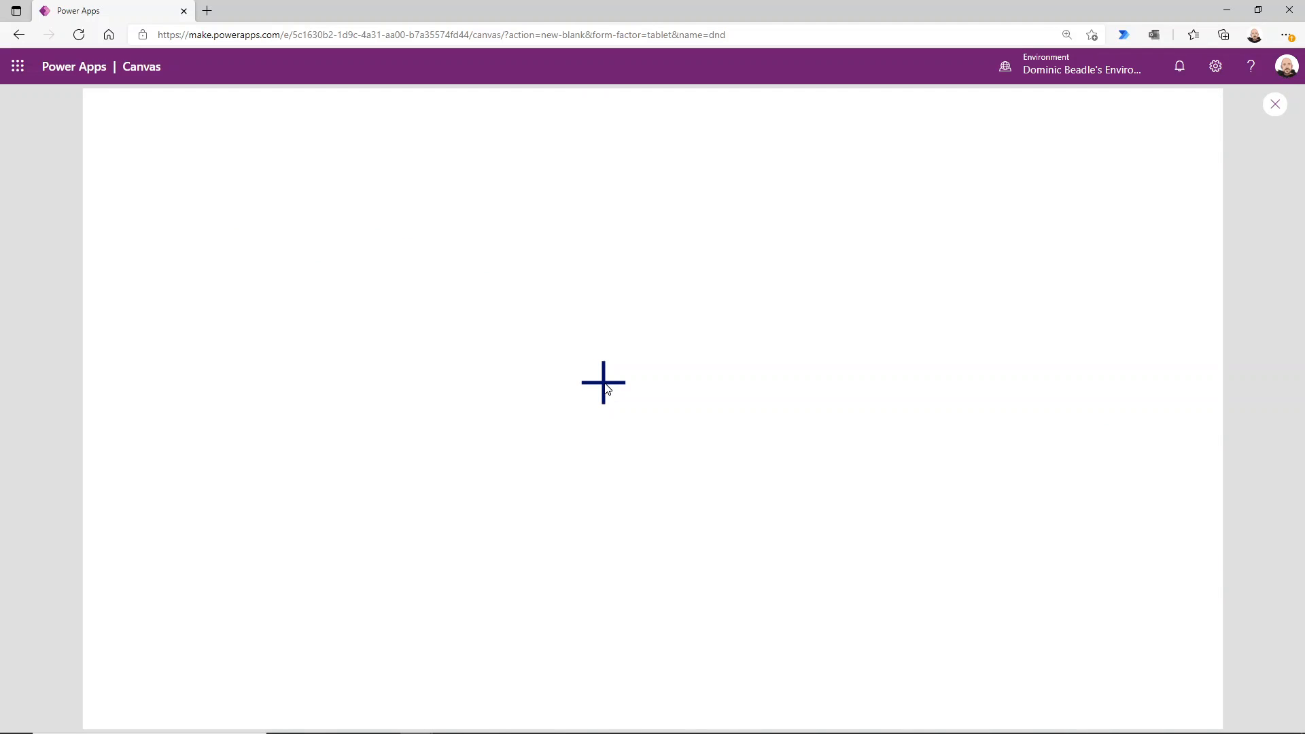
mouse_move(390, 268)
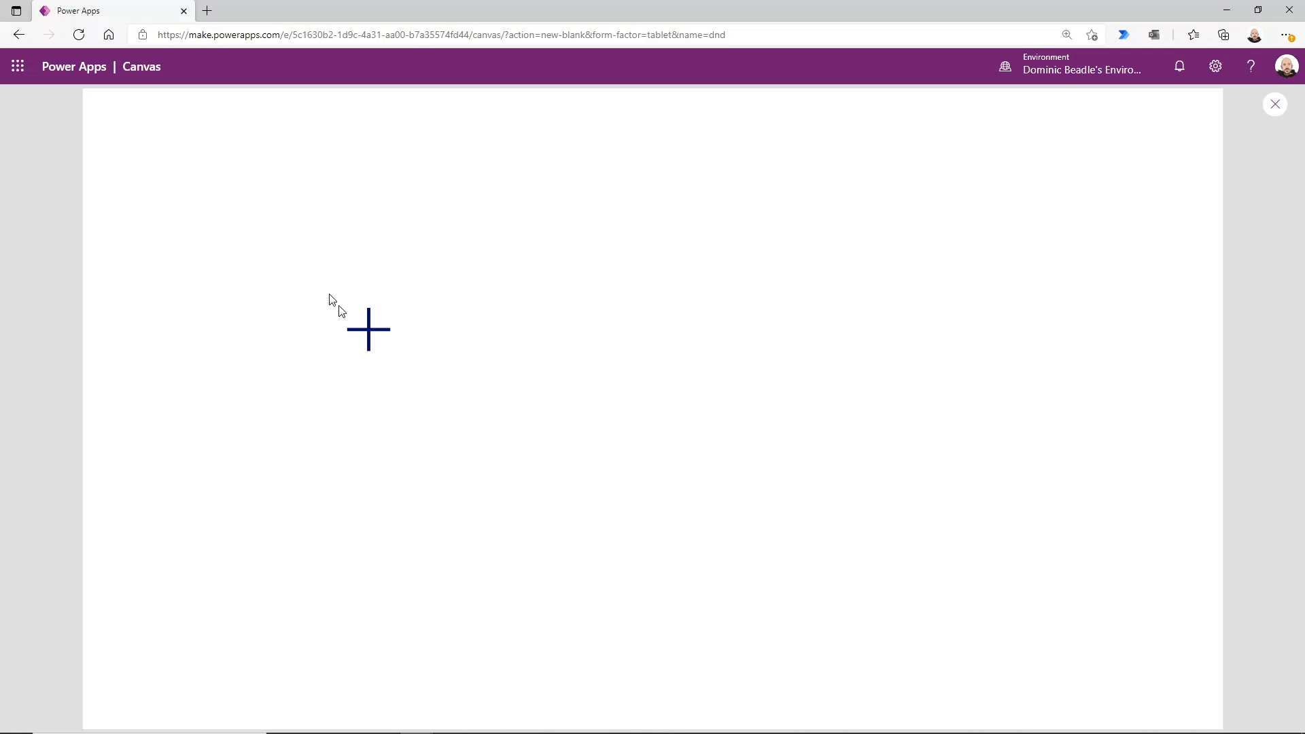
mouse_move(480, 295)
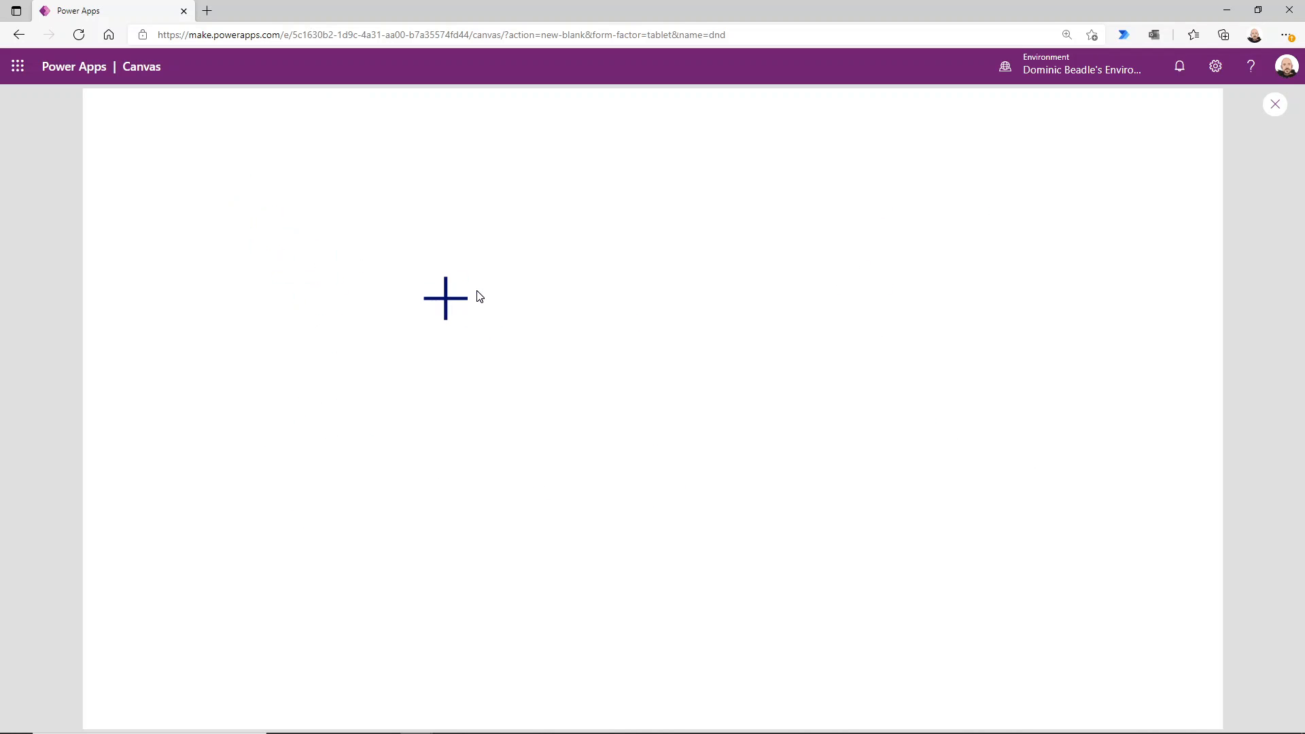